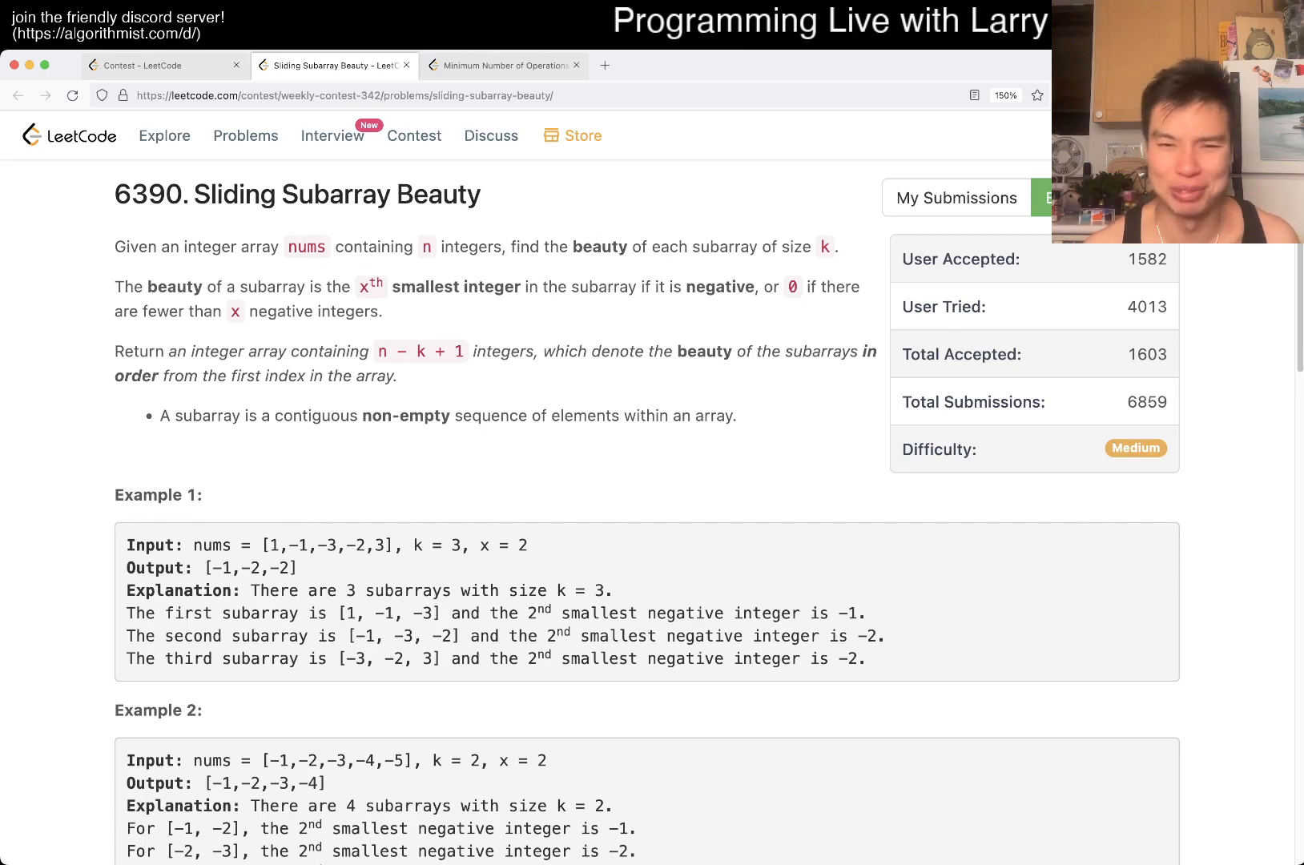
Step: Review the examples and solution, marking Example 3's x parameter and the window-size check
{"action": "scroll", "scroll_direction": "down", "scroll_amount": 3}
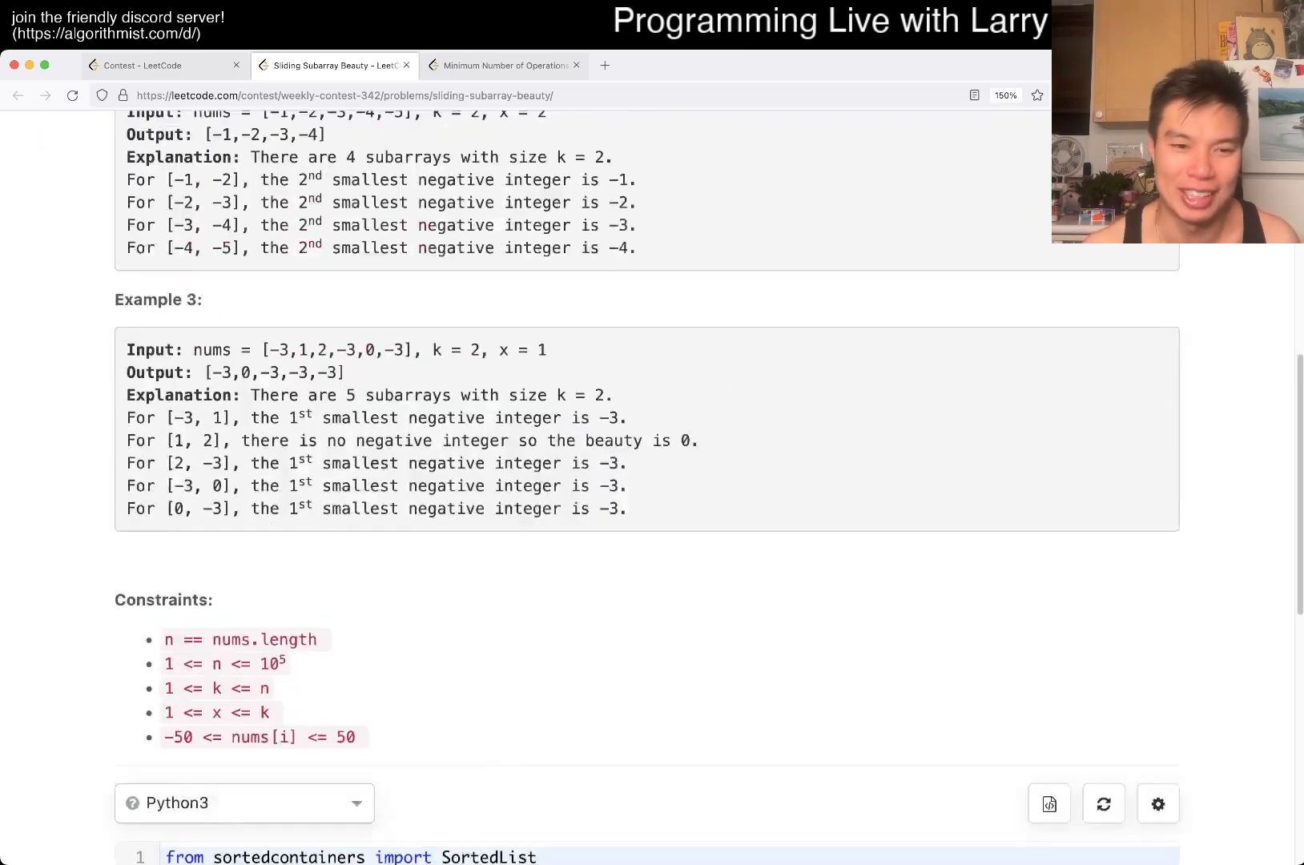
{"action": "scroll", "scroll_direction": "down", "scroll_amount": 3}
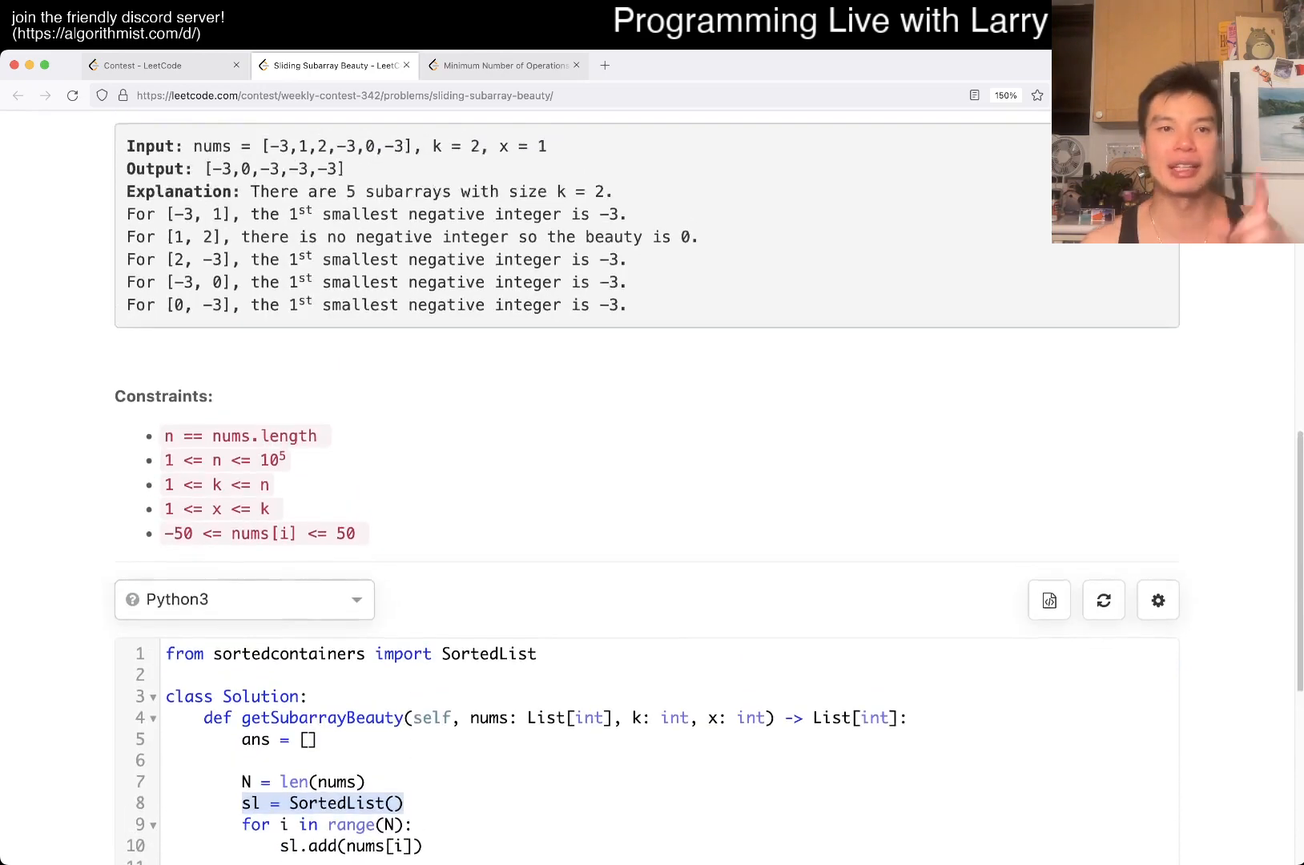
{"action": "scroll", "scroll_direction": "up", "scroll_amount": 3}
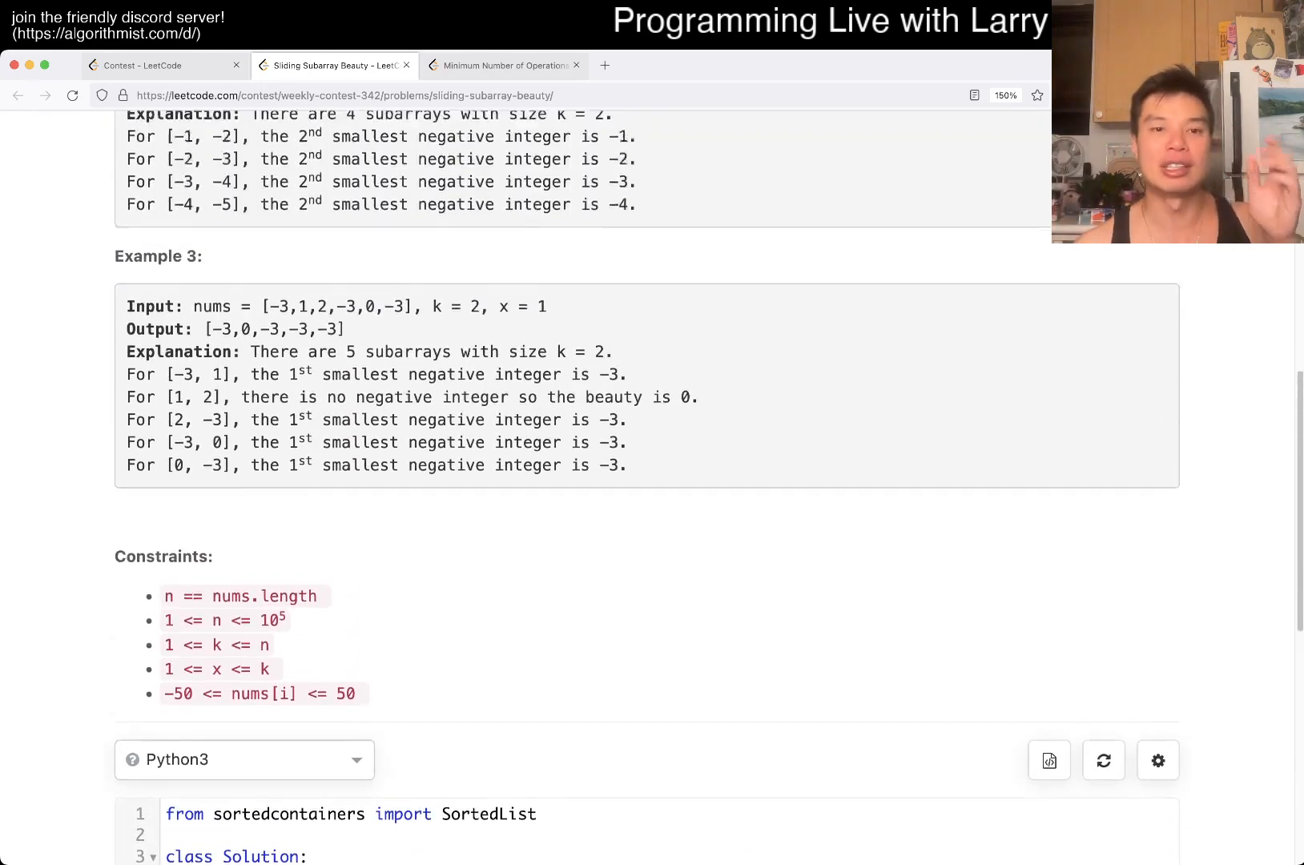
{"action": "scroll", "scroll_direction": "up", "scroll_amount": 3}
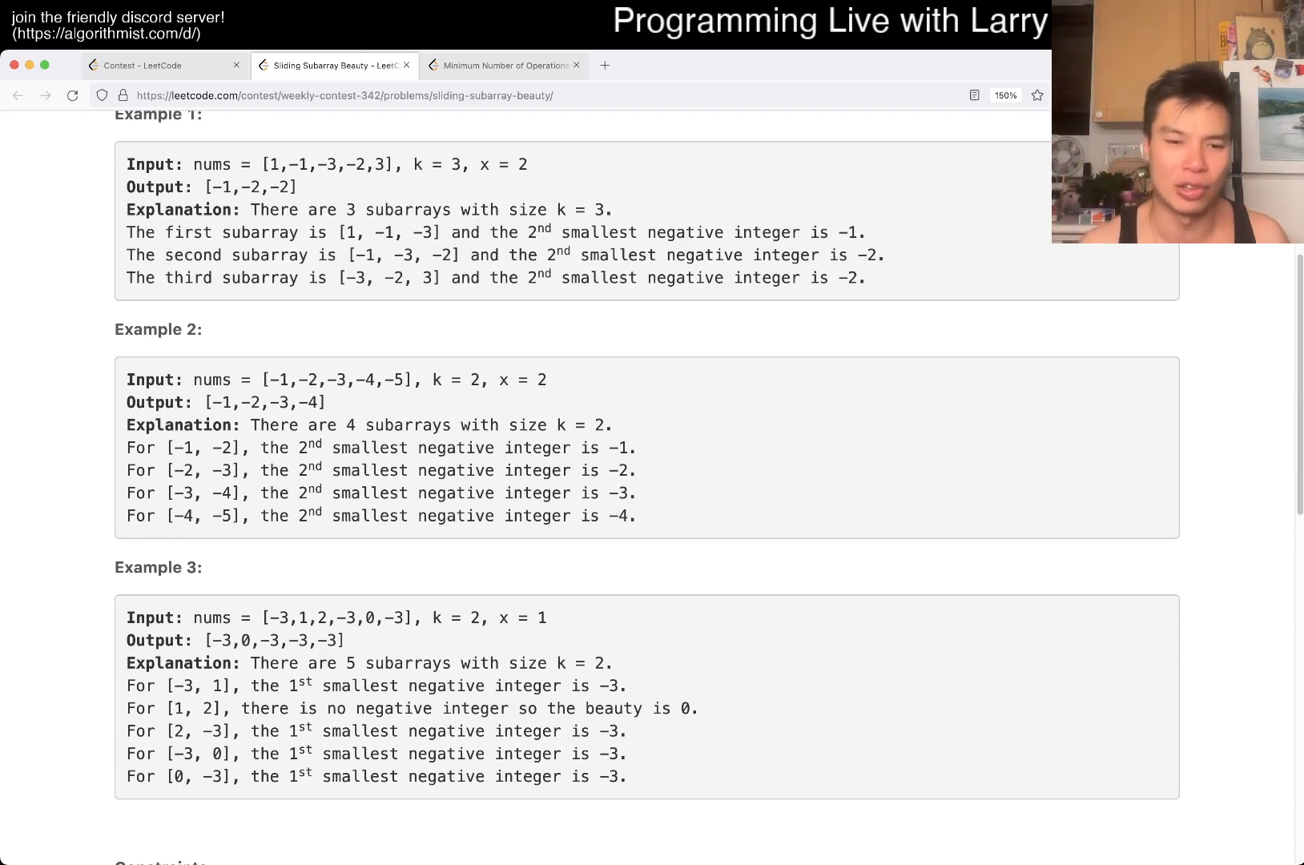
{"action": "double_click", "coordinate": [506, 618]}
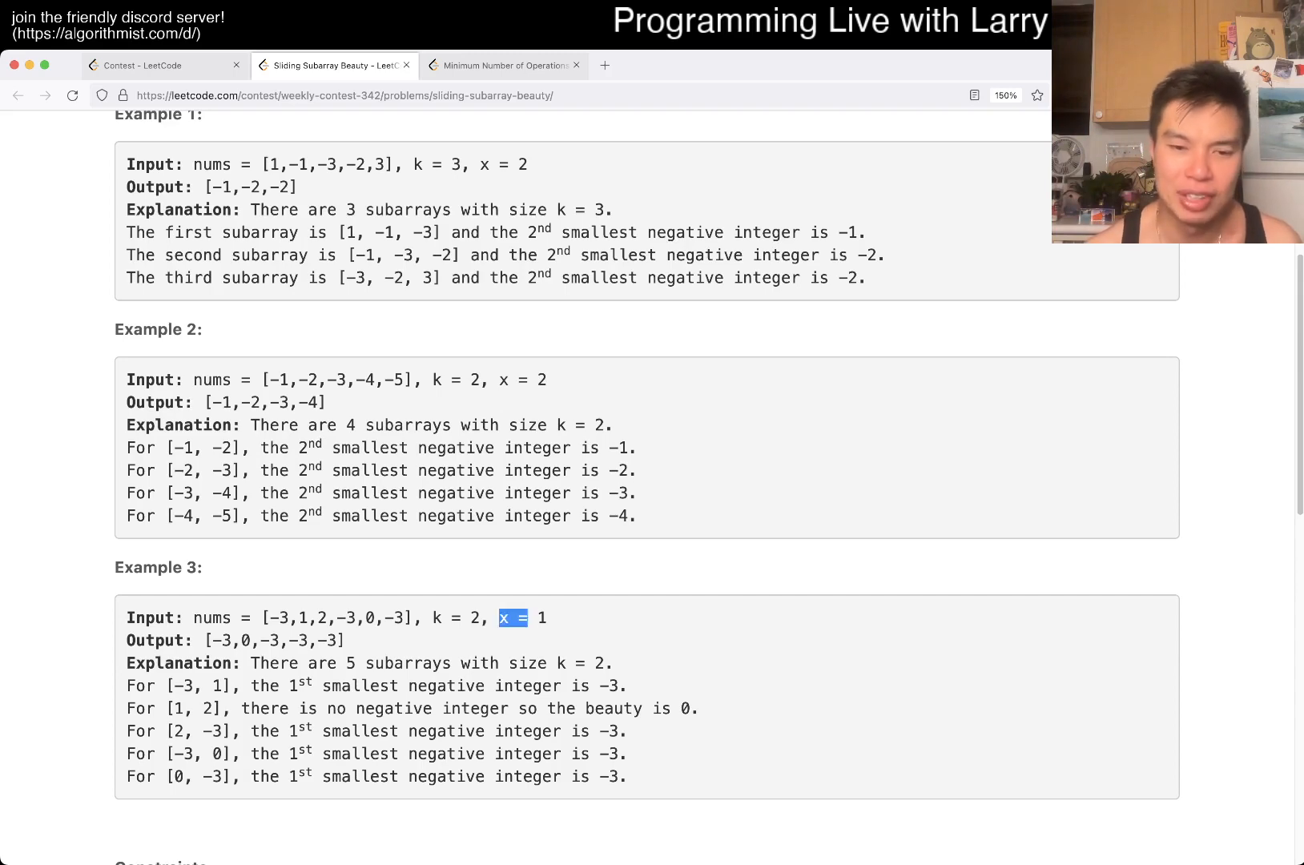
{"action": "scroll", "scroll_direction": "down", "scroll_amount": 3}
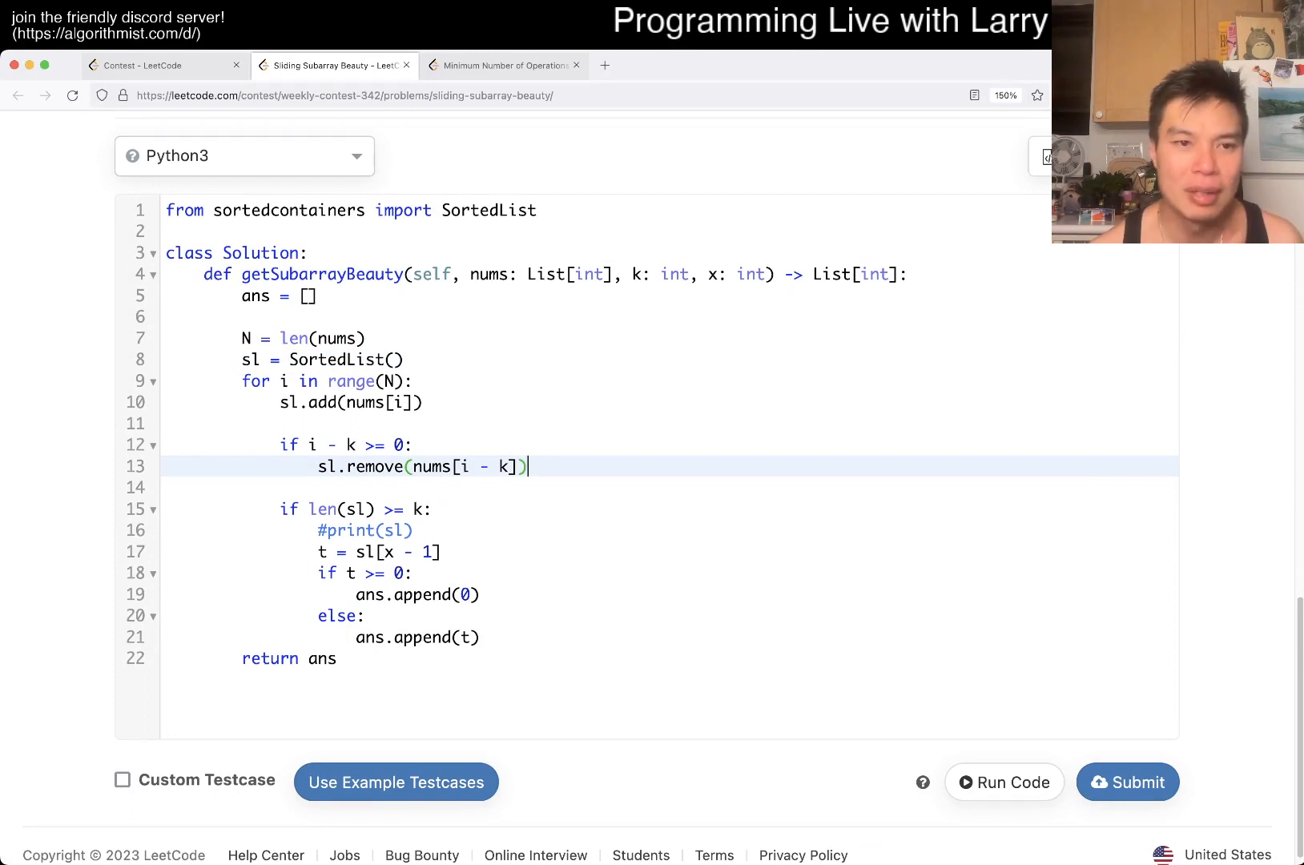
{"action": "left_click", "coordinate": [349, 382]}
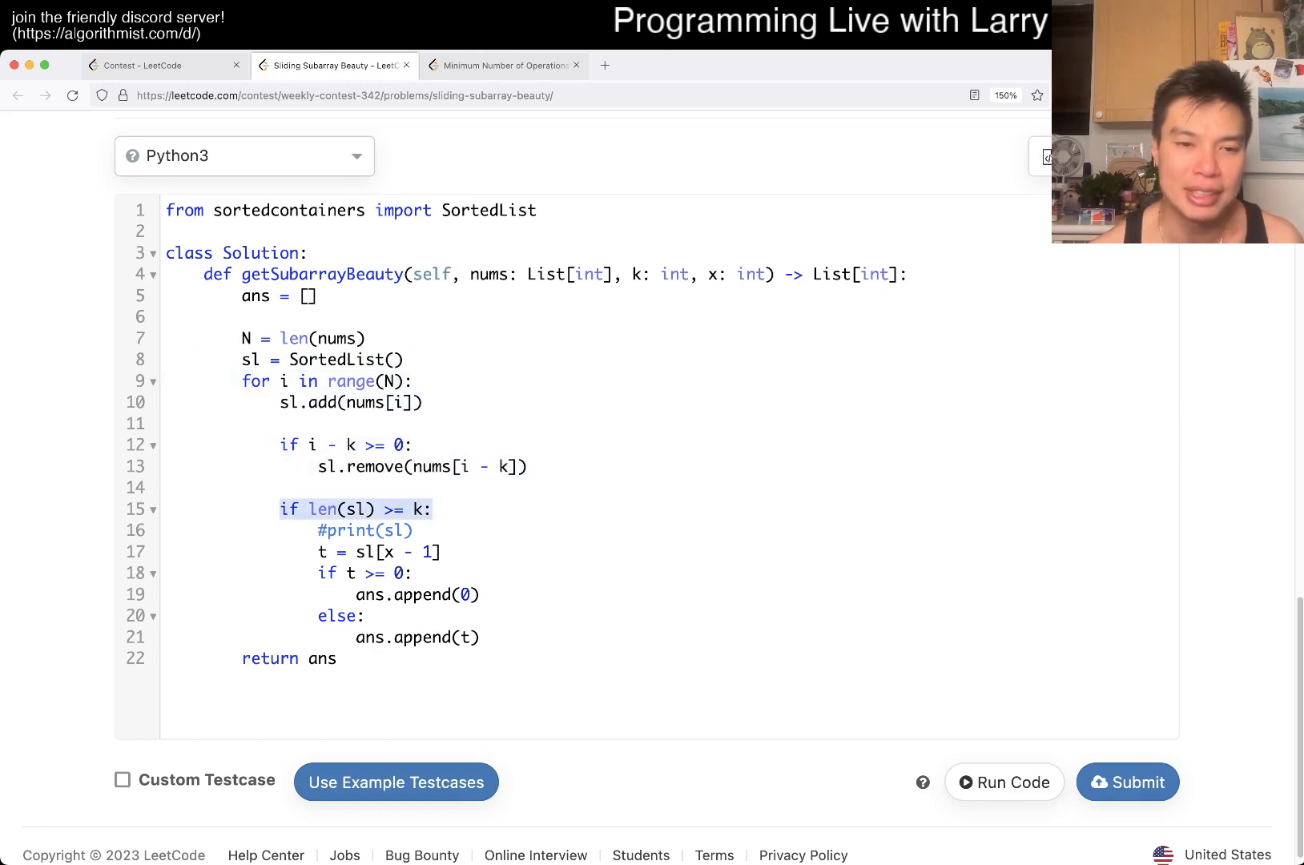
{"action": "left_click", "coordinate": [376, 551]}
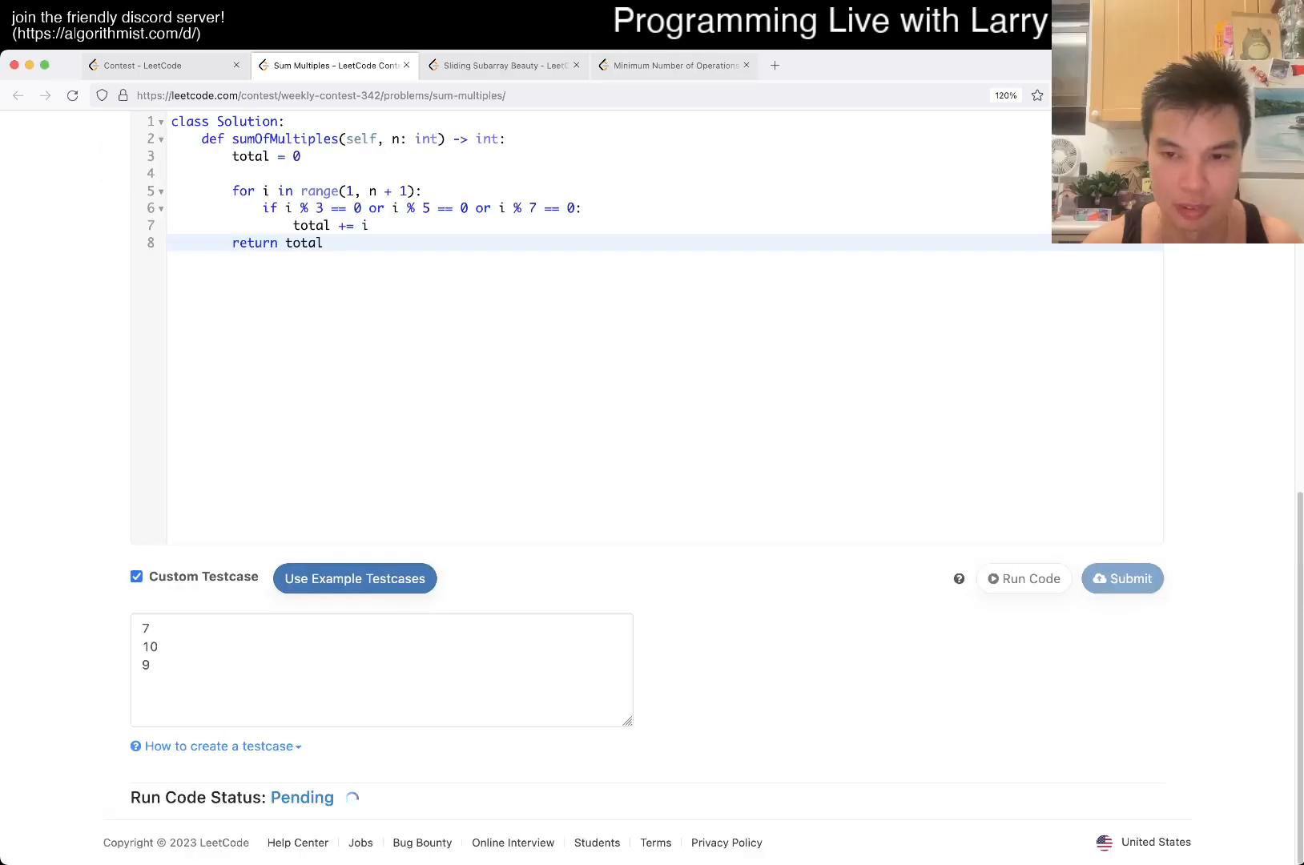
Step: Confirm the Sum Multiples run returned 21, then go back to Sliding Subarray Beauty
{"action": "left_click", "coordinate": [501, 66]}
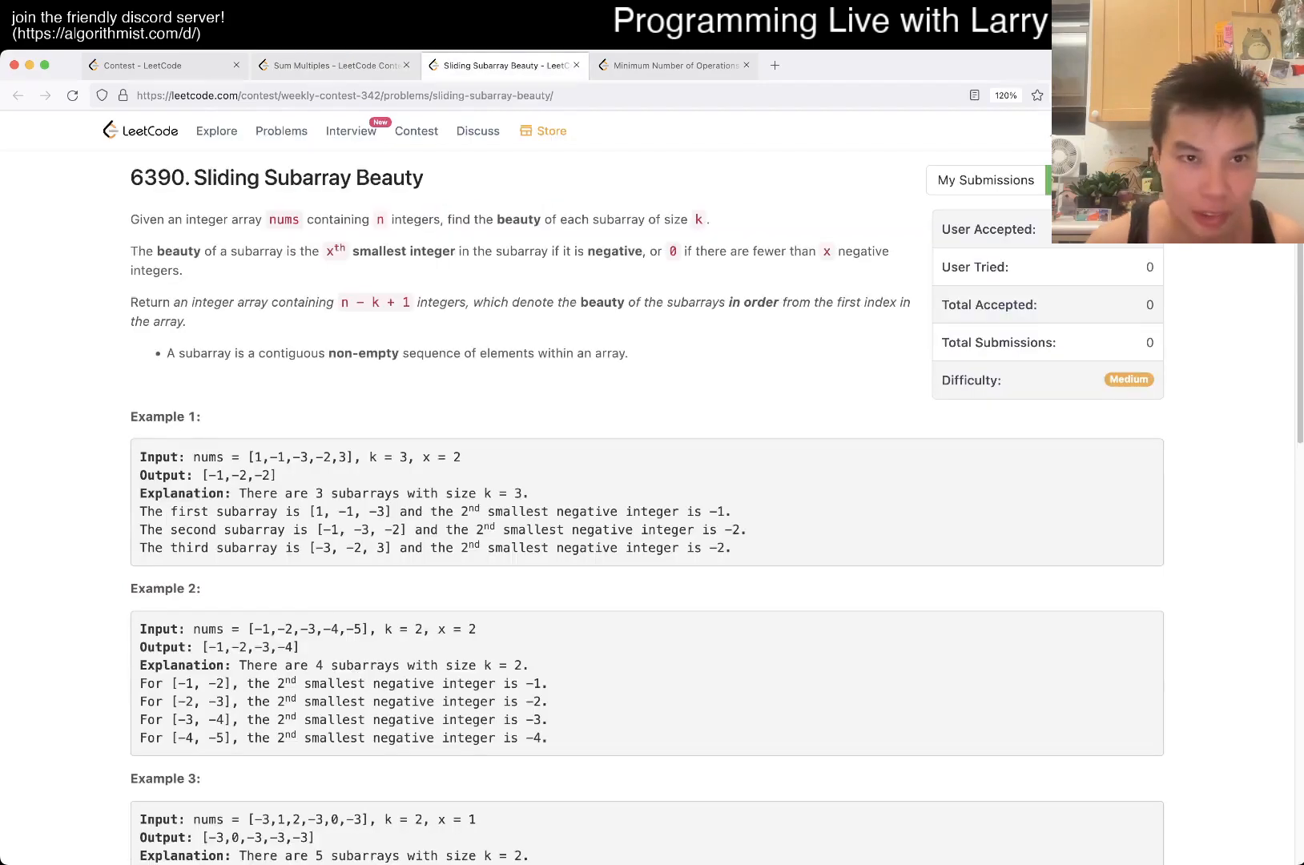
{"action": "left_click", "coordinate": [332, 66]}
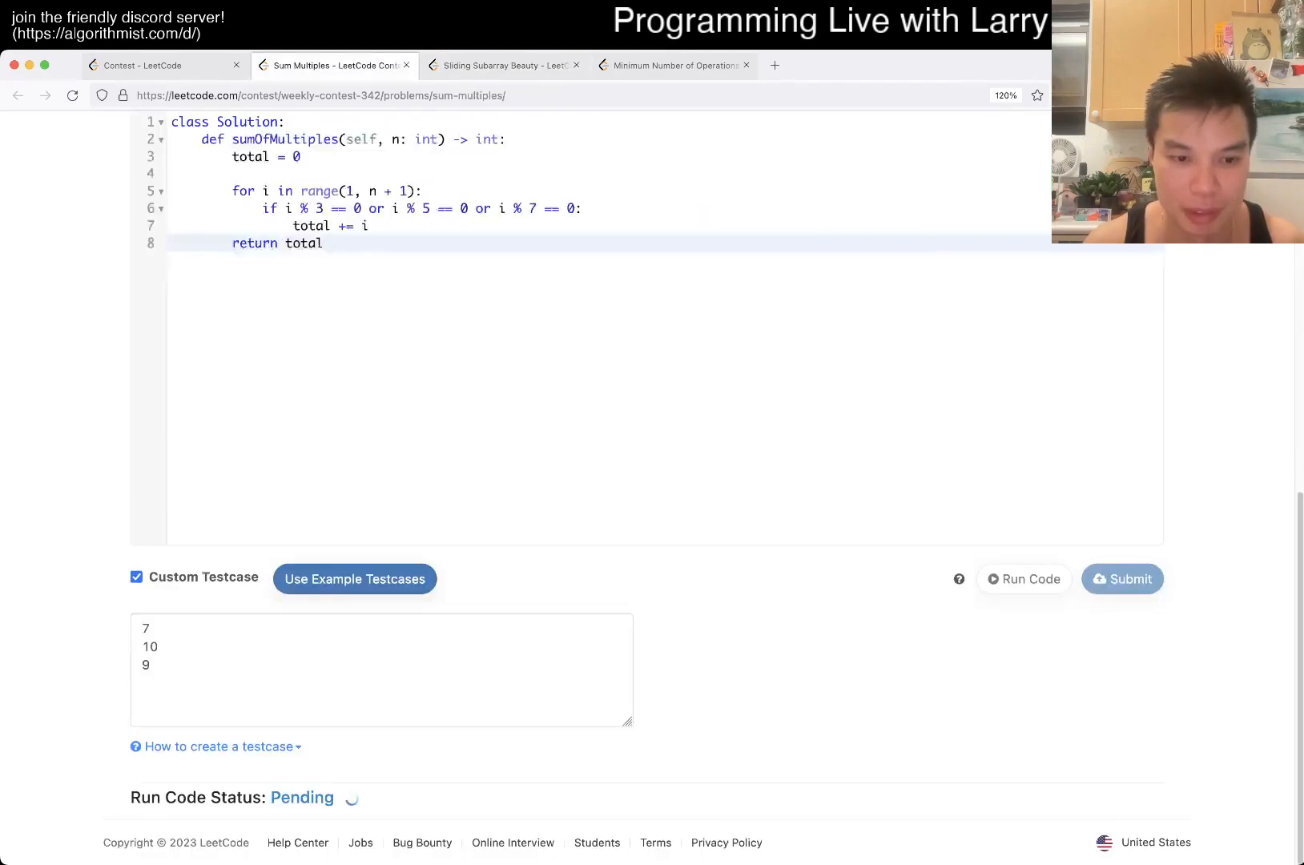
{"action": "left_click", "coordinate": [499, 65]}
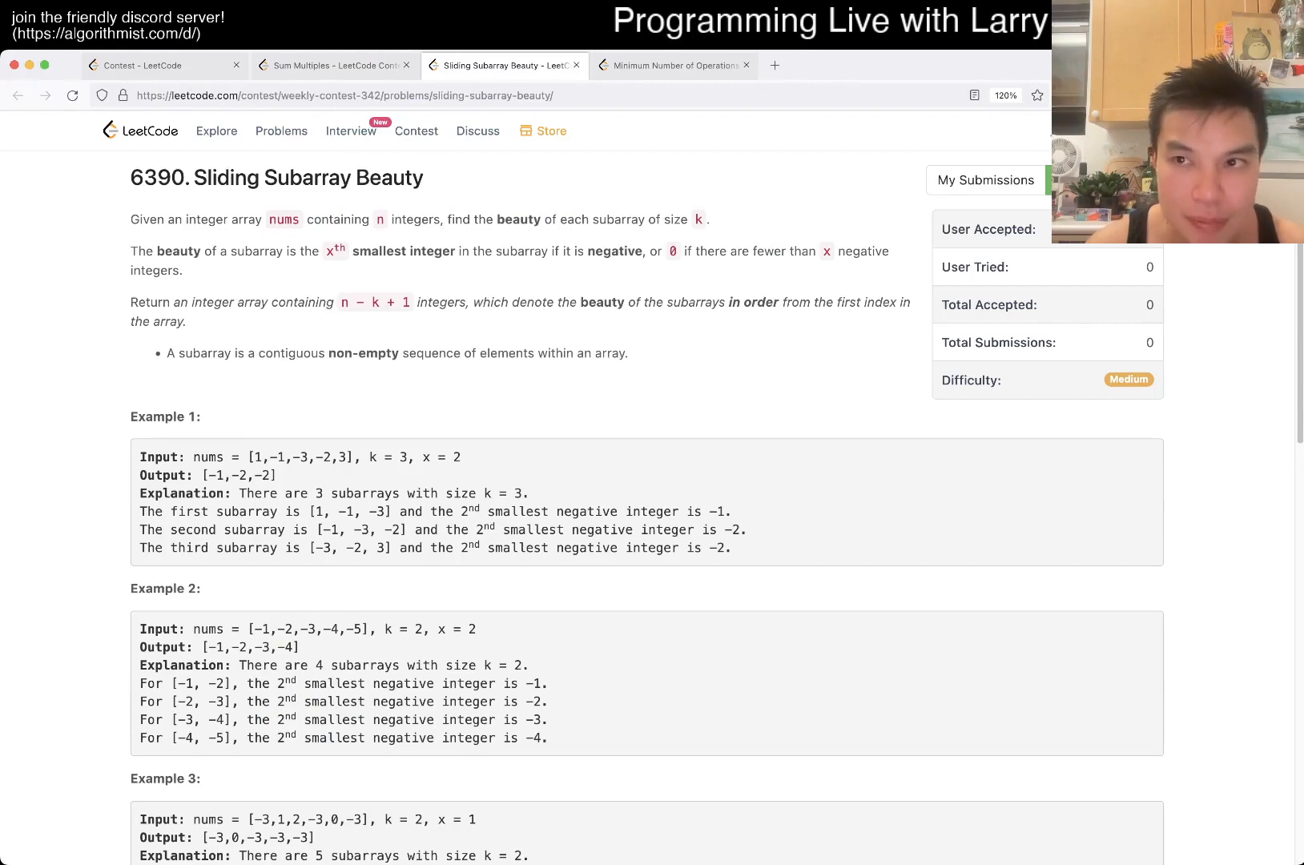
{"action": "left_click", "coordinate": [332, 66]}
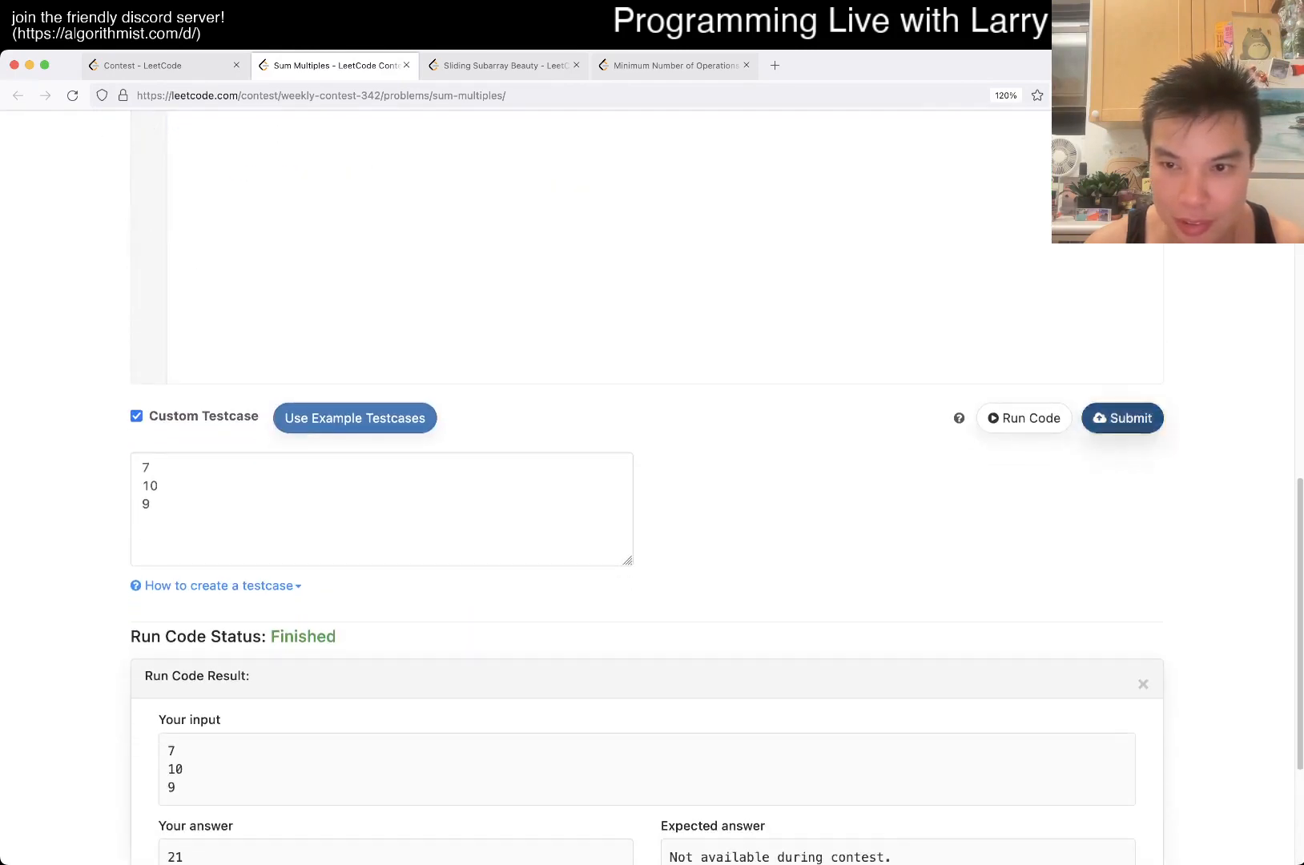
{"action": "scroll", "scroll_direction": "up", "scroll_amount": 3}
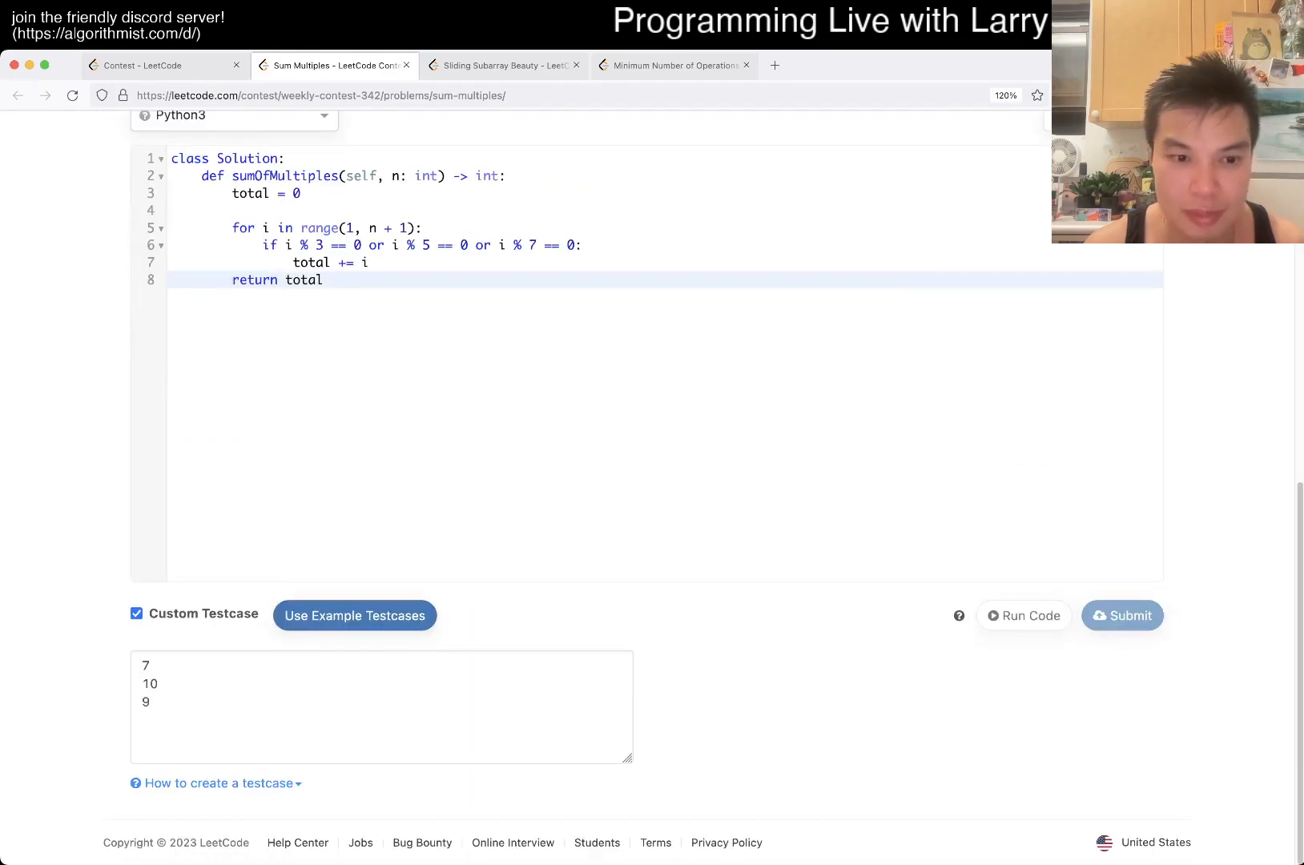
{"action": "left_click", "coordinate": [499, 66]}
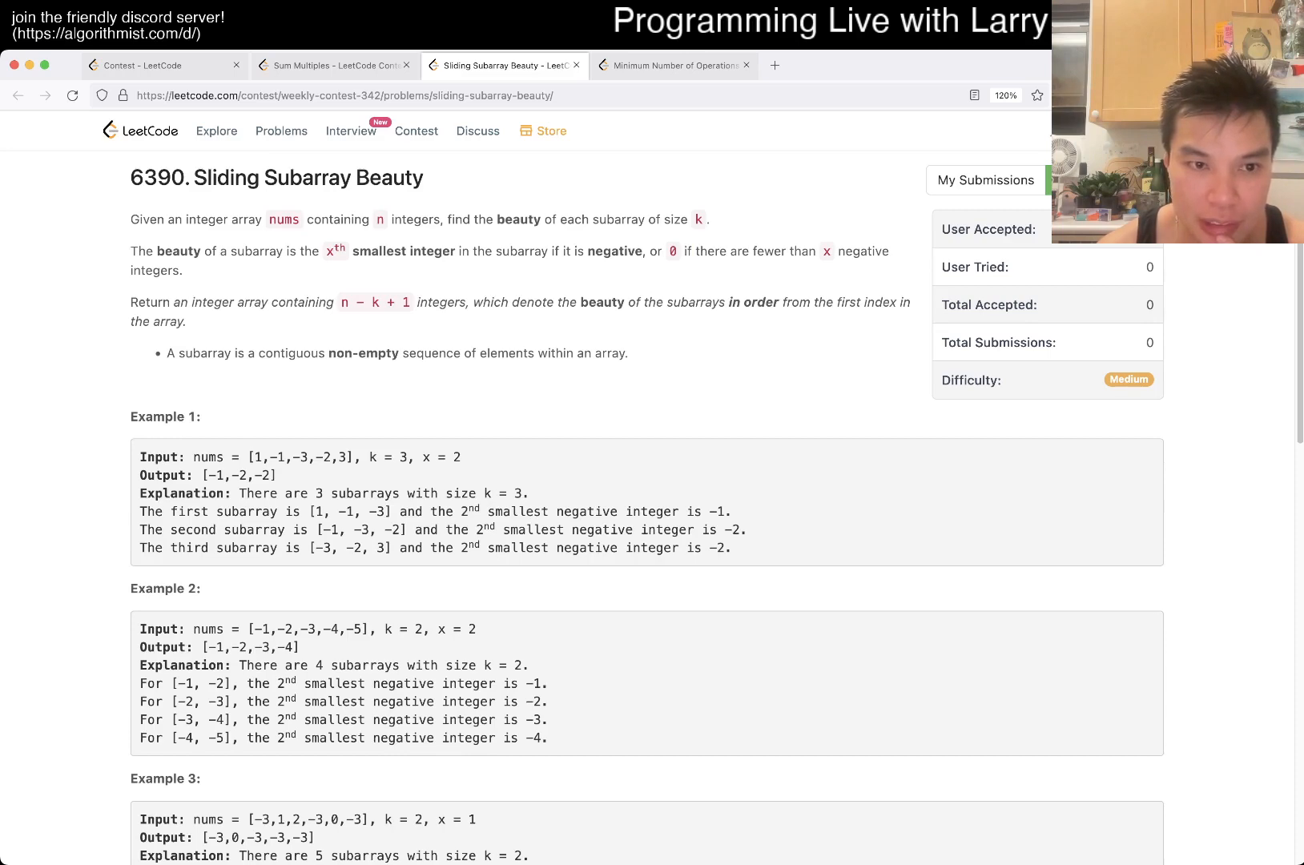
Step: Close the Sum Multiples tab and read Sliding Subarray Beauty's examples and constraints
{"action": "left_click", "coordinate": [332, 66]}
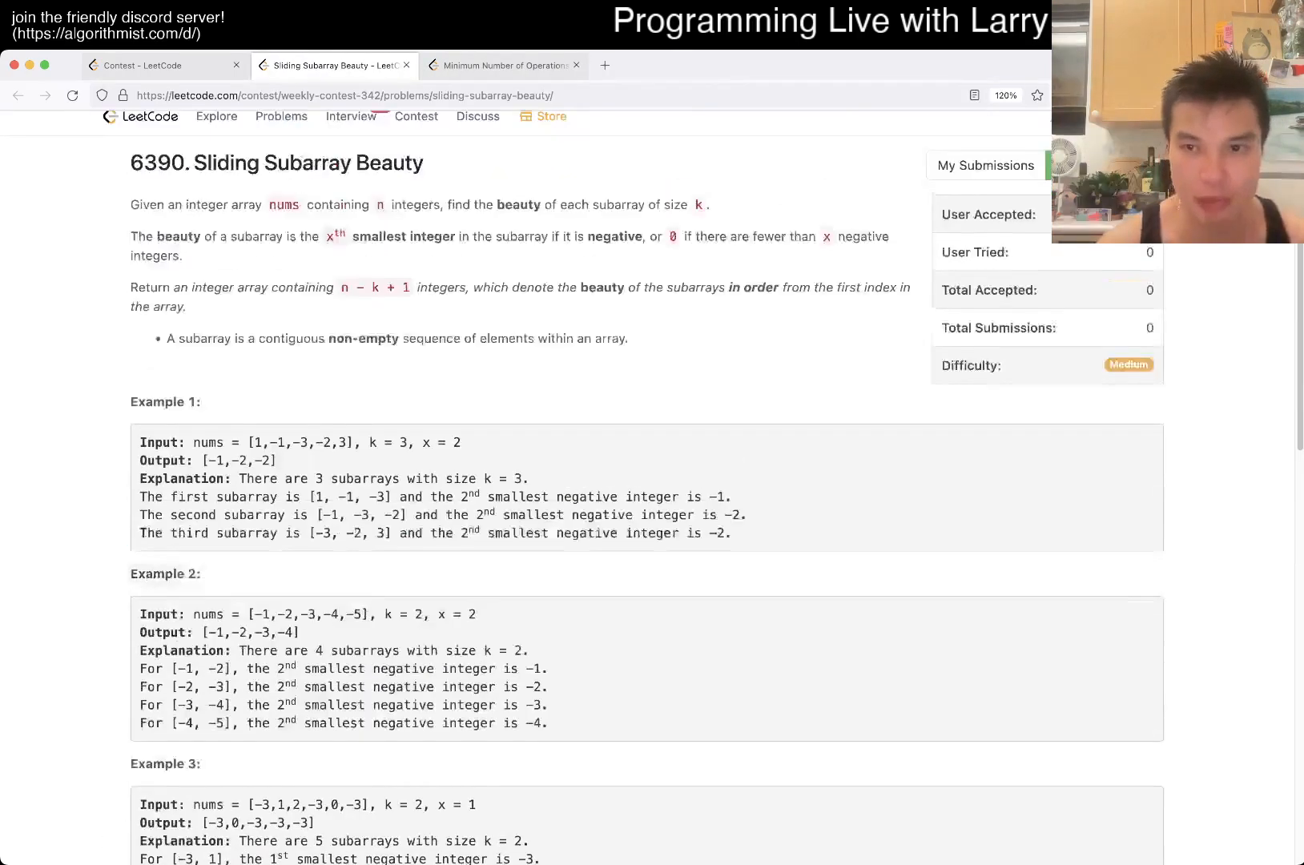
{"action": "scroll", "scroll_direction": "down", "scroll_amount": 3}
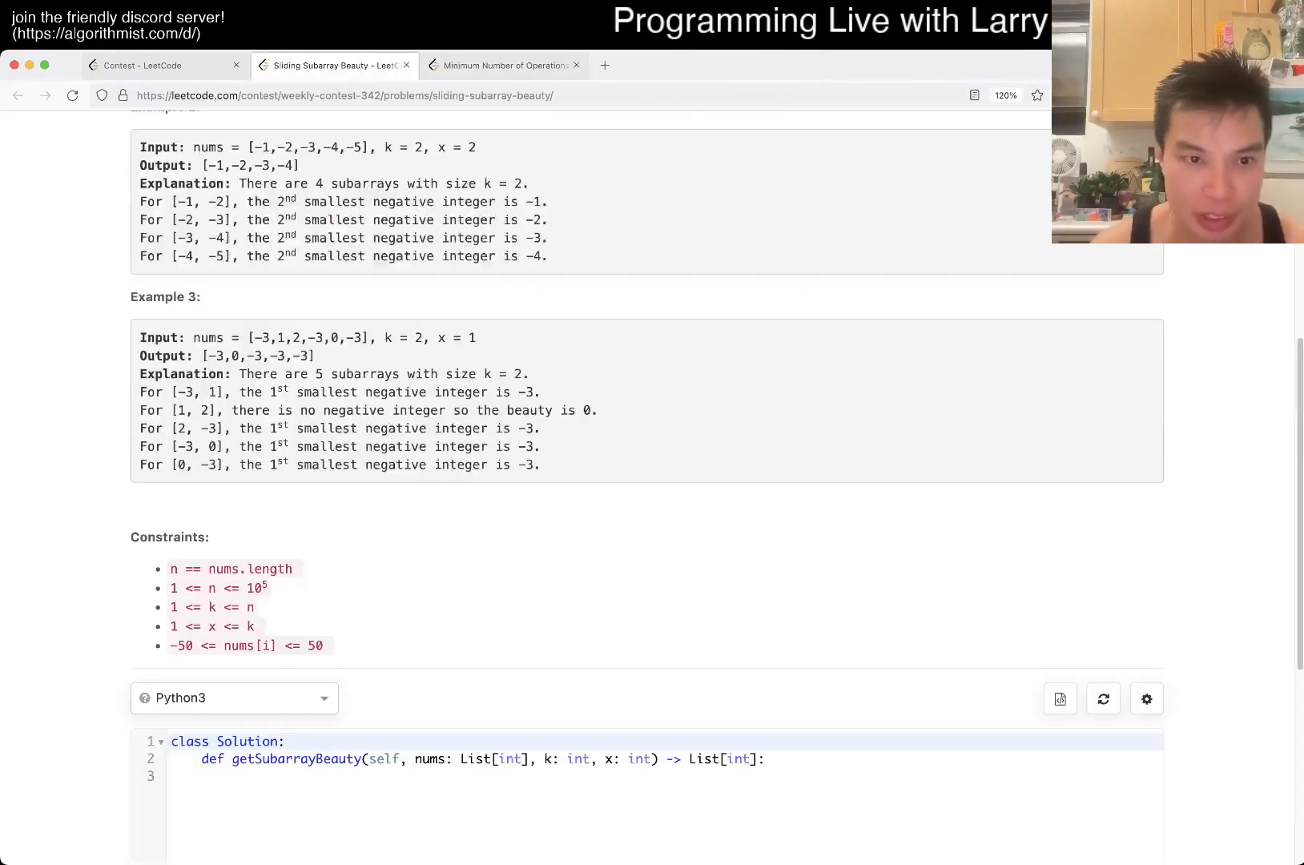
{"action": "scroll", "scroll_direction": "up", "scroll_amount": 3}
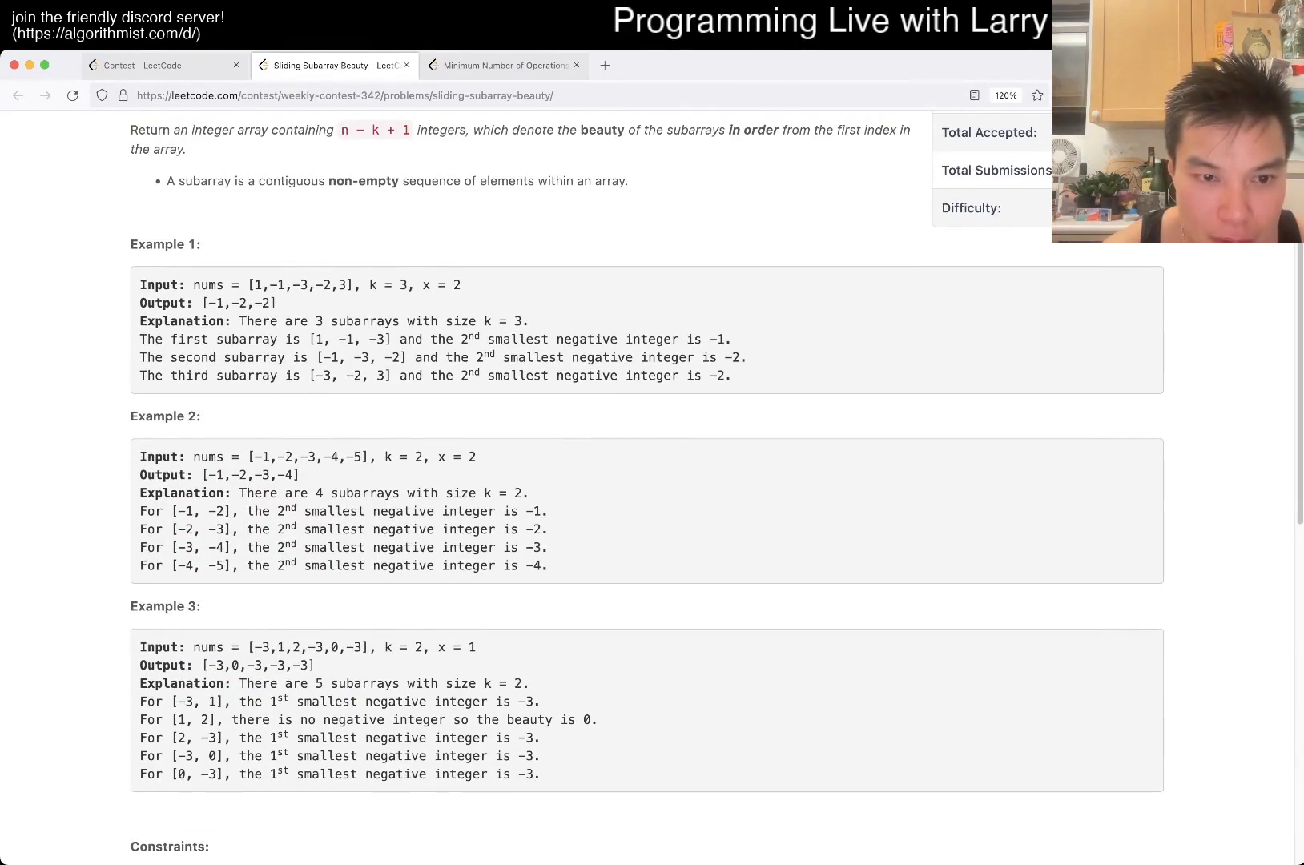
{"action": "scroll", "scroll_direction": "up", "scroll_amount": 3}
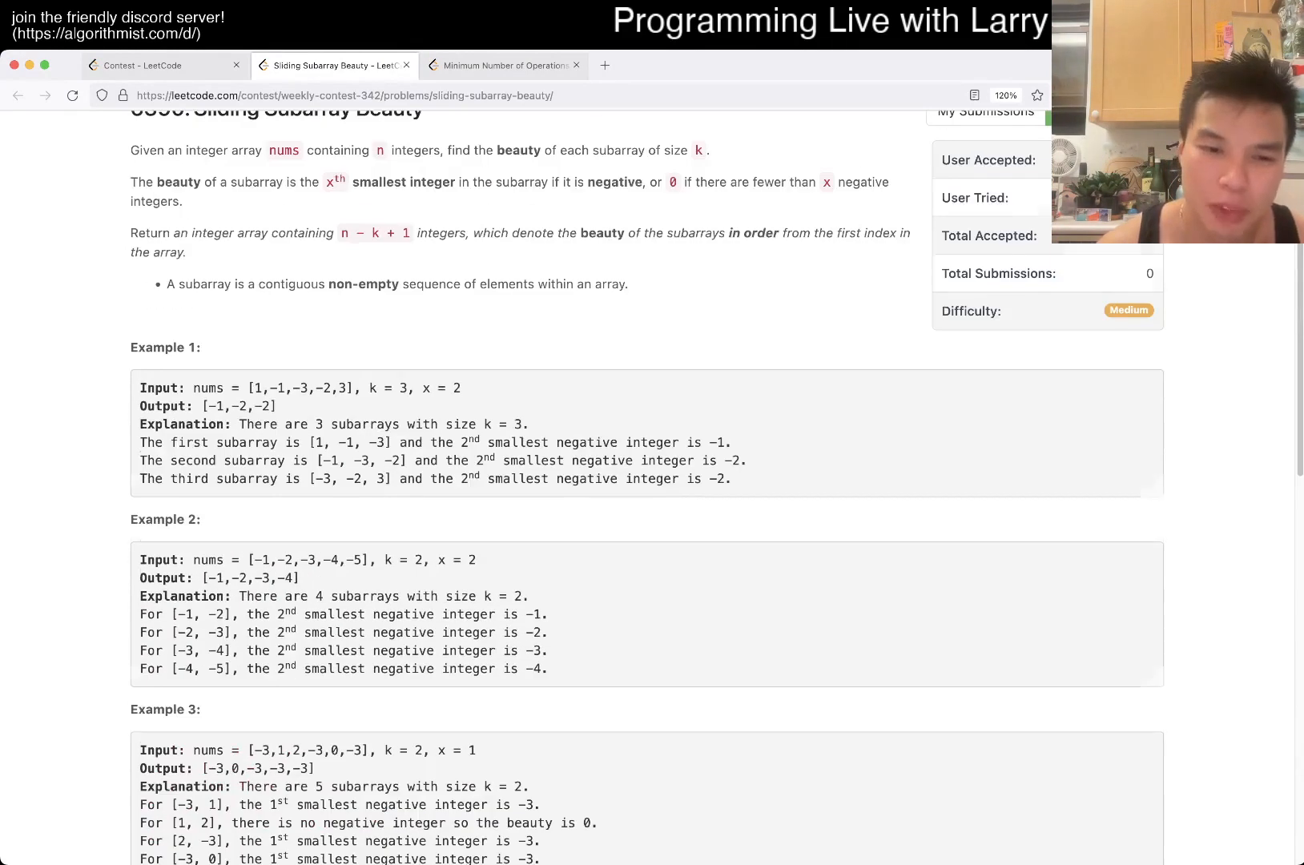
{"action": "scroll", "scroll_direction": "down", "scroll_amount": 3}
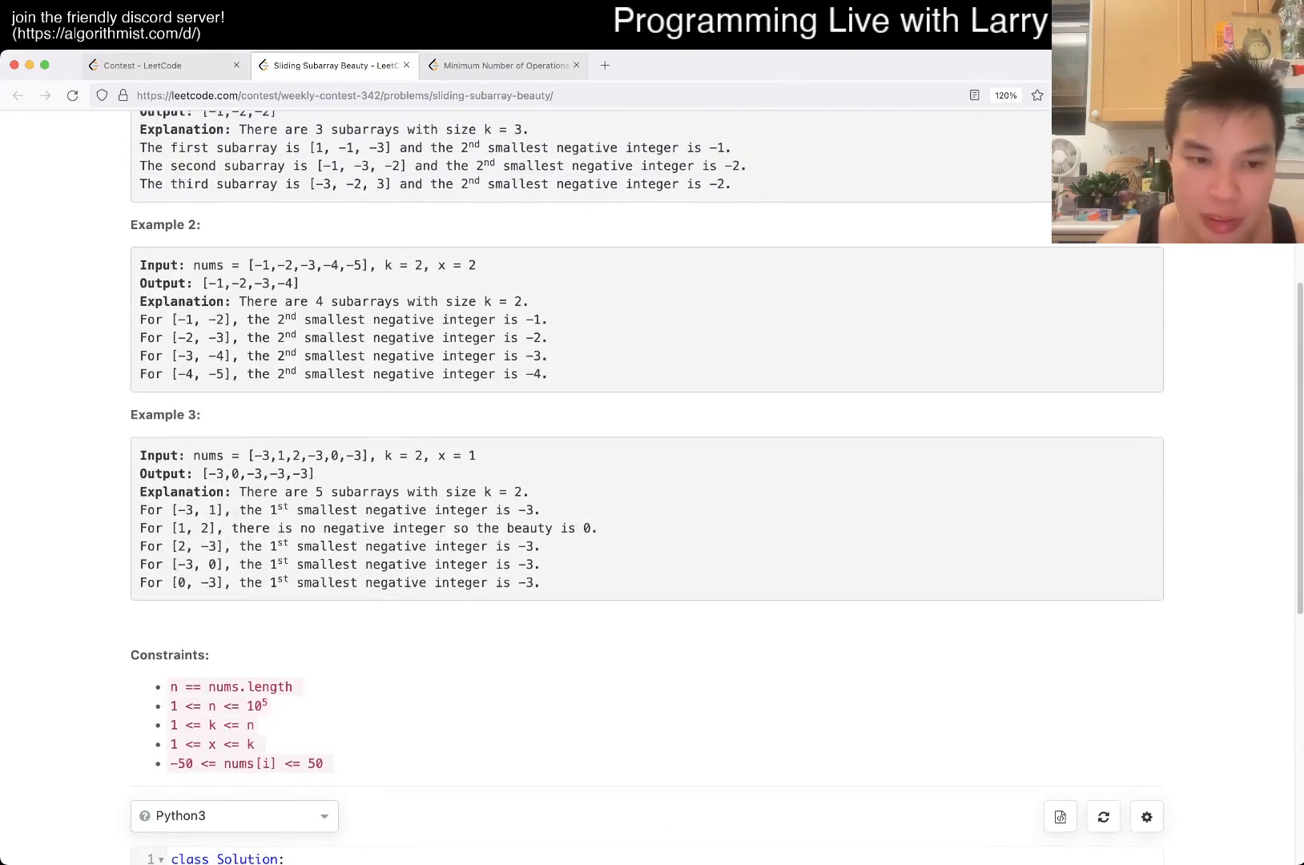
{"action": "scroll", "scroll_direction": "down", "scroll_amount": 3}
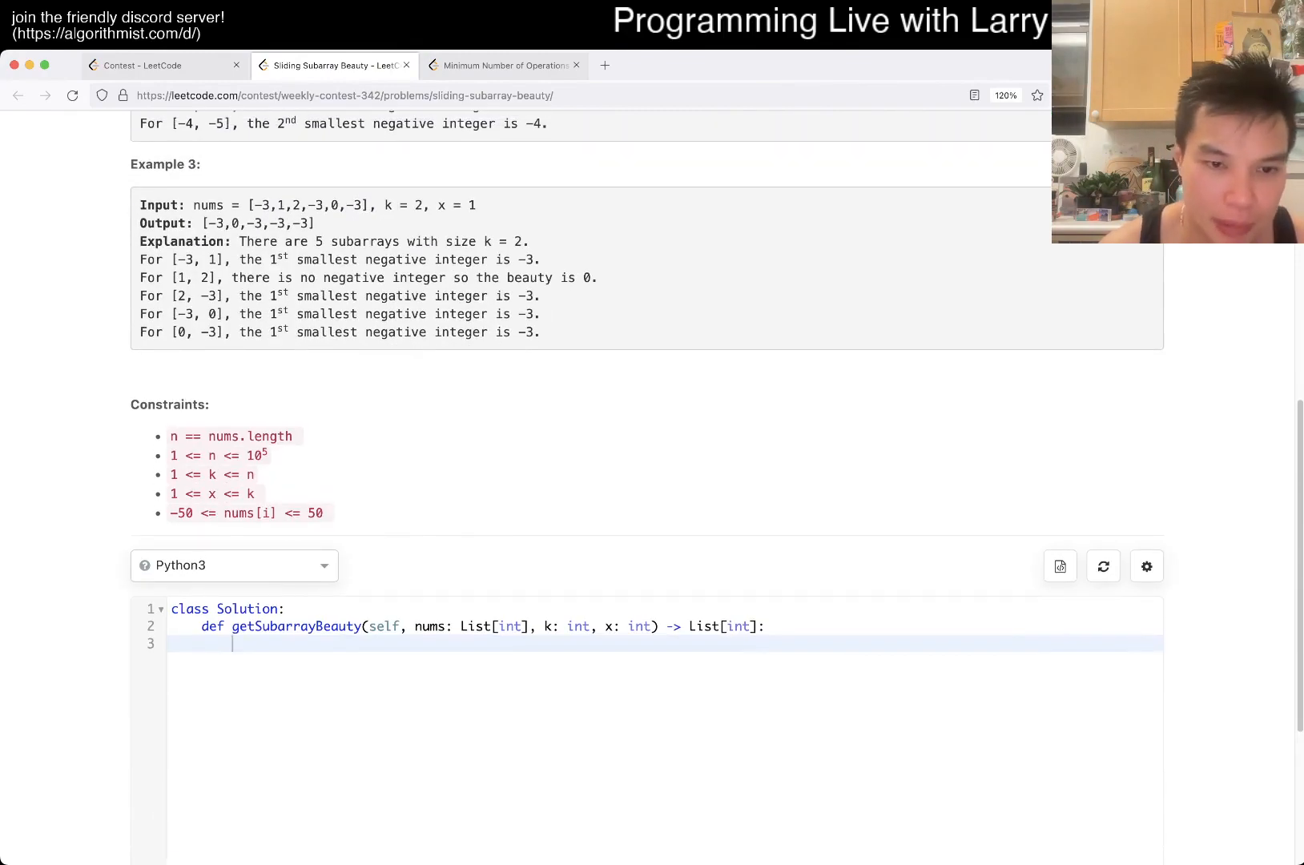
{"action": "scroll", "scroll_direction": "up", "scroll_amount": 3}
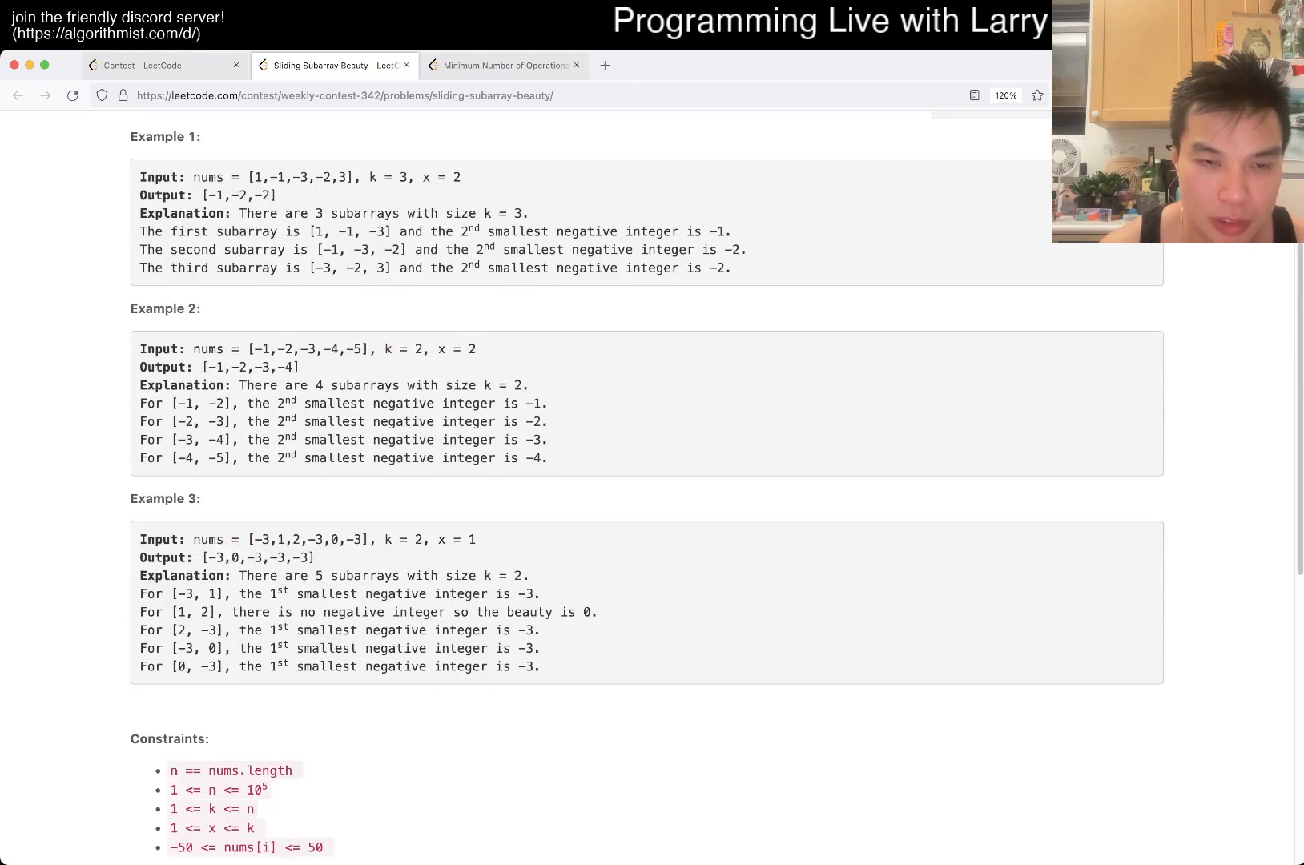
{"action": "scroll", "scroll_direction": "up", "scroll_amount": 3}
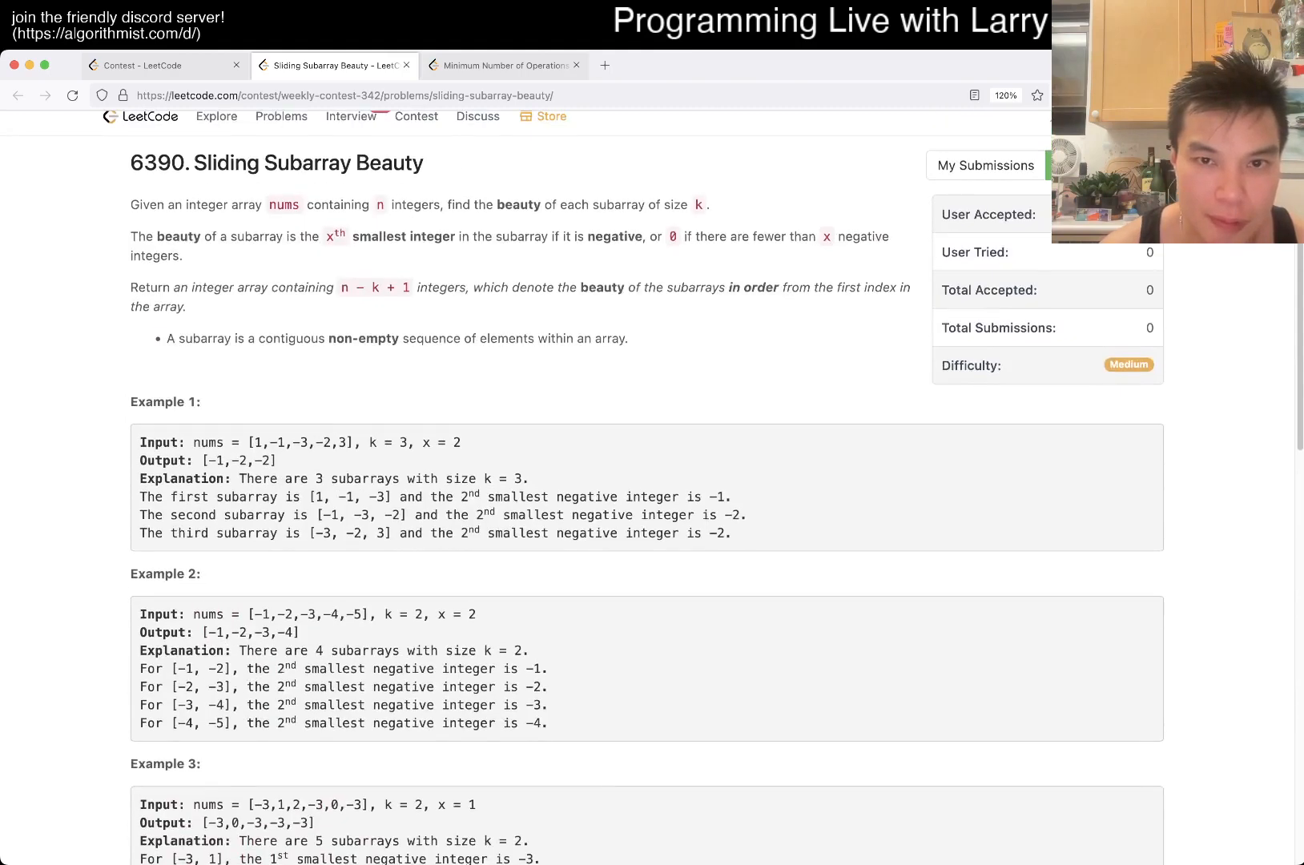
{"action": "scroll", "scroll_direction": "down", "scroll_amount": 3}
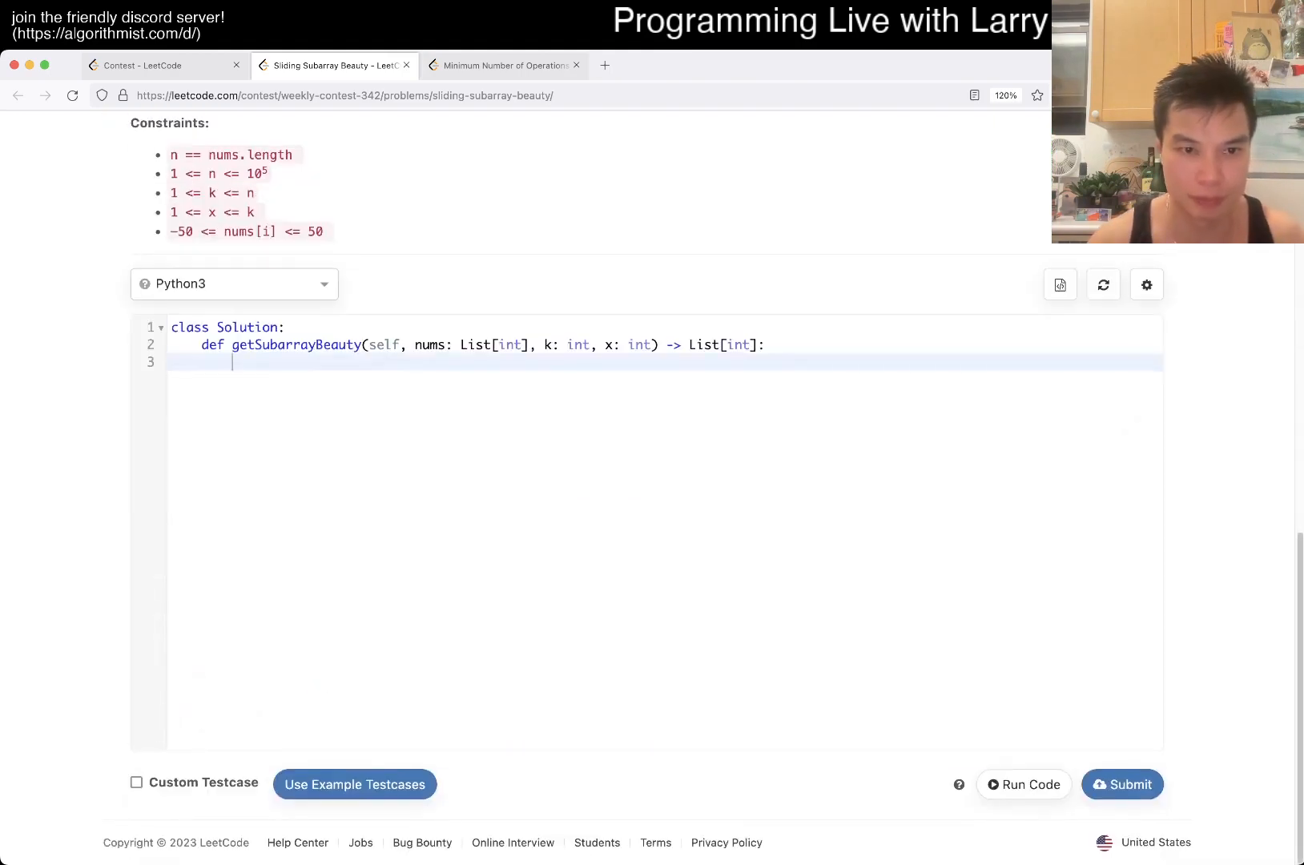
Step: Write ans = [], N = len(nums), h = [] and a loop calling heapq.heappush(h, ...)
{"action": "type", "text": "totall"}
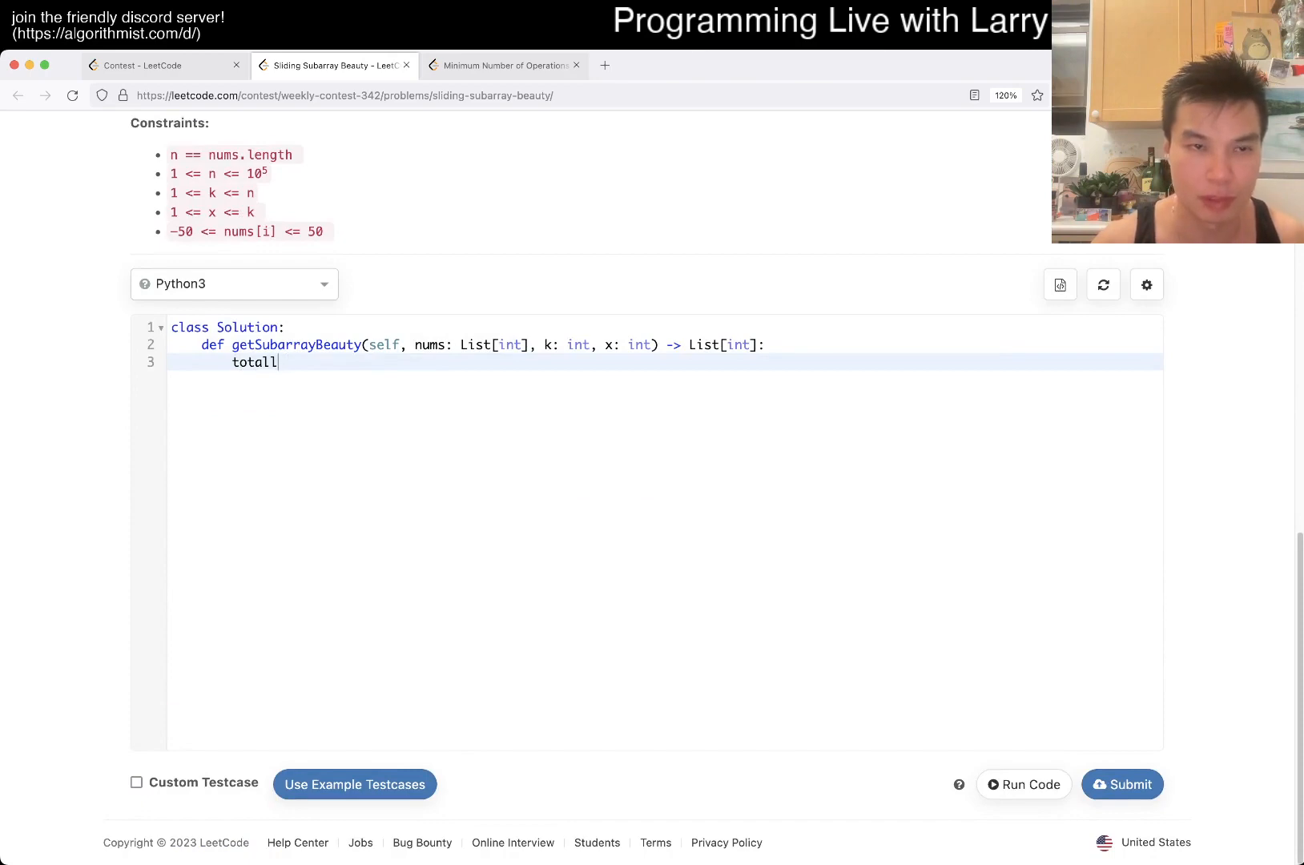
{"action": "scroll", "scroll_direction": "up", "scroll_amount": 3}
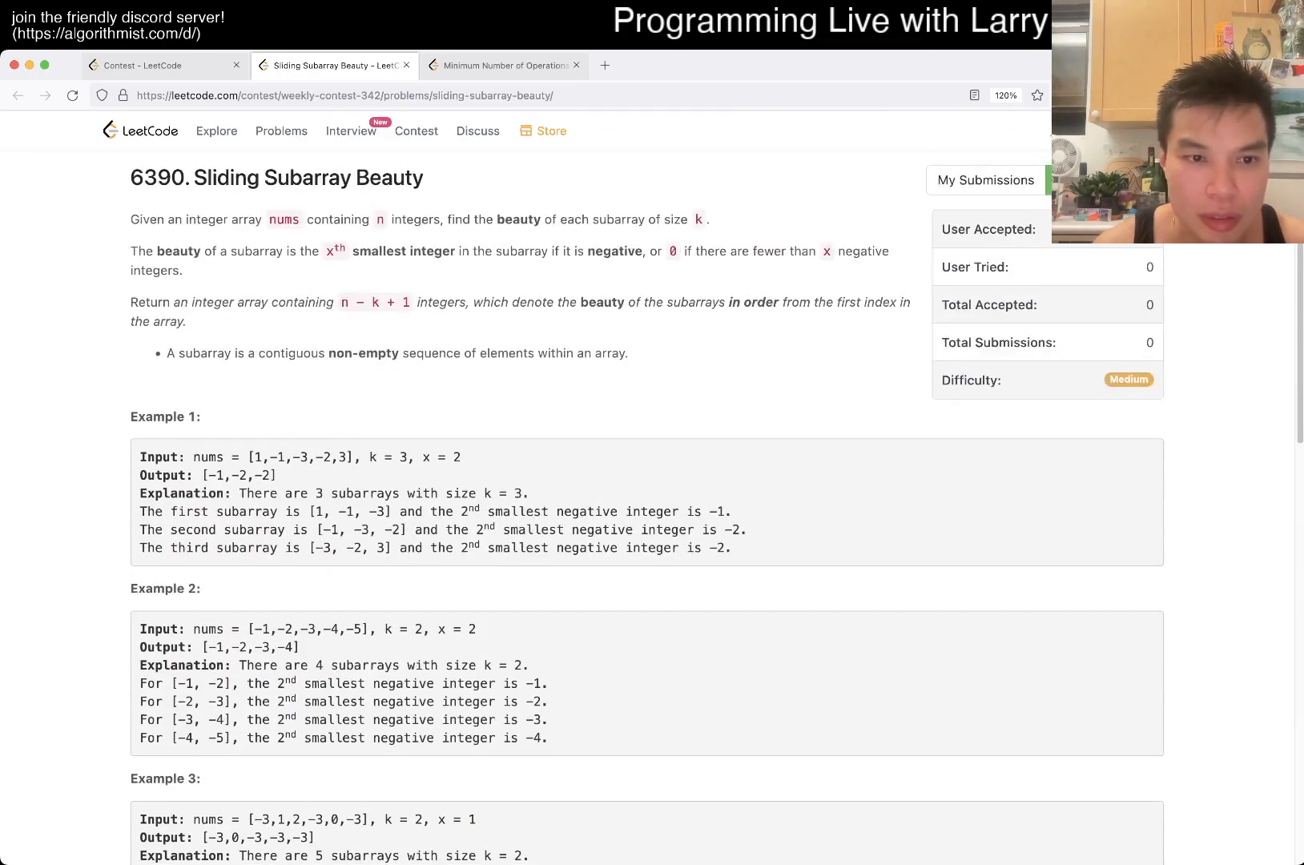
{"action": "scroll", "scroll_direction": "down", "scroll_amount": 3}
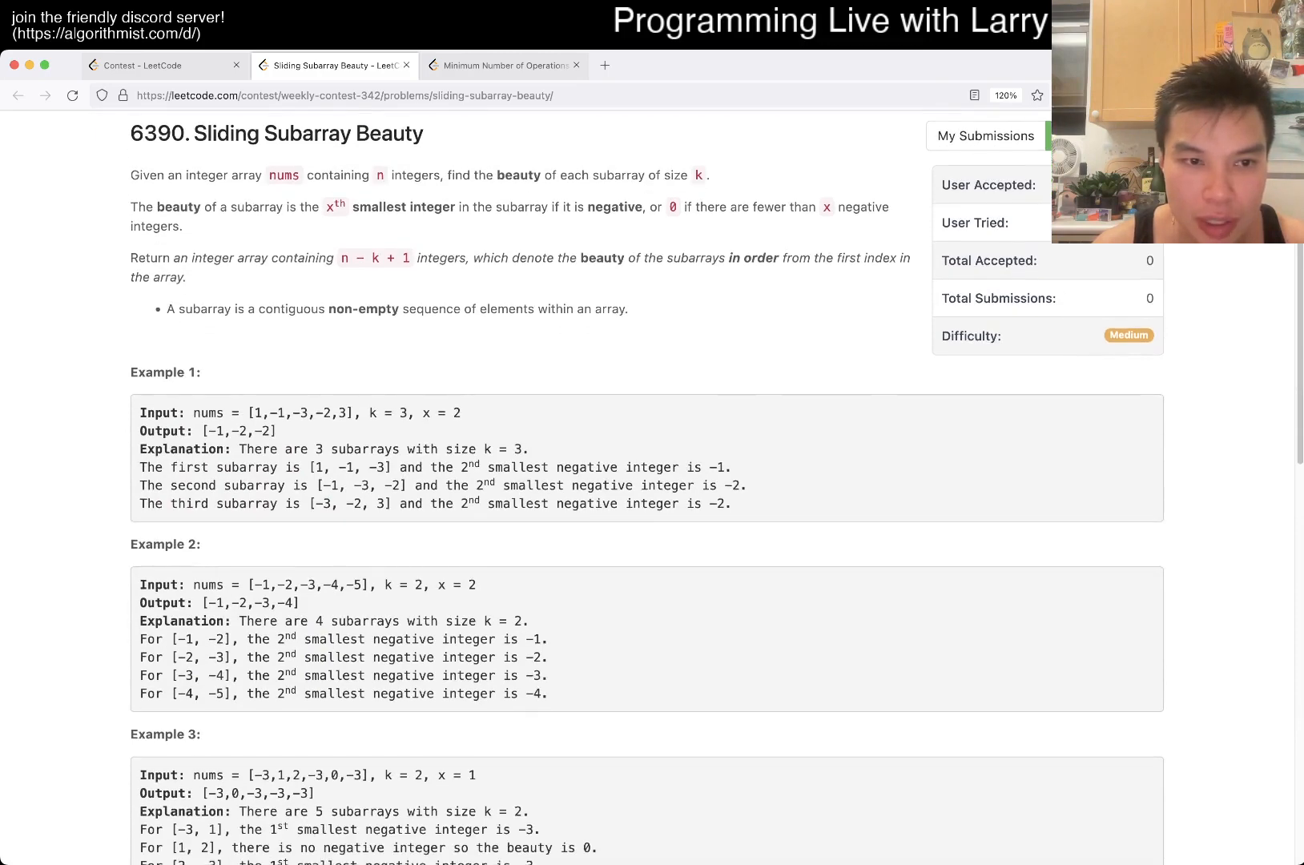
{"action": "scroll", "scroll_direction": "down", "scroll_amount": 3}
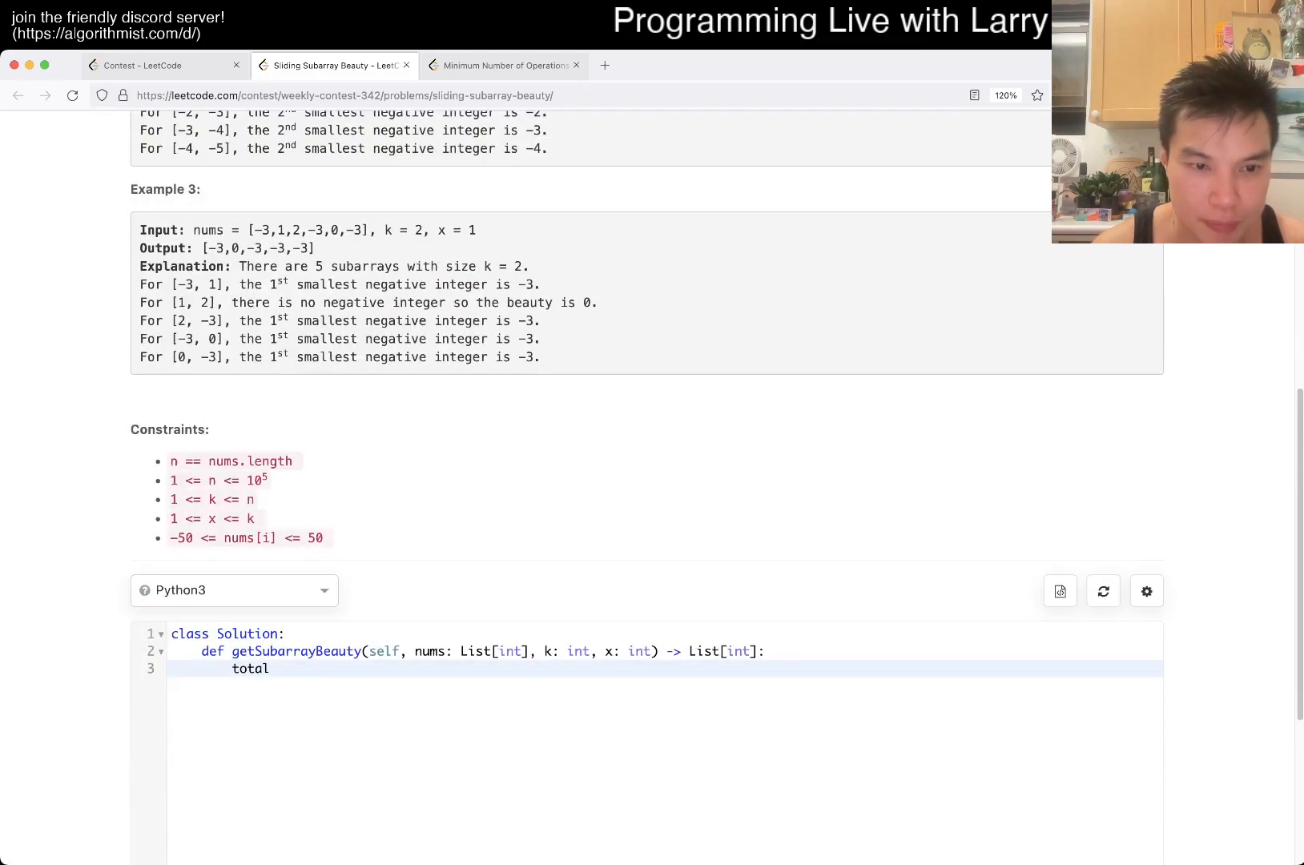
{"action": "type", "text": "ans = []"}
{"action": "type", "text": "for"}
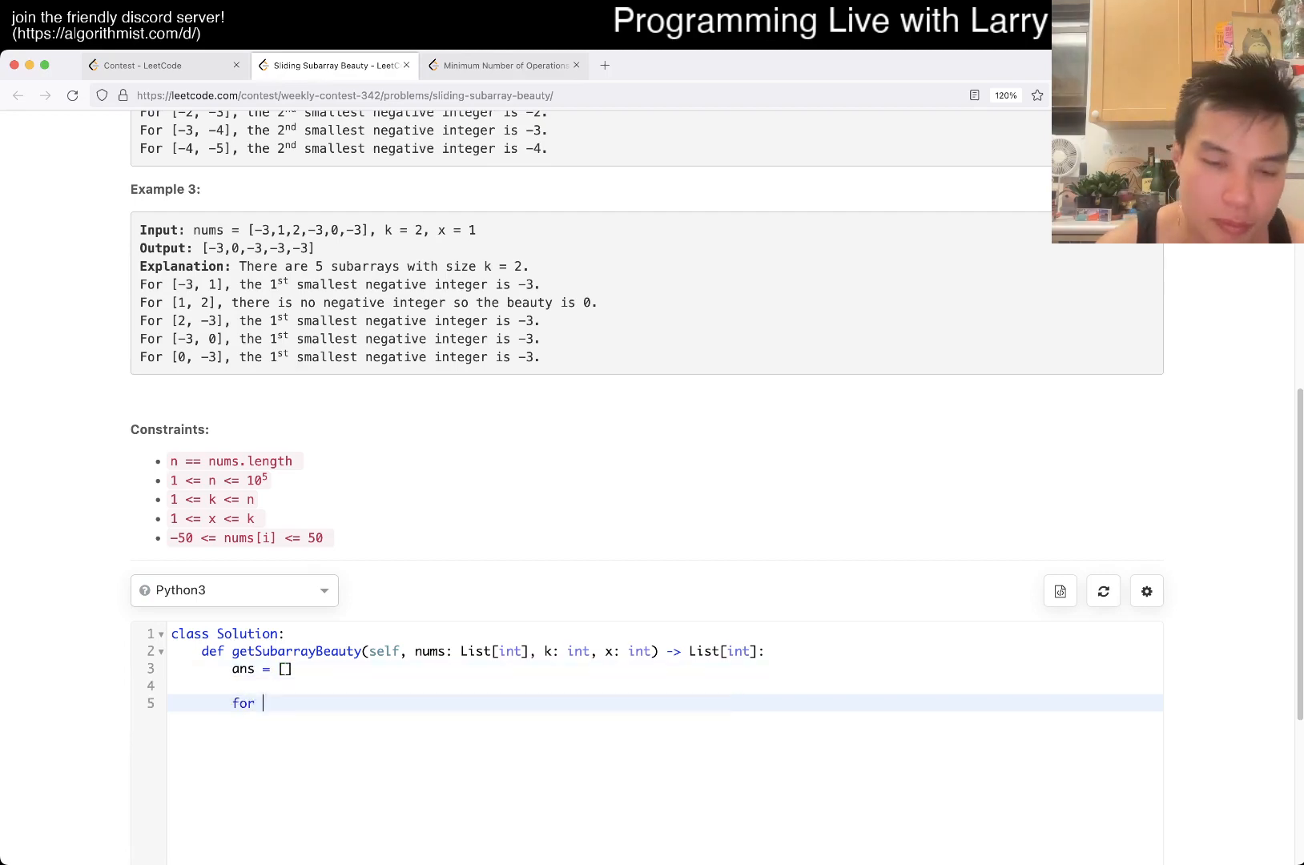
{"action": "scroll", "scroll_direction": "up", "scroll_amount": 3}
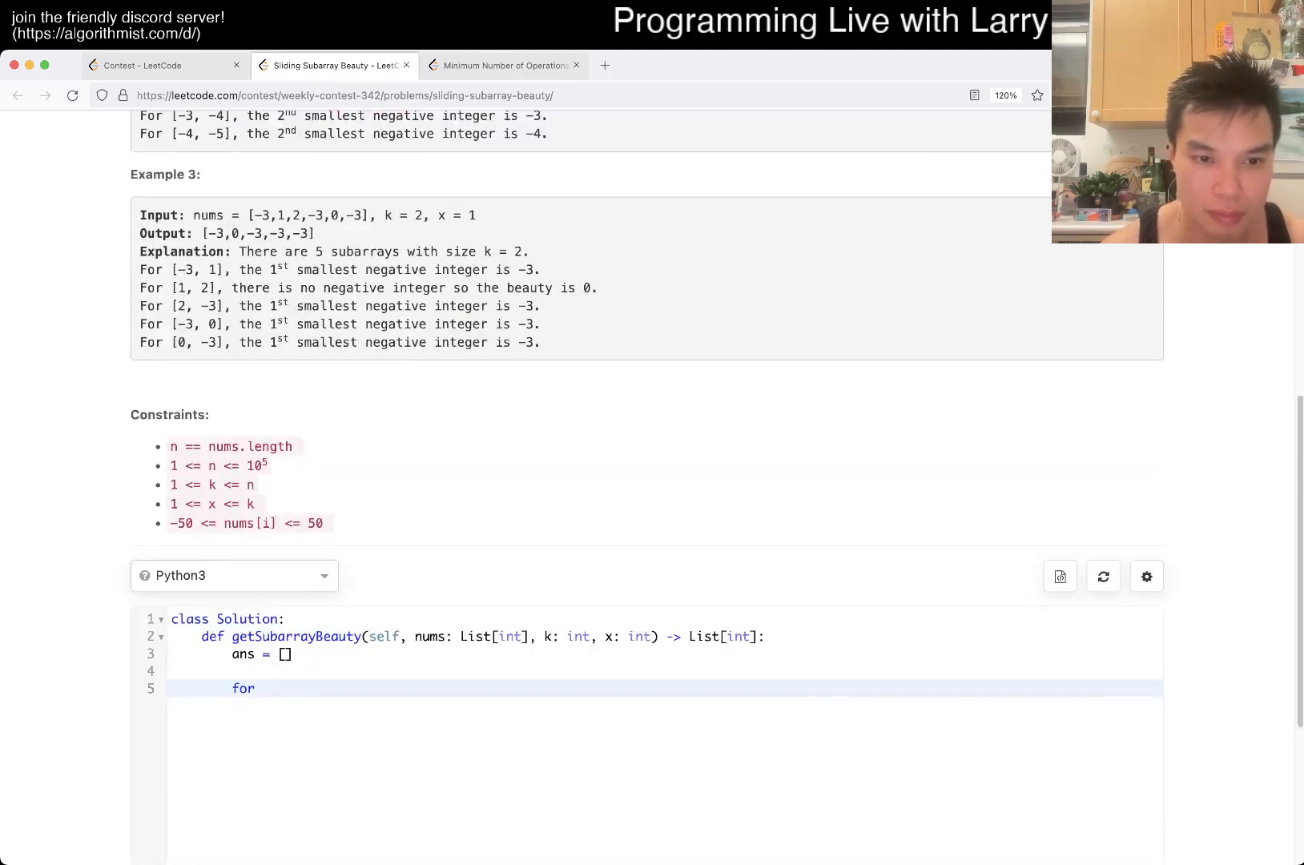
{"action": "type", "text": "N = len(nums"}
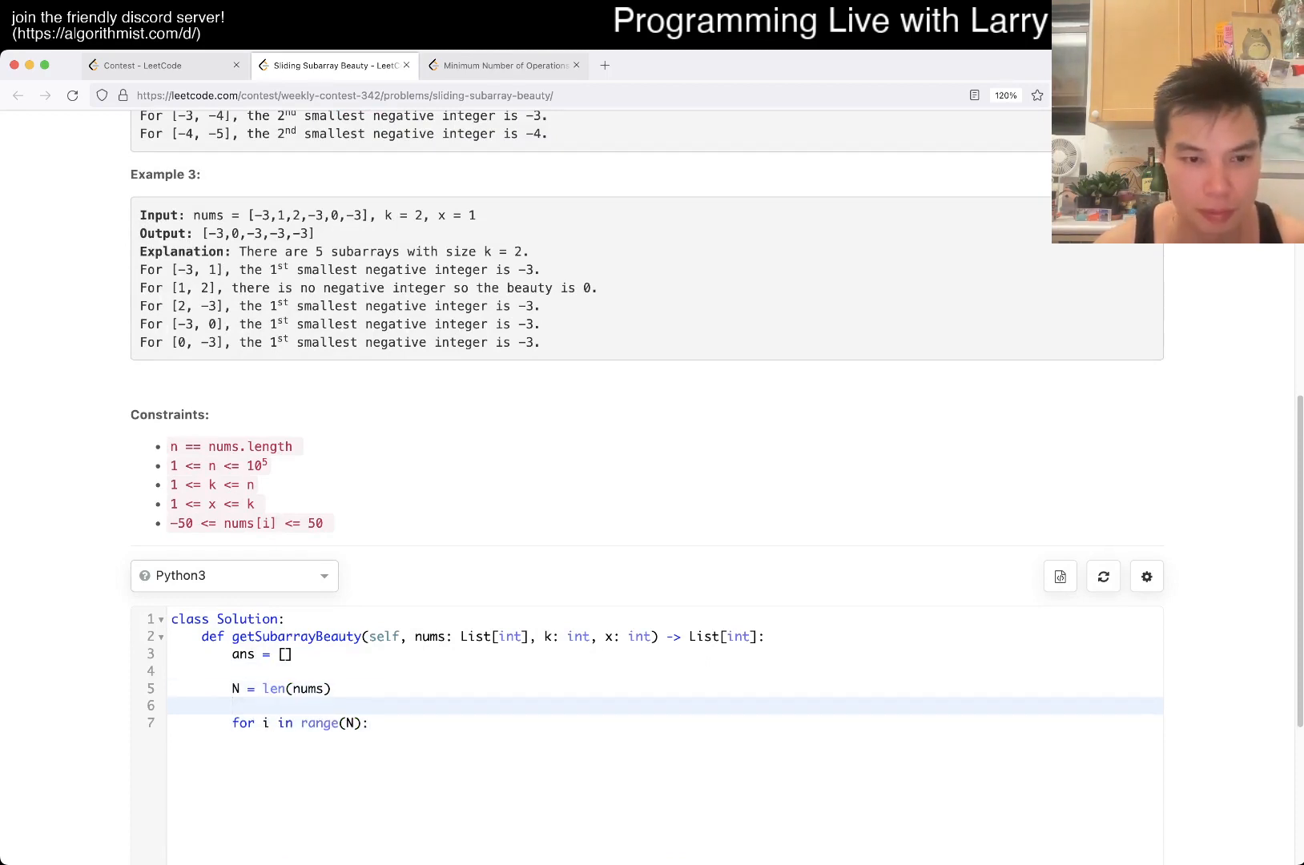
{"action": "type", "text": "h = []"}
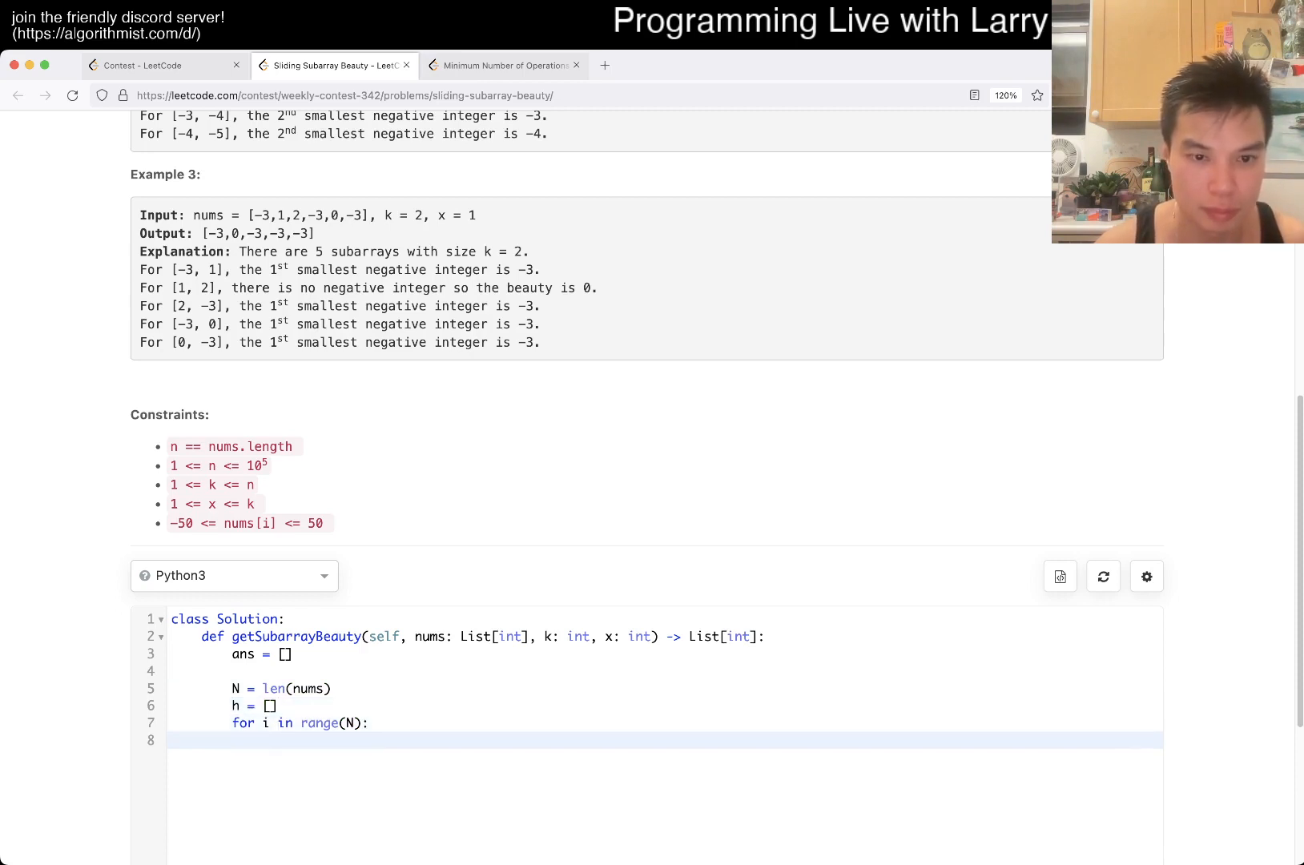
{"action": "type", "text": "heapq.heapp"}
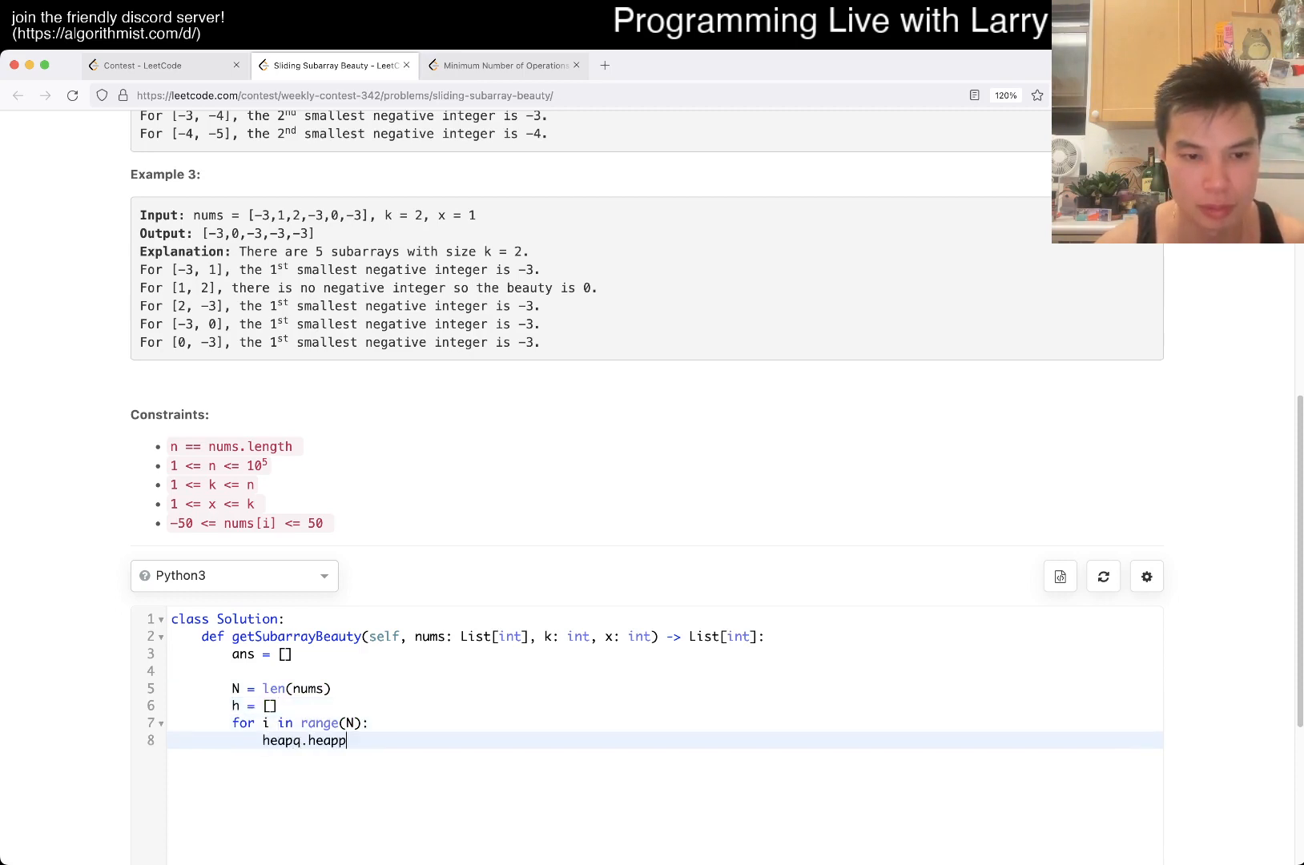
{"action": "type", "text": "ush(h"}
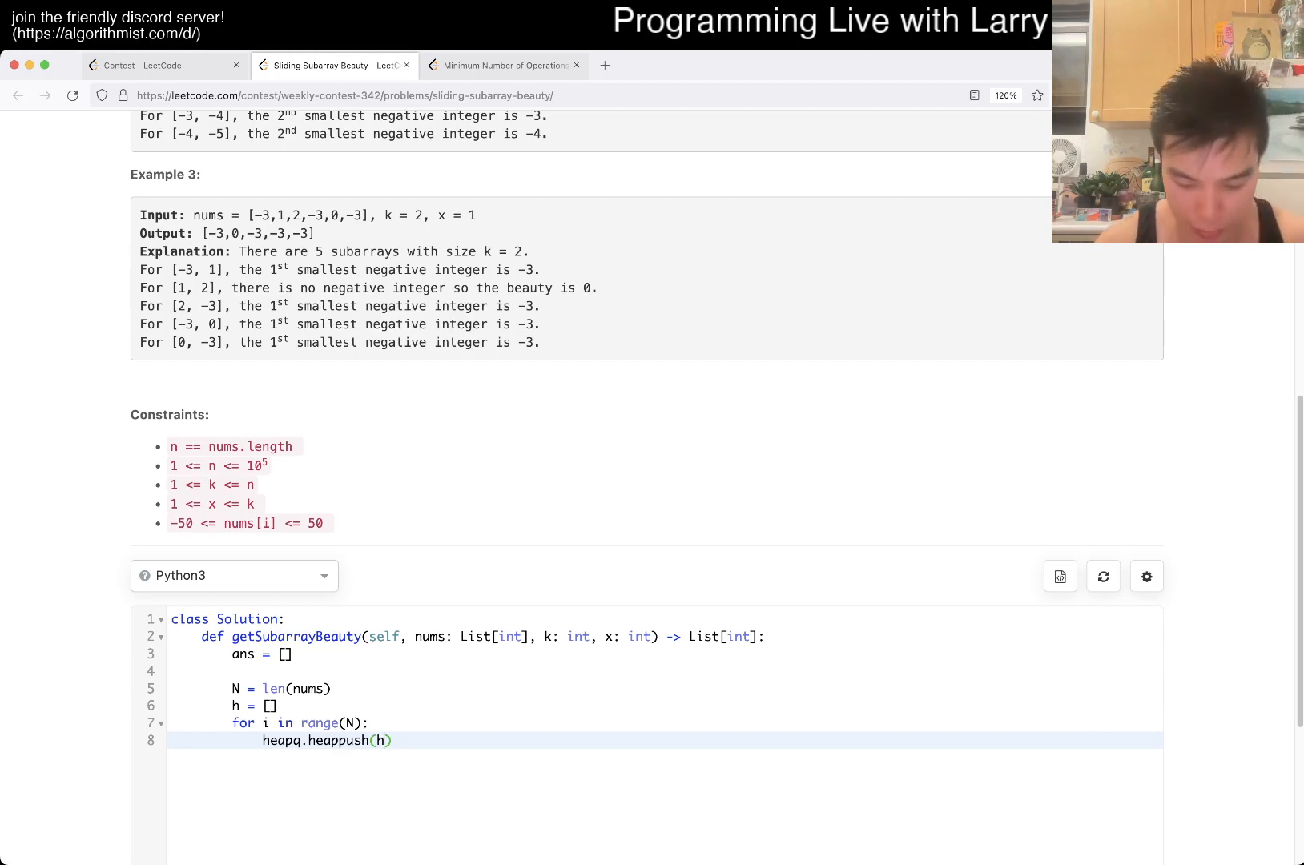
Step: Complete the push as heappush(h, nums[i]) and look over the code
{"action": "type", "text": ", nums[i]"}
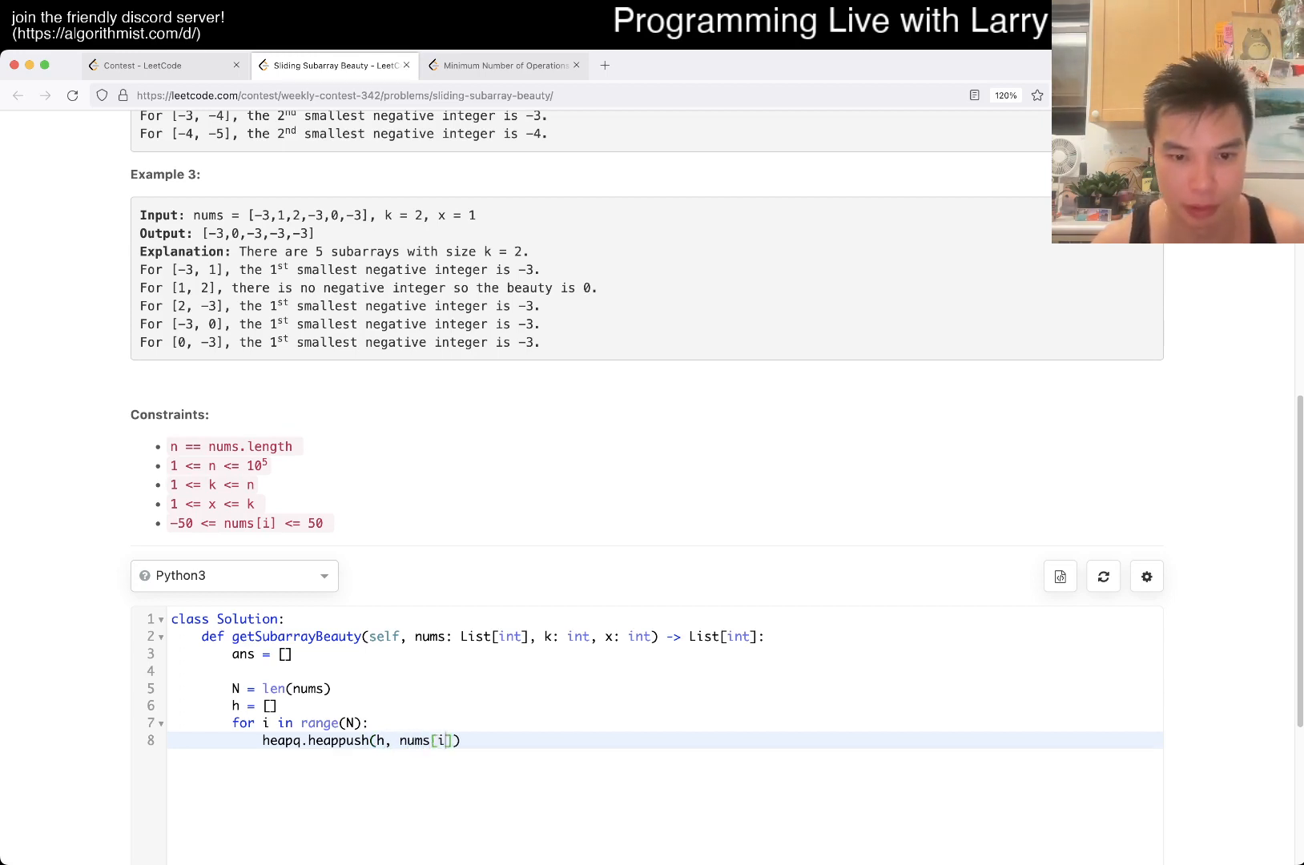
{"action": "scroll", "scroll_direction": "up", "scroll_amount": 3}
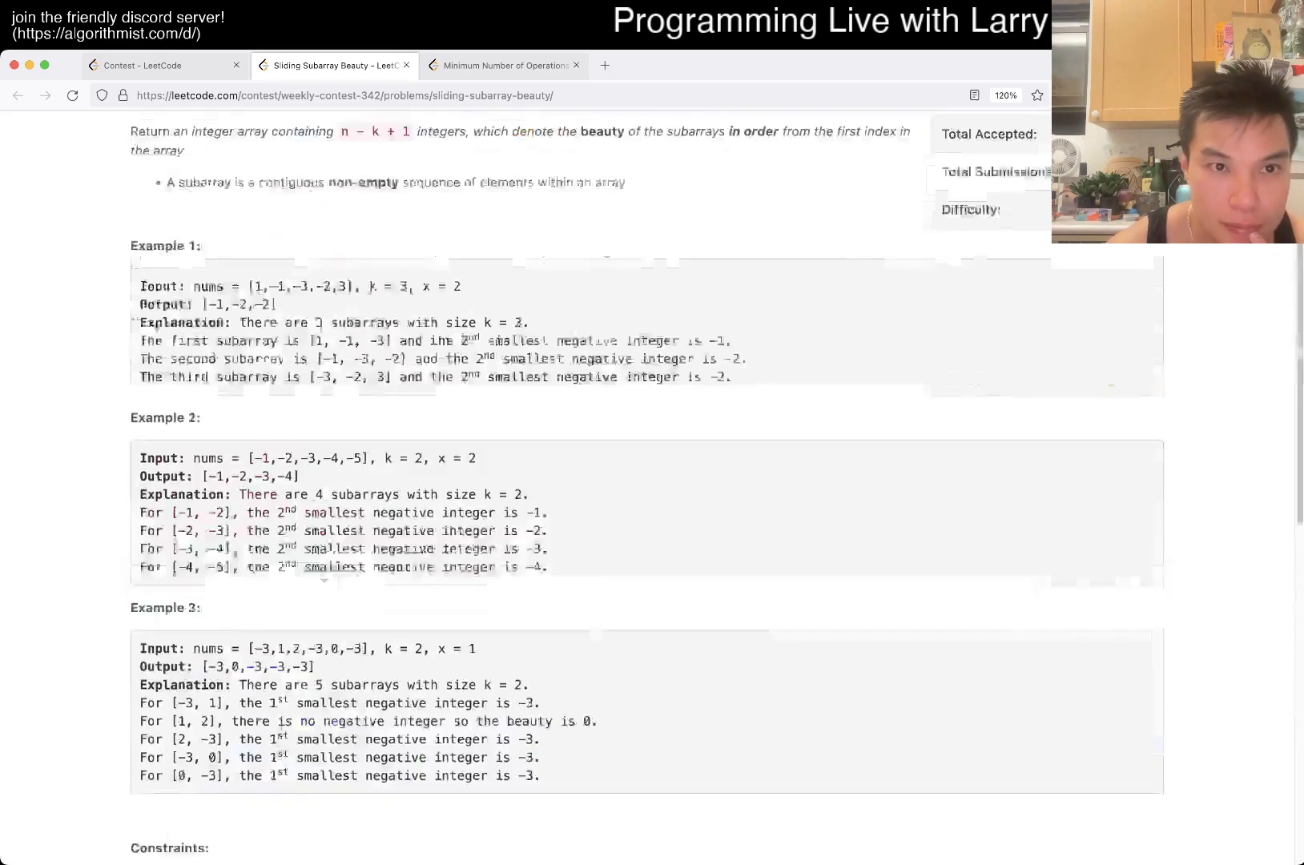
{"action": "scroll", "scroll_direction": "down", "scroll_amount": 3}
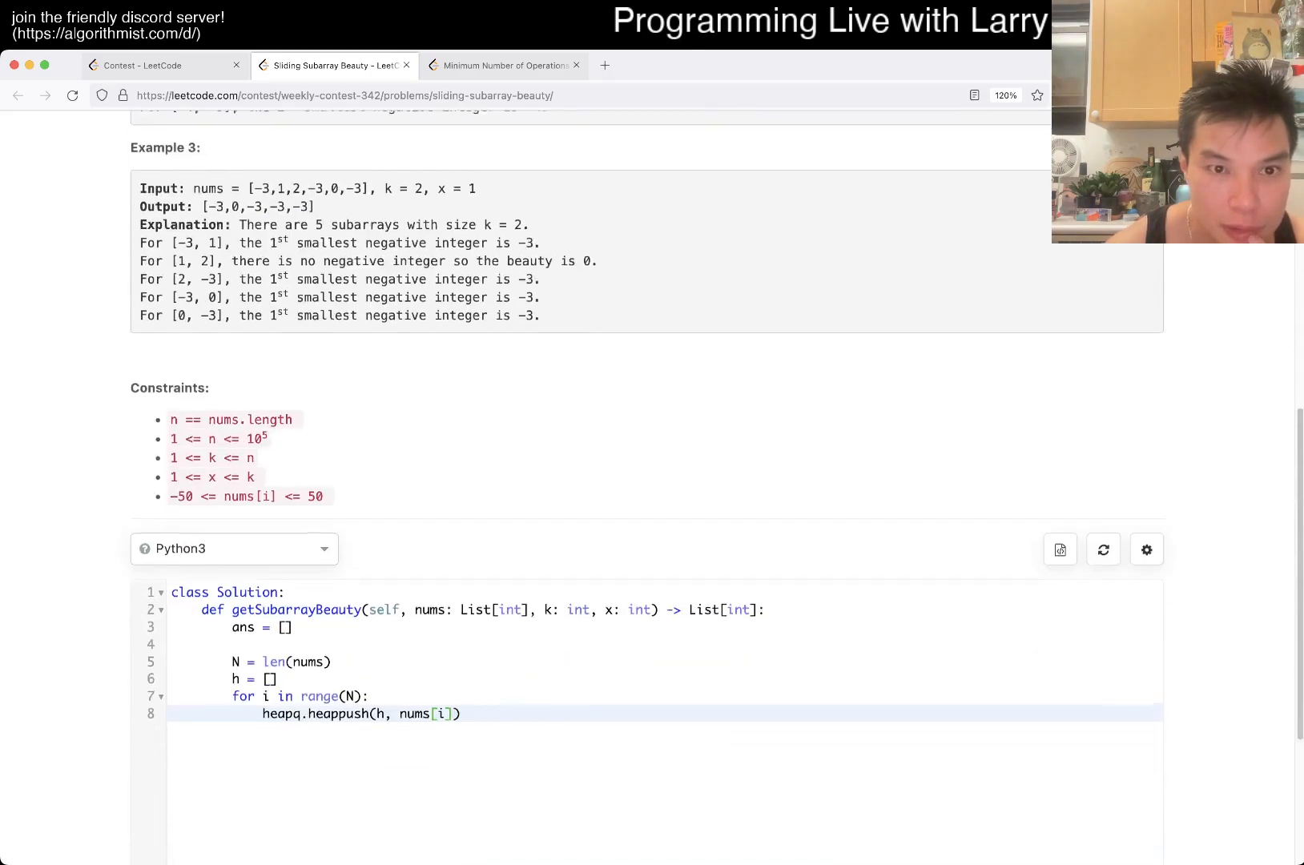
{"action": "scroll", "scroll_direction": "up", "scroll_amount": 3}
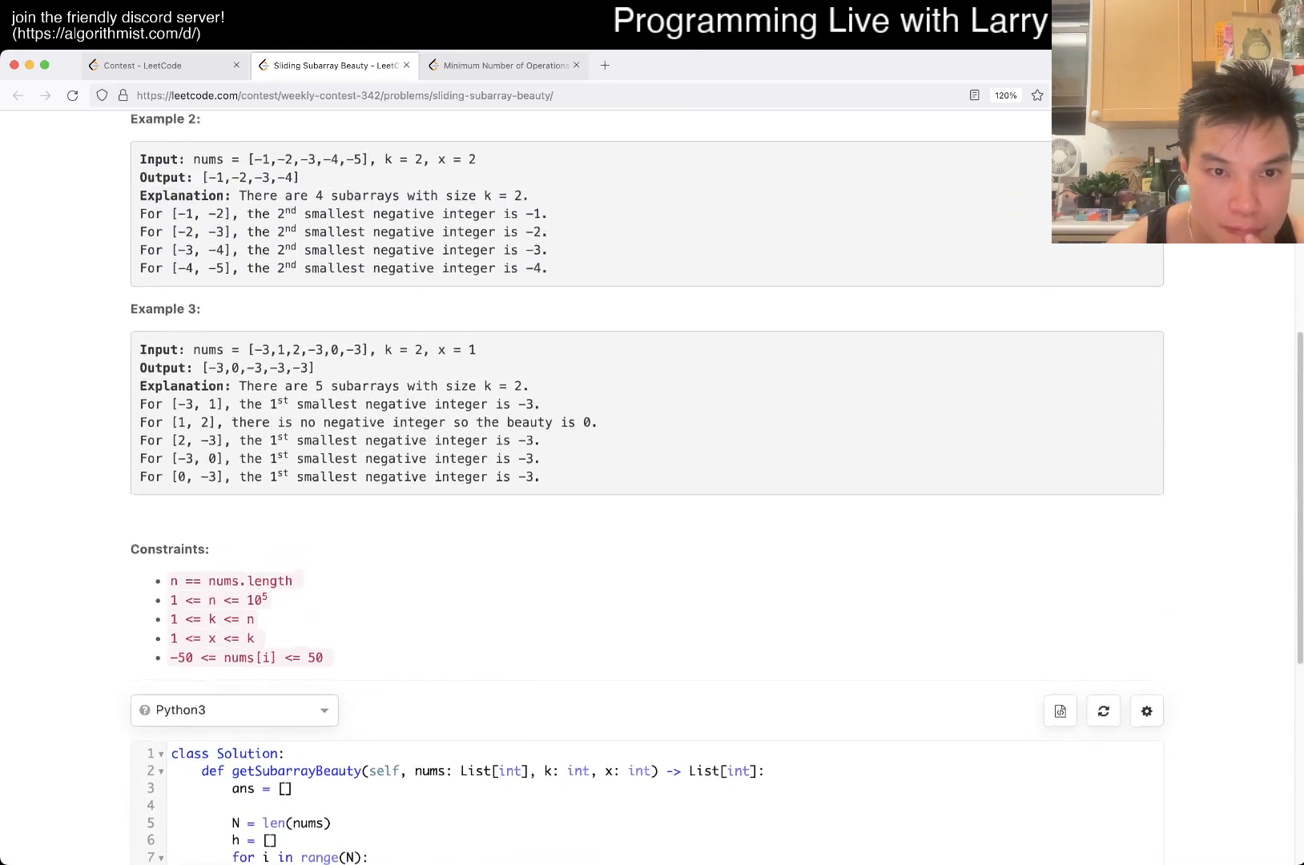
{"action": "scroll", "scroll_direction": "up", "scroll_amount": 3}
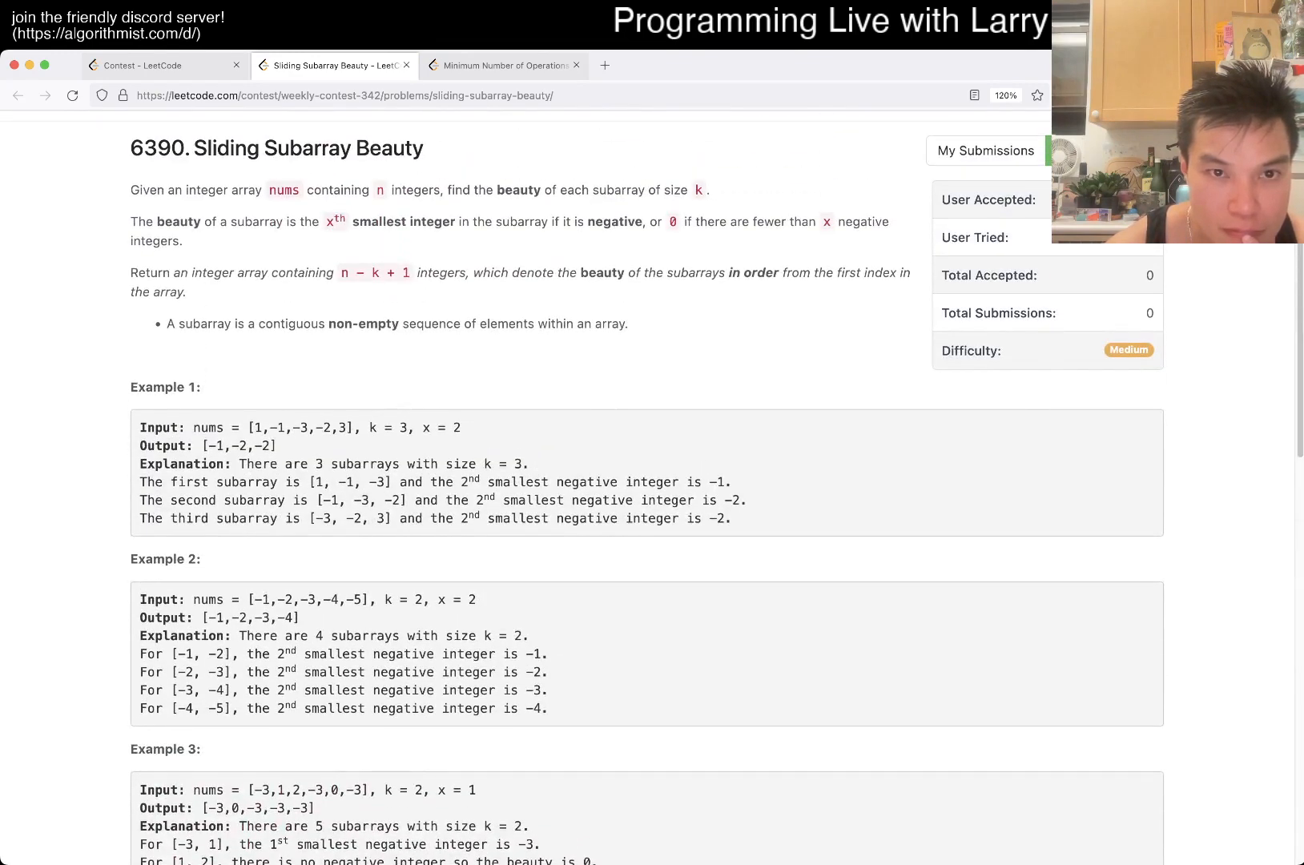
{"action": "scroll", "scroll_direction": "down", "scroll_amount": 3}
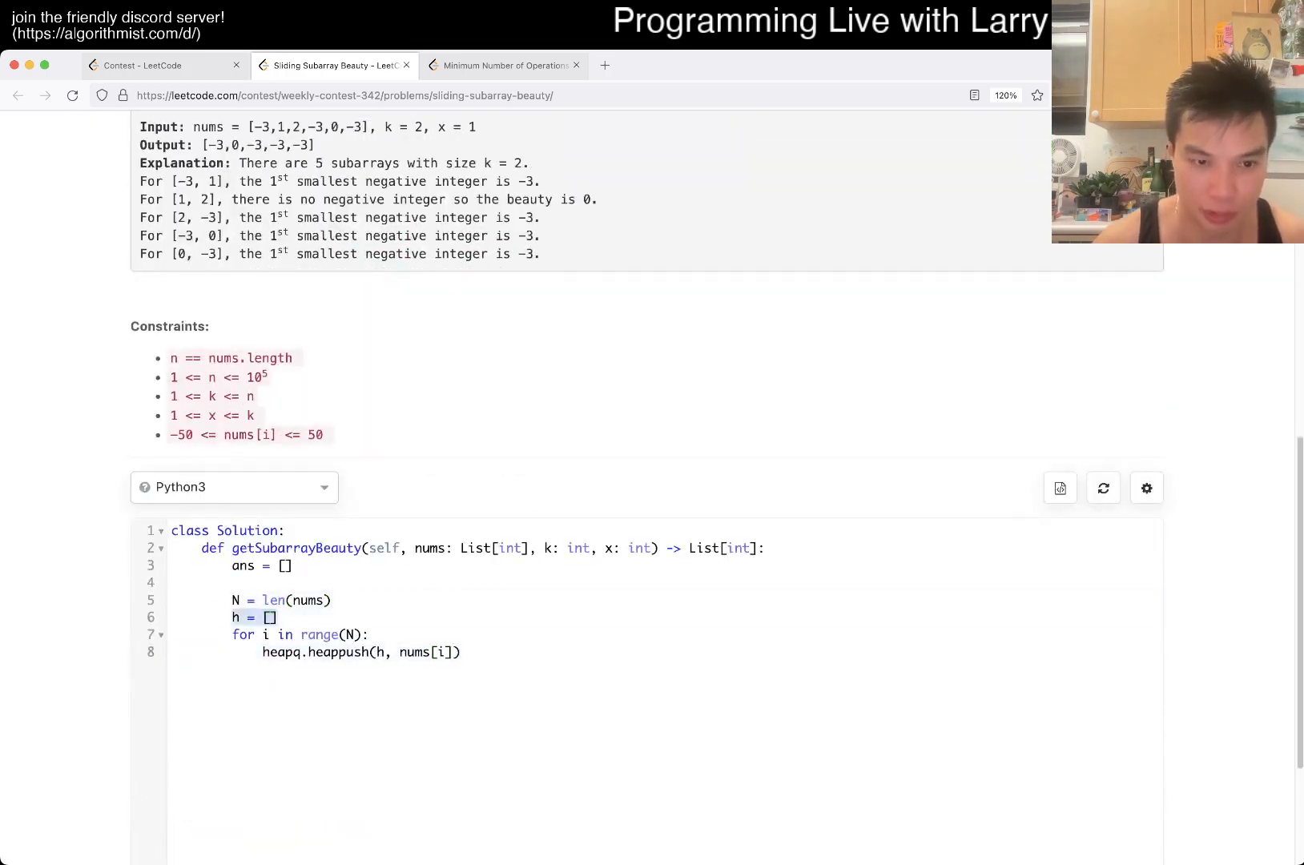
Step: Import SortedList from sortedcontainers, create sl = SortedList(), and call sl.add(nums[i])
{"action": "type", "text": "sl = SortedList("}
{"action": "type", "text": "from co"}
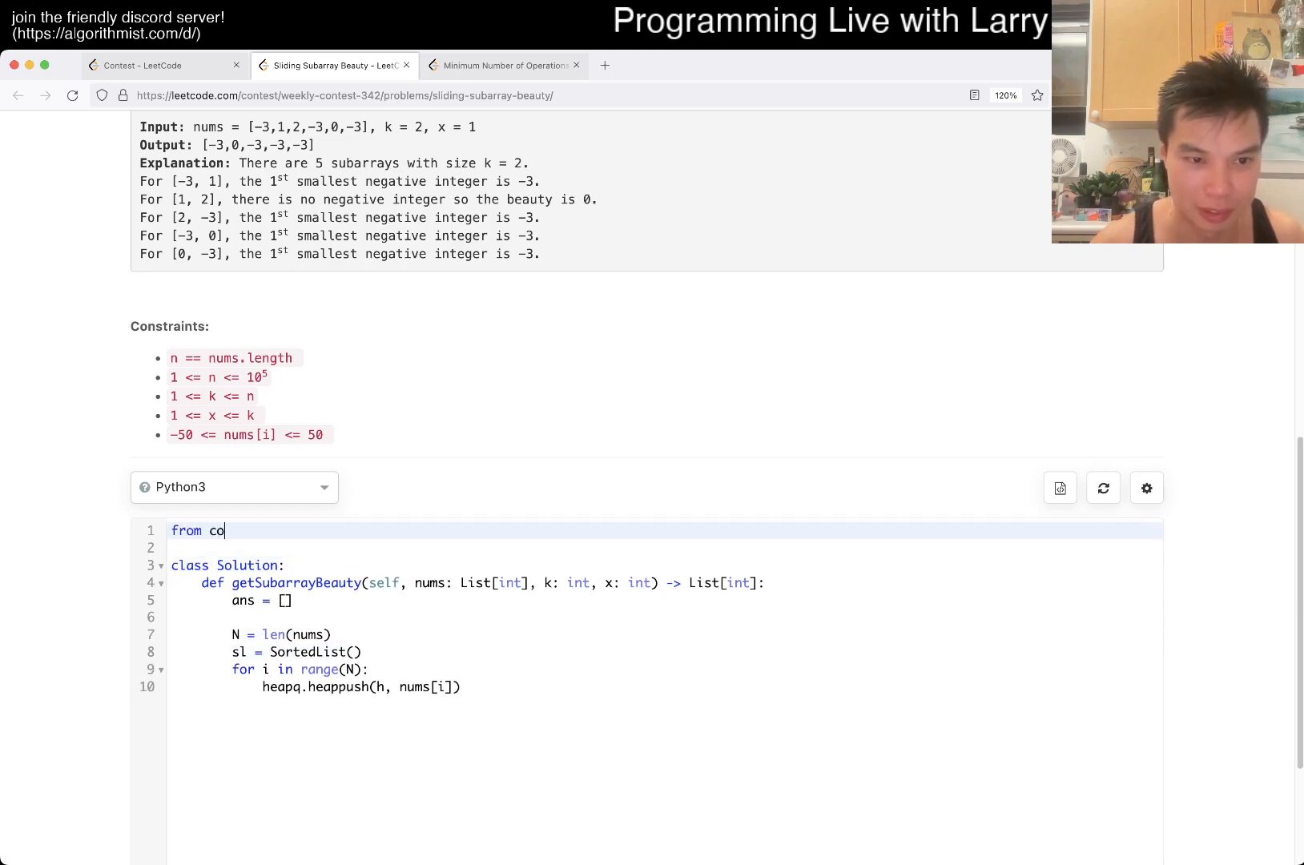
{"action": "type", "text": "rtedcontainers imo"}
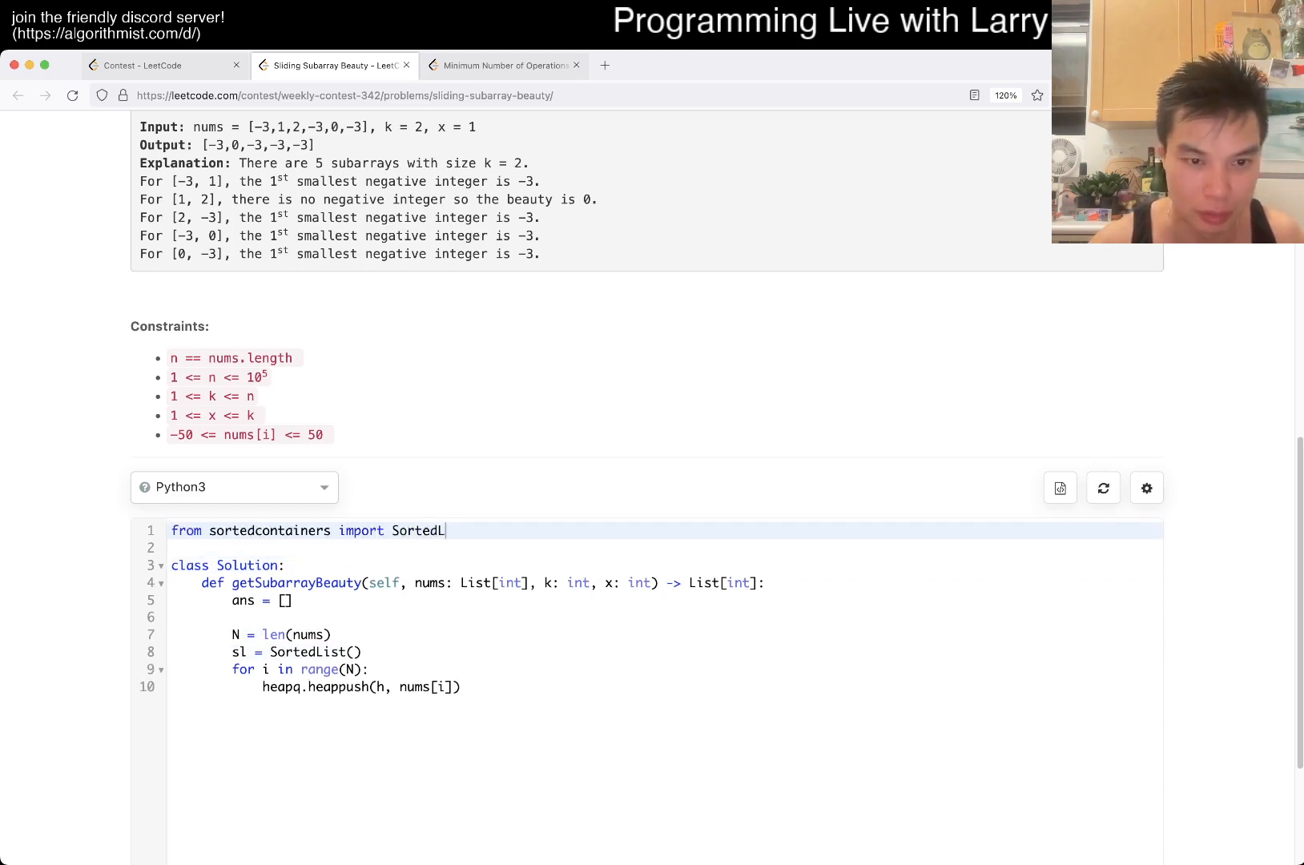
{"action": "type", "text": "ist"}
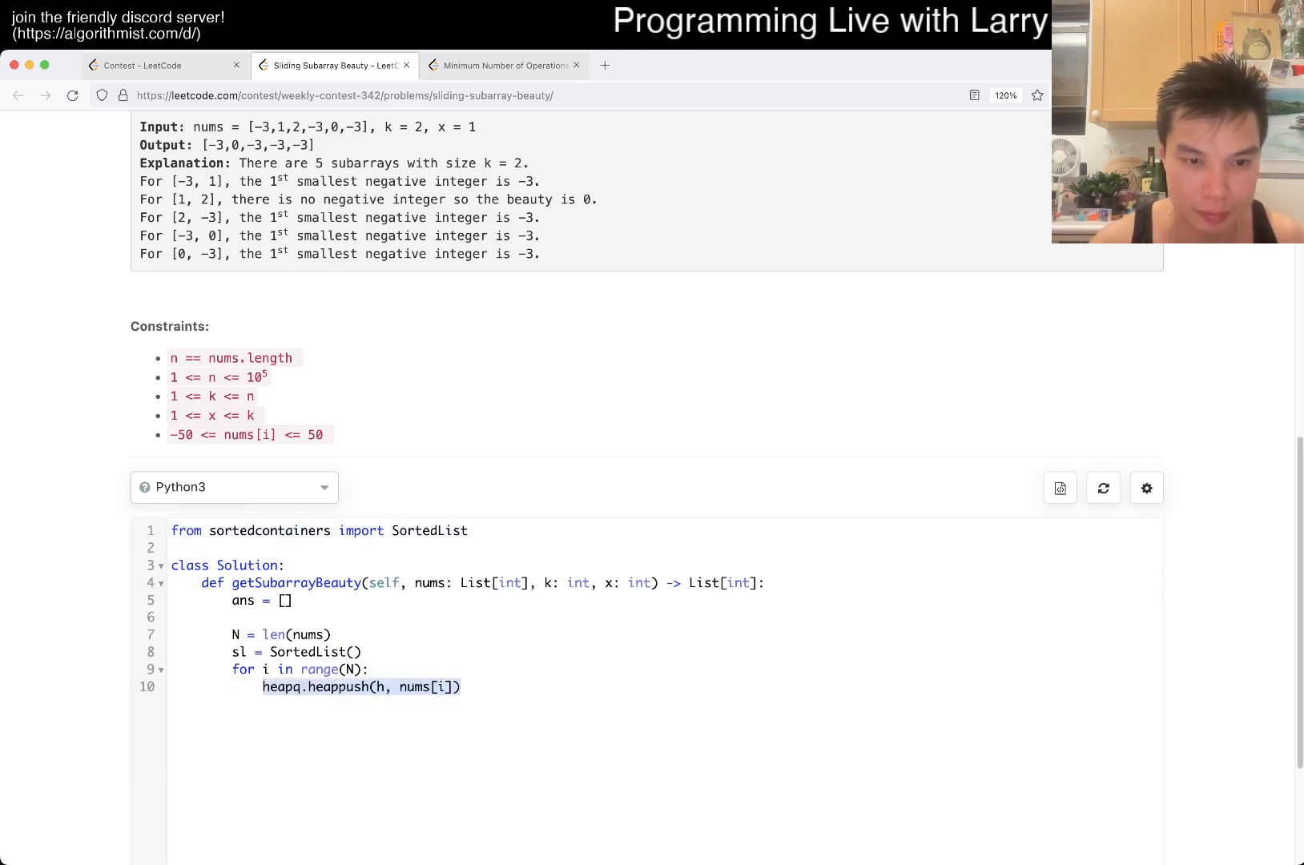
{"action": "type", "text": "sl.add("}
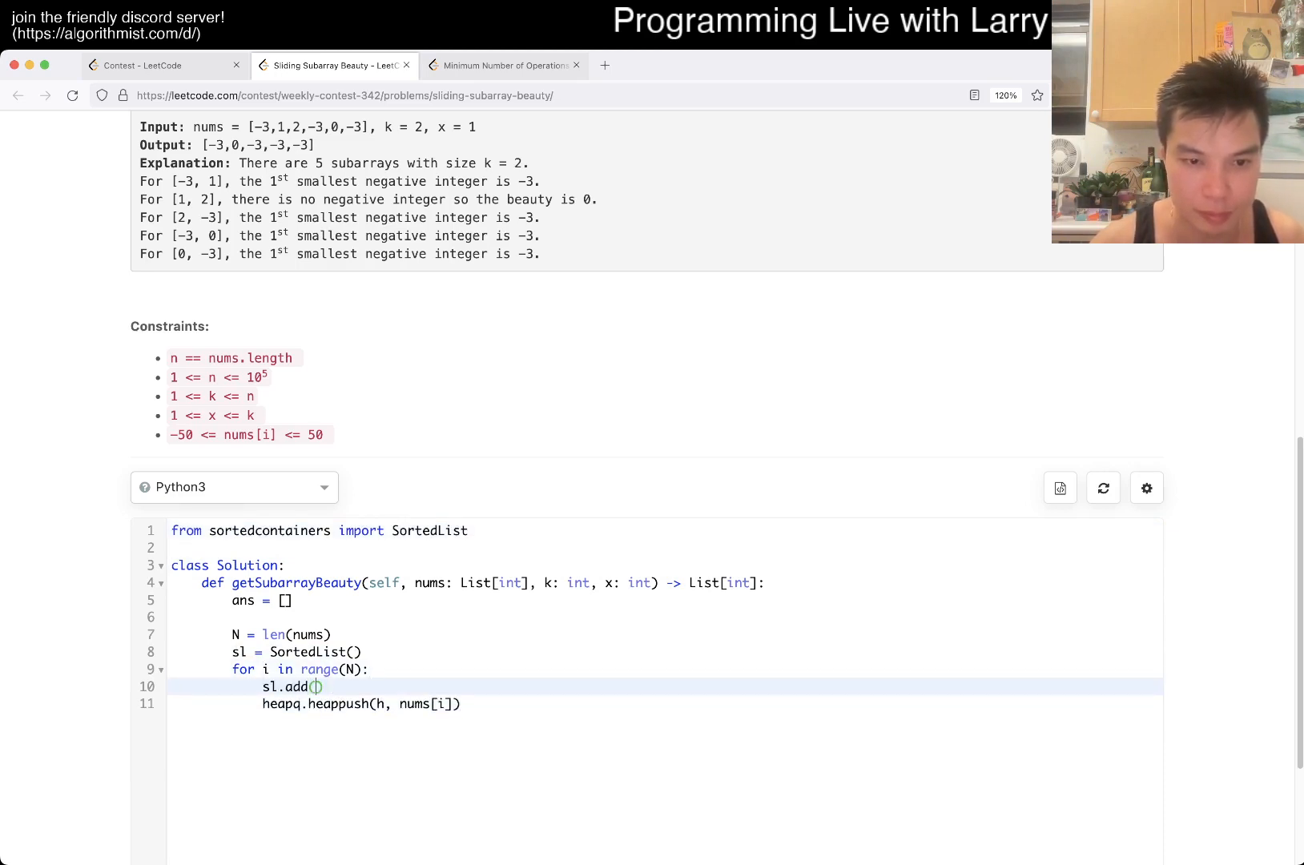
{"action": "type", "text": "nums[i]"}
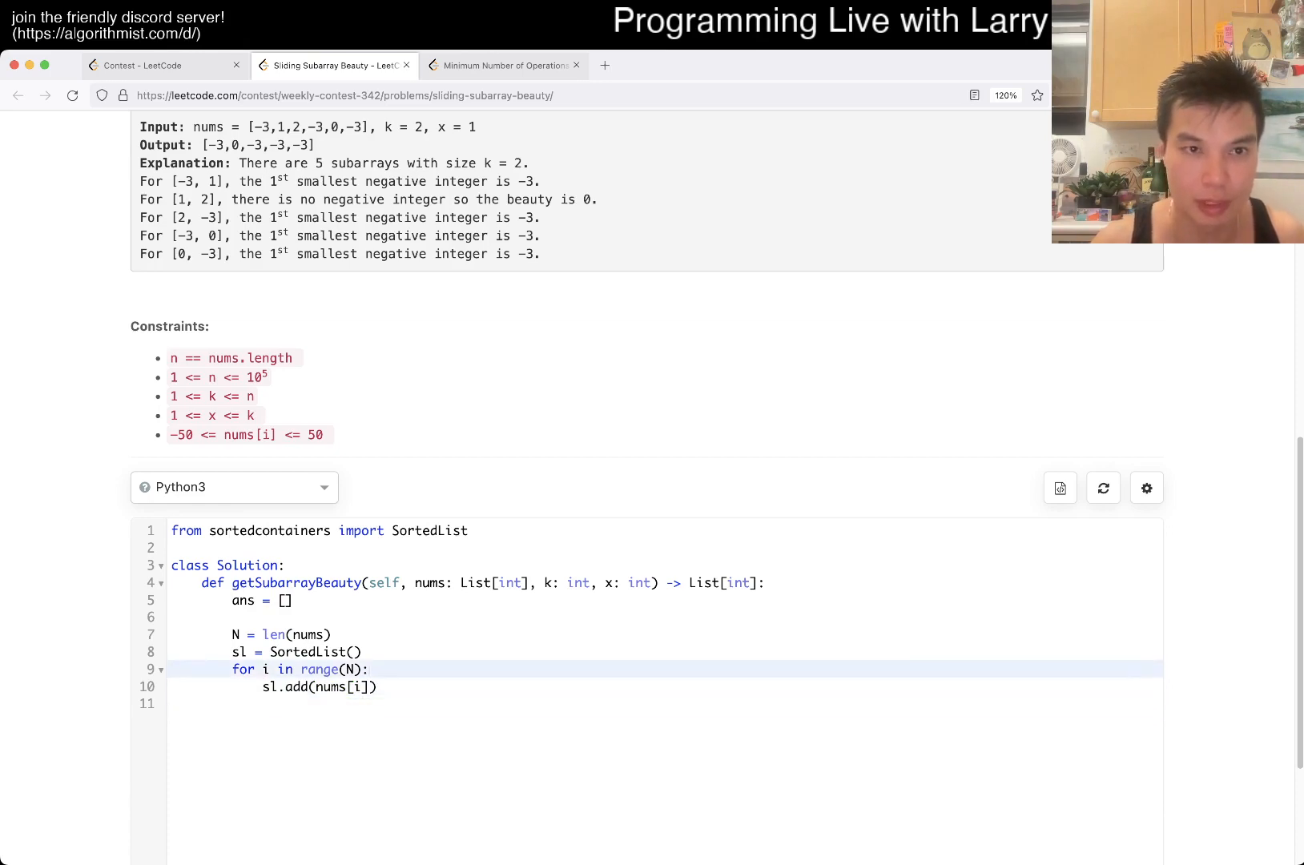
{"action": "scroll", "scroll_direction": "up", "scroll_amount": 3}
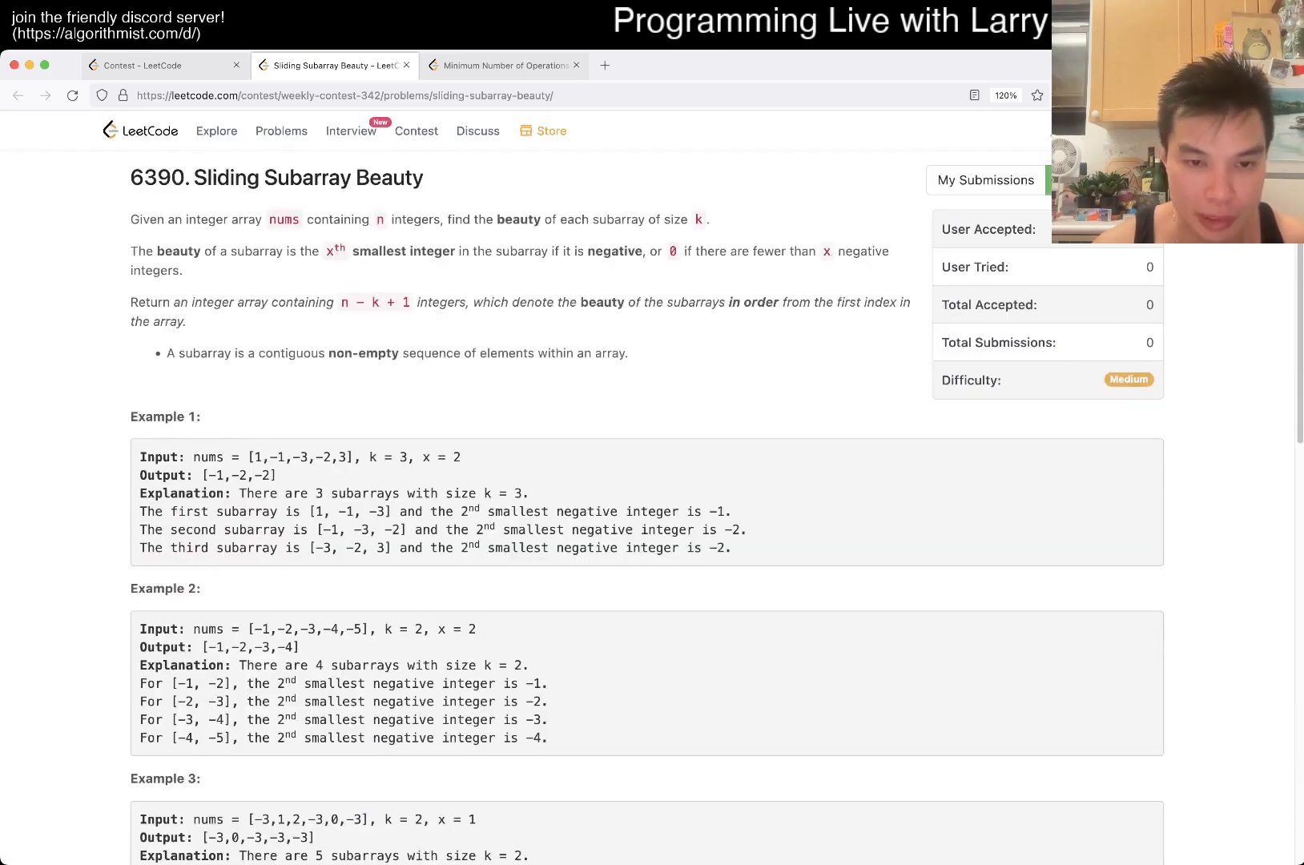
{"action": "scroll", "scroll_direction": "down", "scroll_amount": 3}
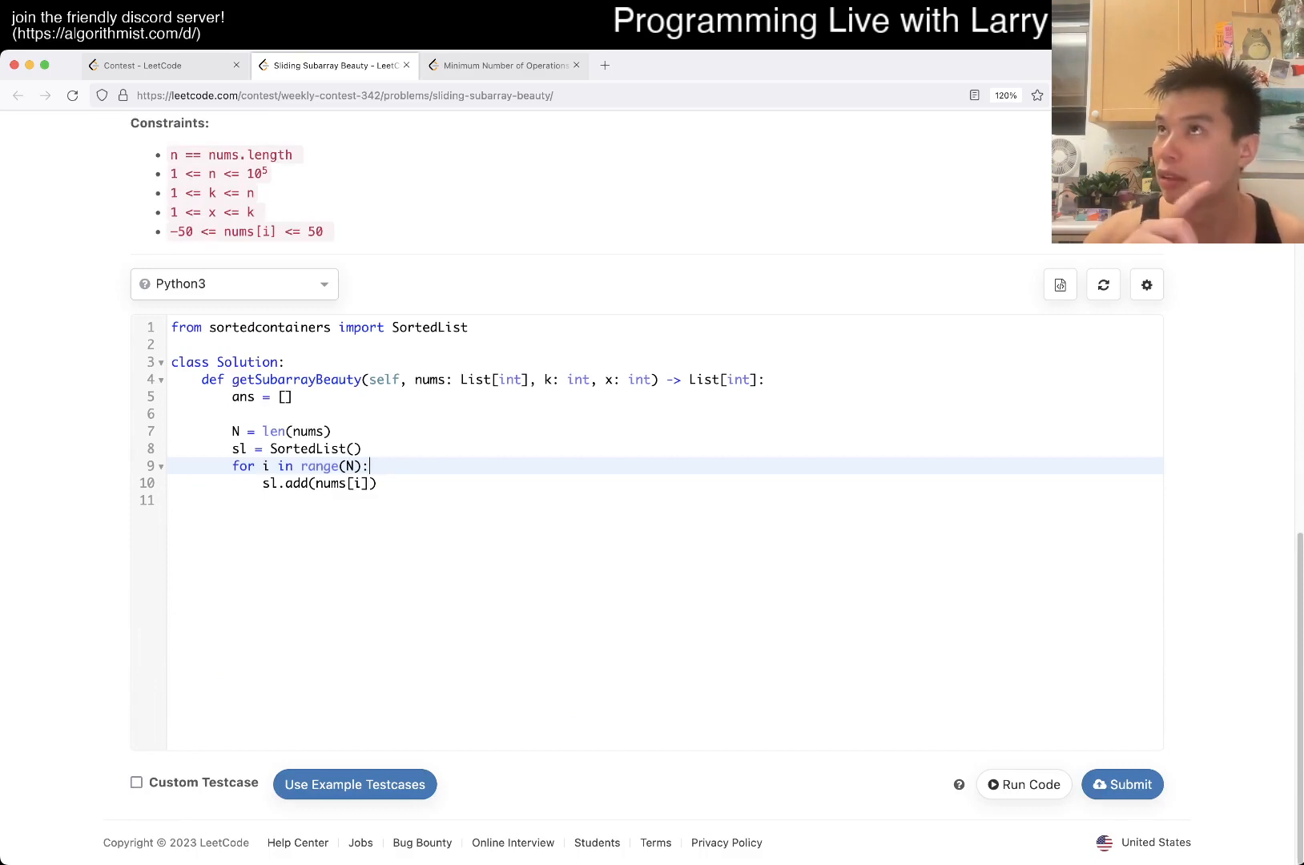
Step: Add a window check that removes the outgoing element with sl.remove(nums[i]) once i >= k
{"action": "key", "text": "enter"}
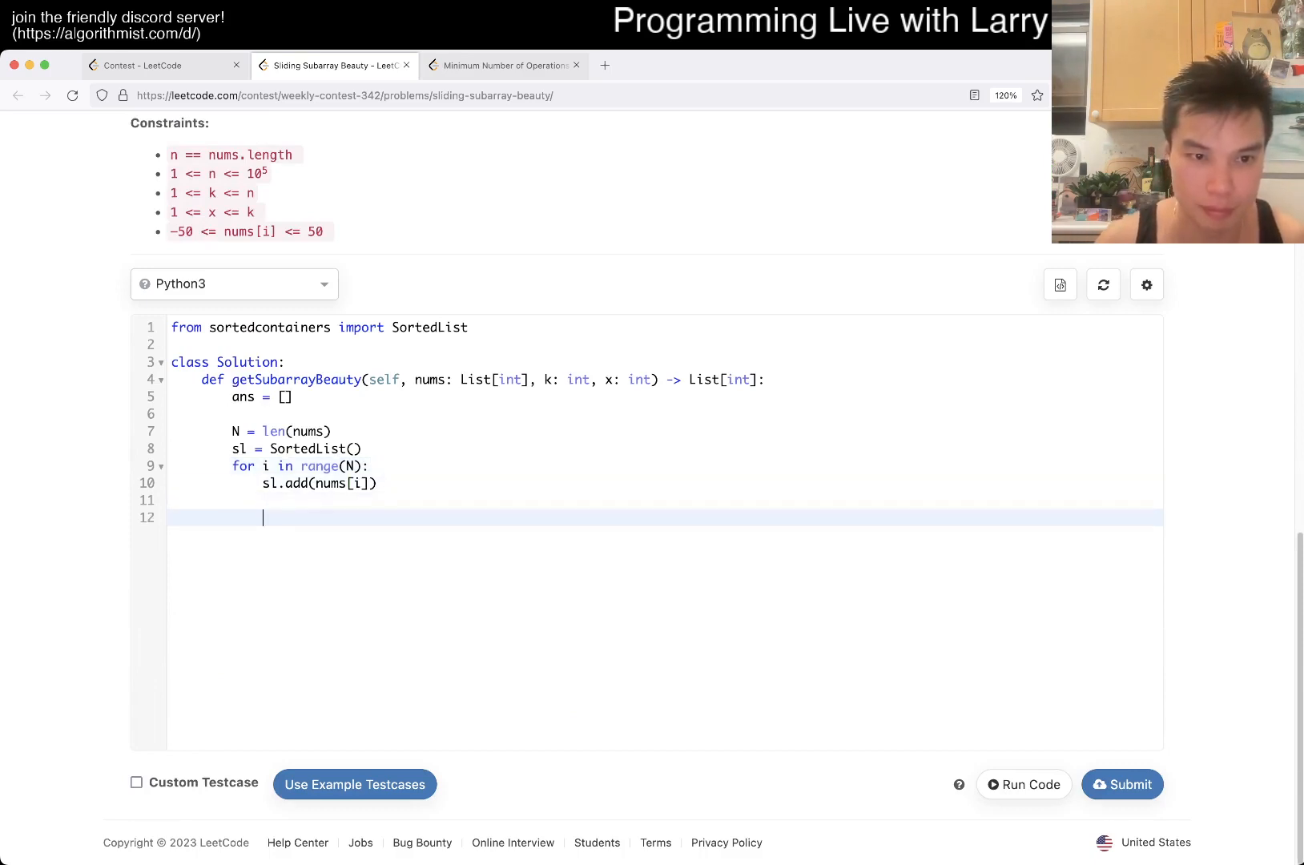
{"action": "type", "text": "if len(sl)"}
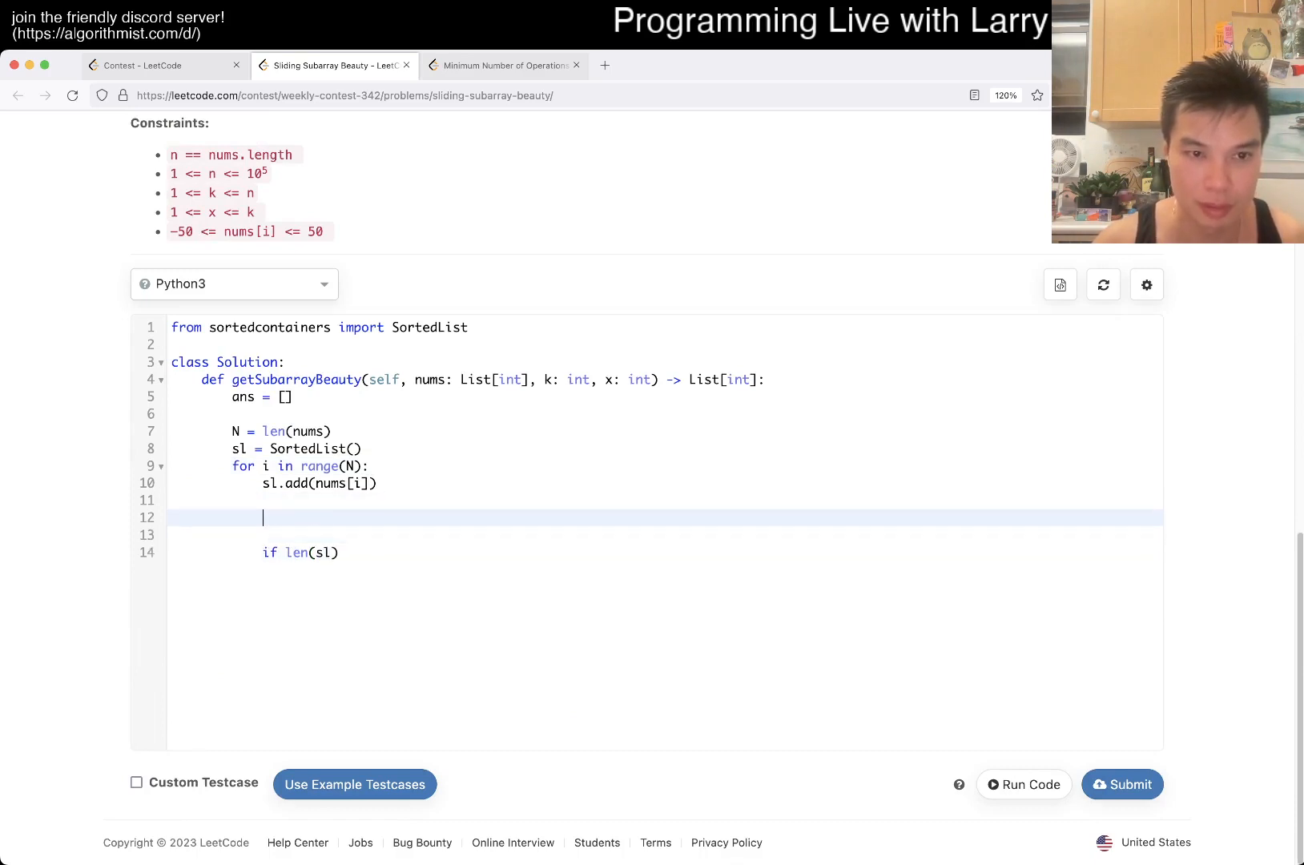
{"action": "type", "text": "if i - k >= 0:"}
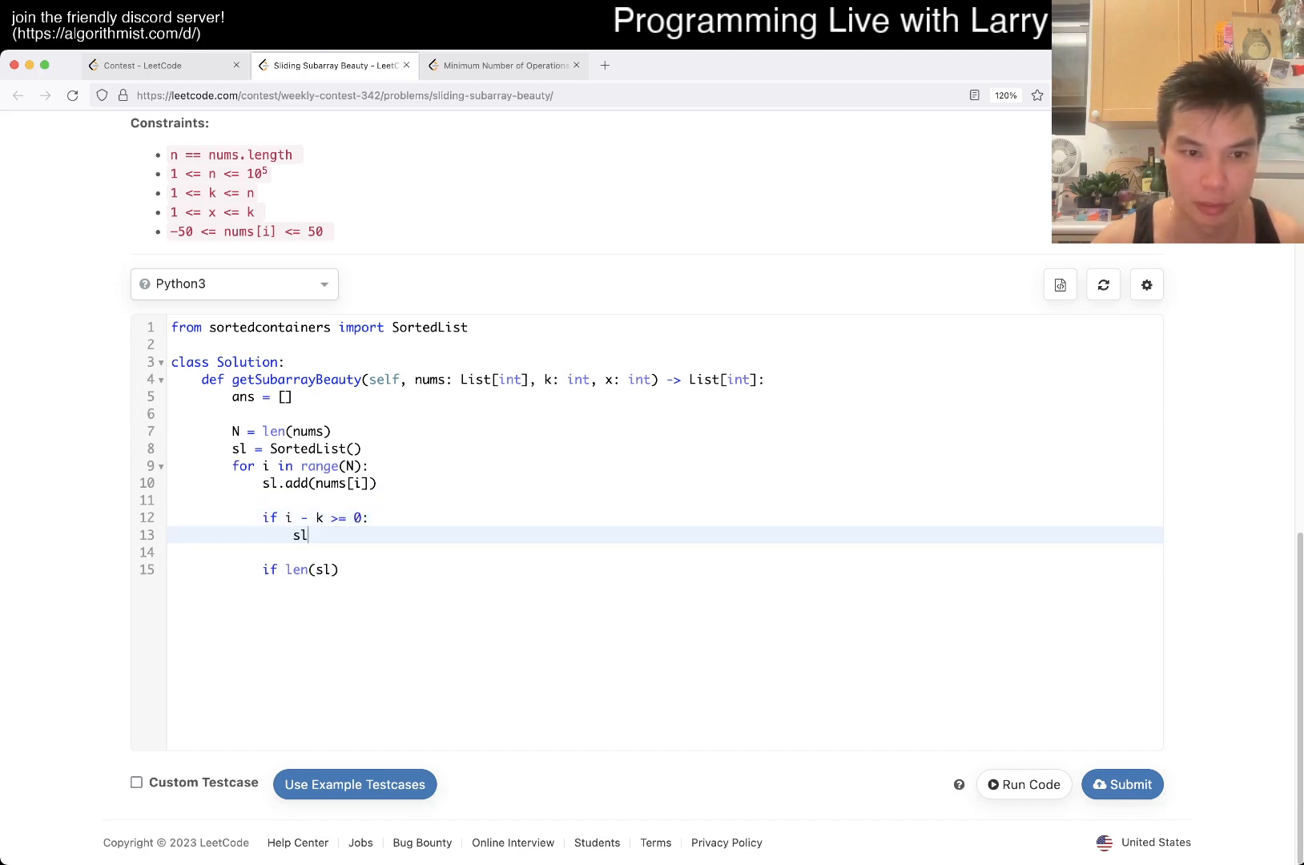
{"action": "type", "text": ".remove(nums[i])"}
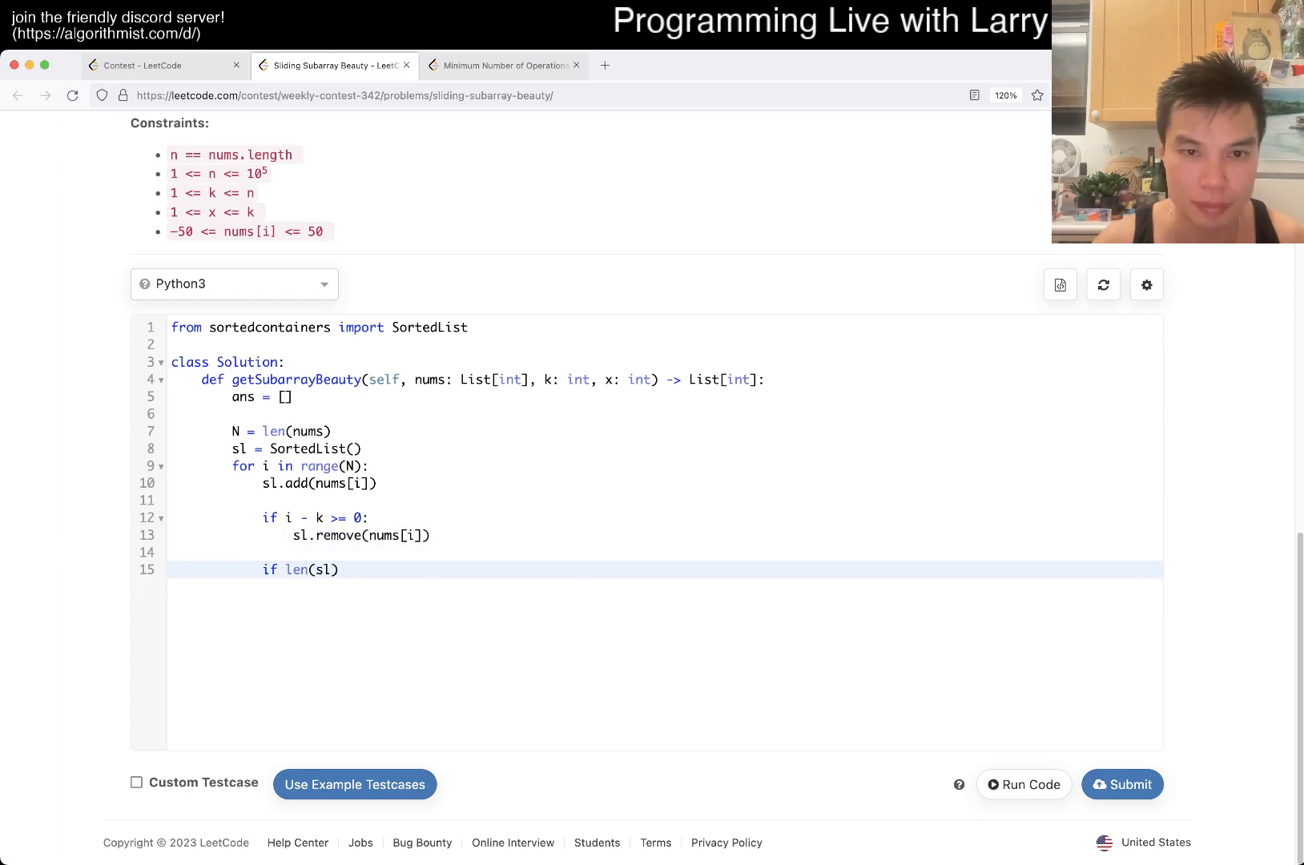
{"action": "type", "text": ">= k:"}
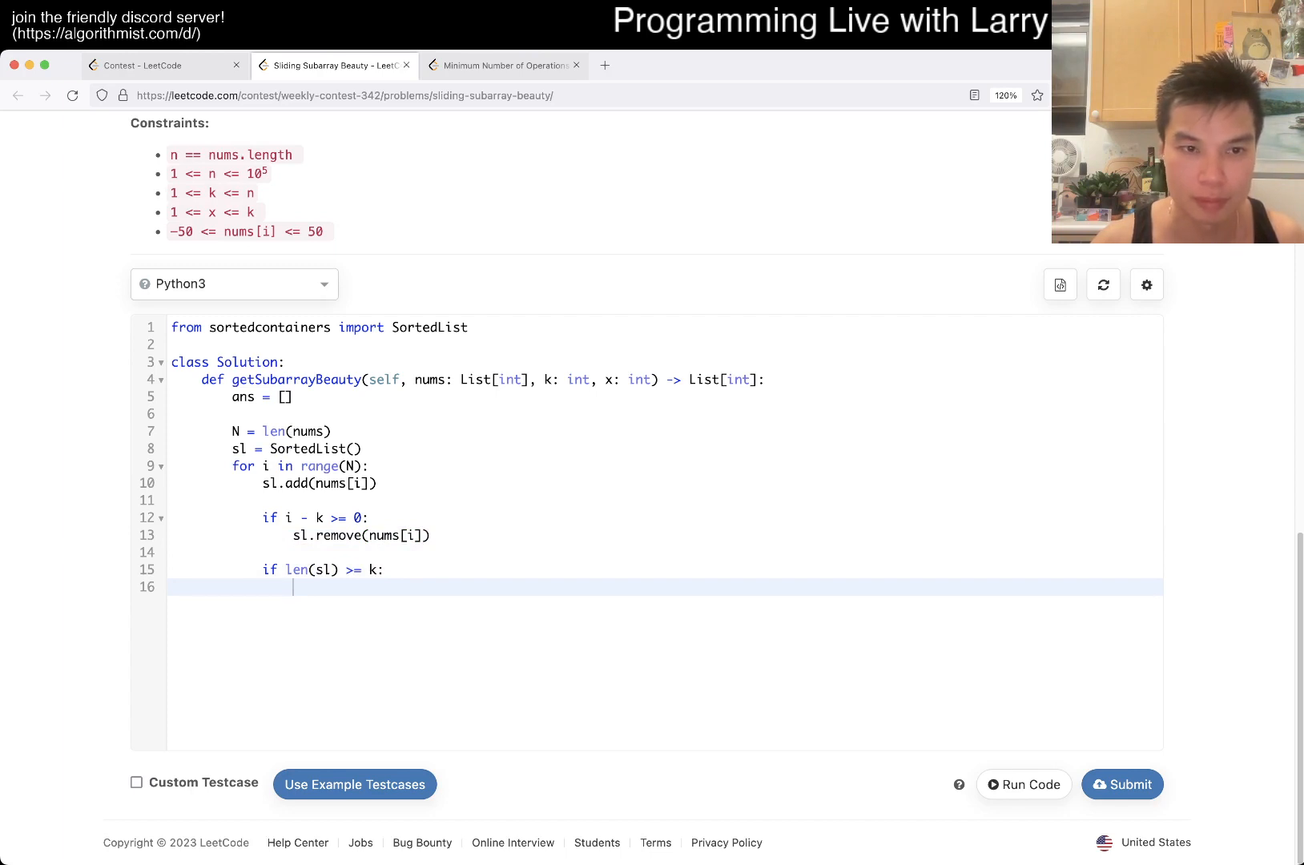
{"action": "type", "text": "if"}
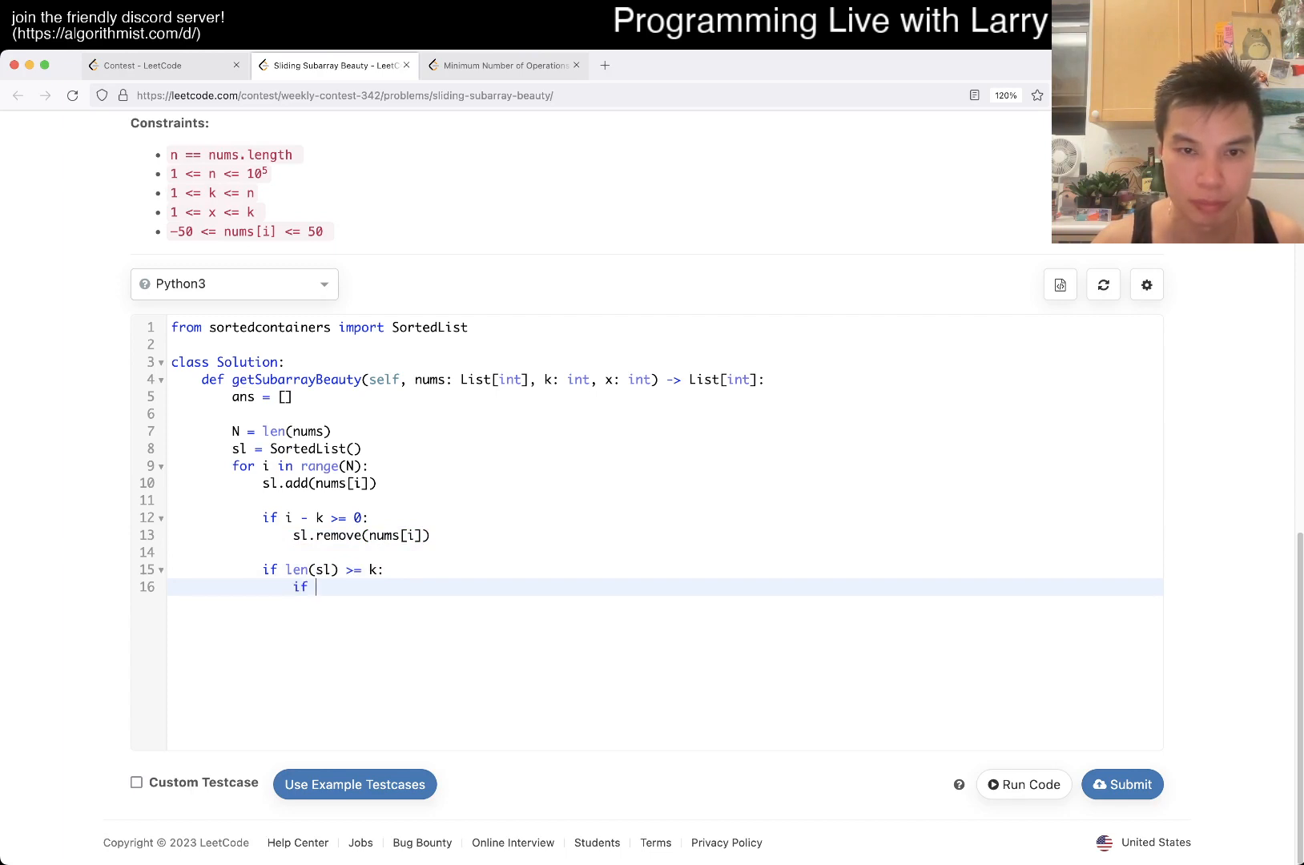
{"action": "type", "text": "sl"}
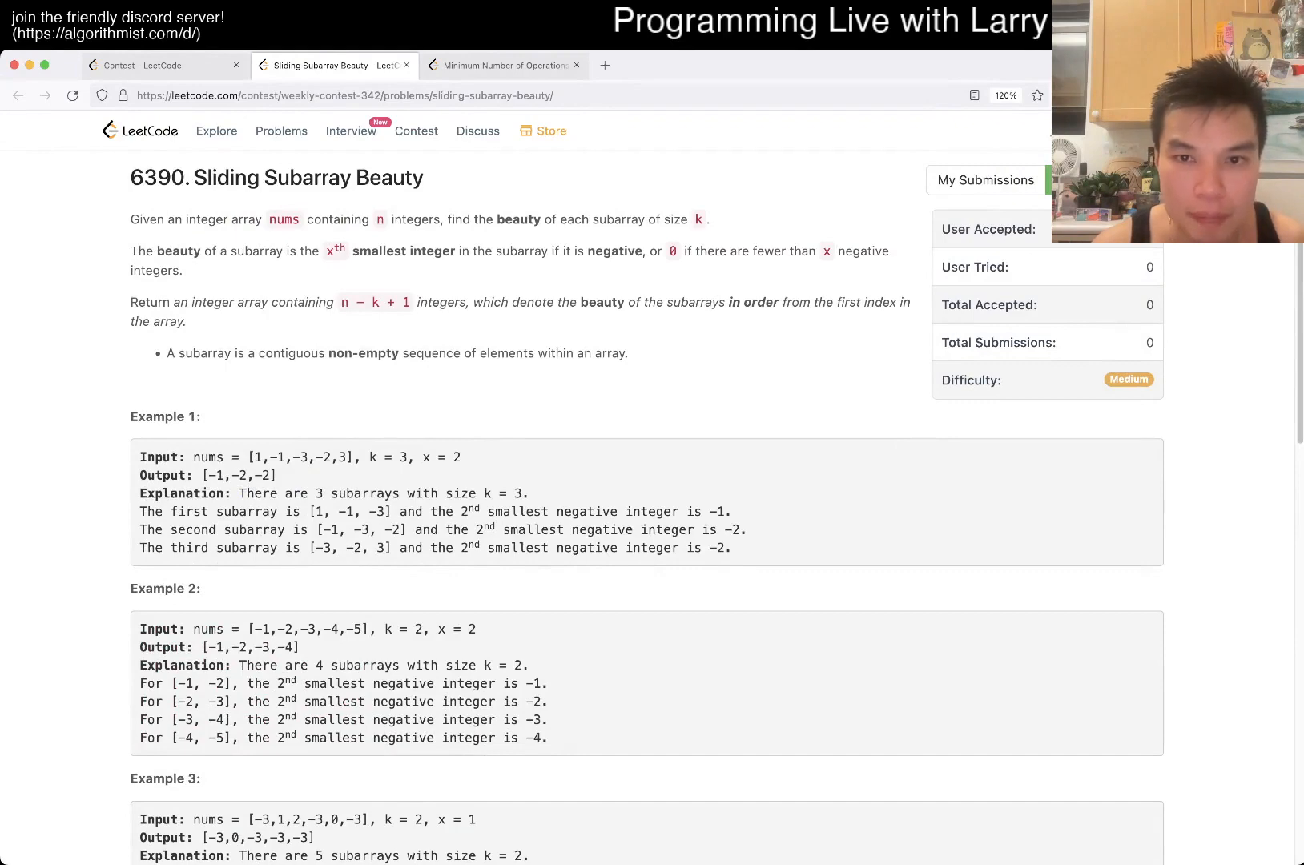
{"action": "scroll", "scroll_direction": "down", "scroll_amount": 3}
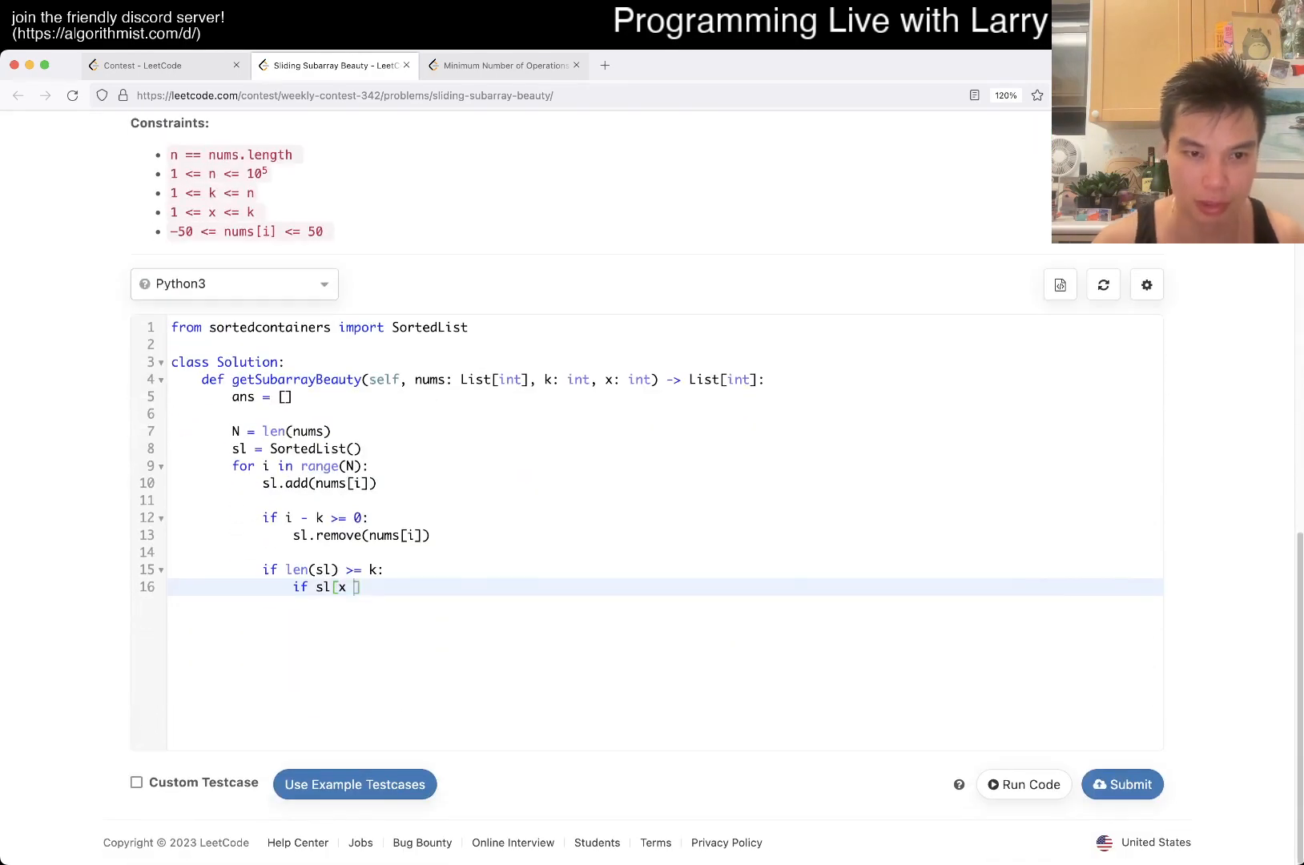
Step: Take t = sl[x - 1], append 0 or t, and return ans
{"action": "type", "text": "- 1]"}
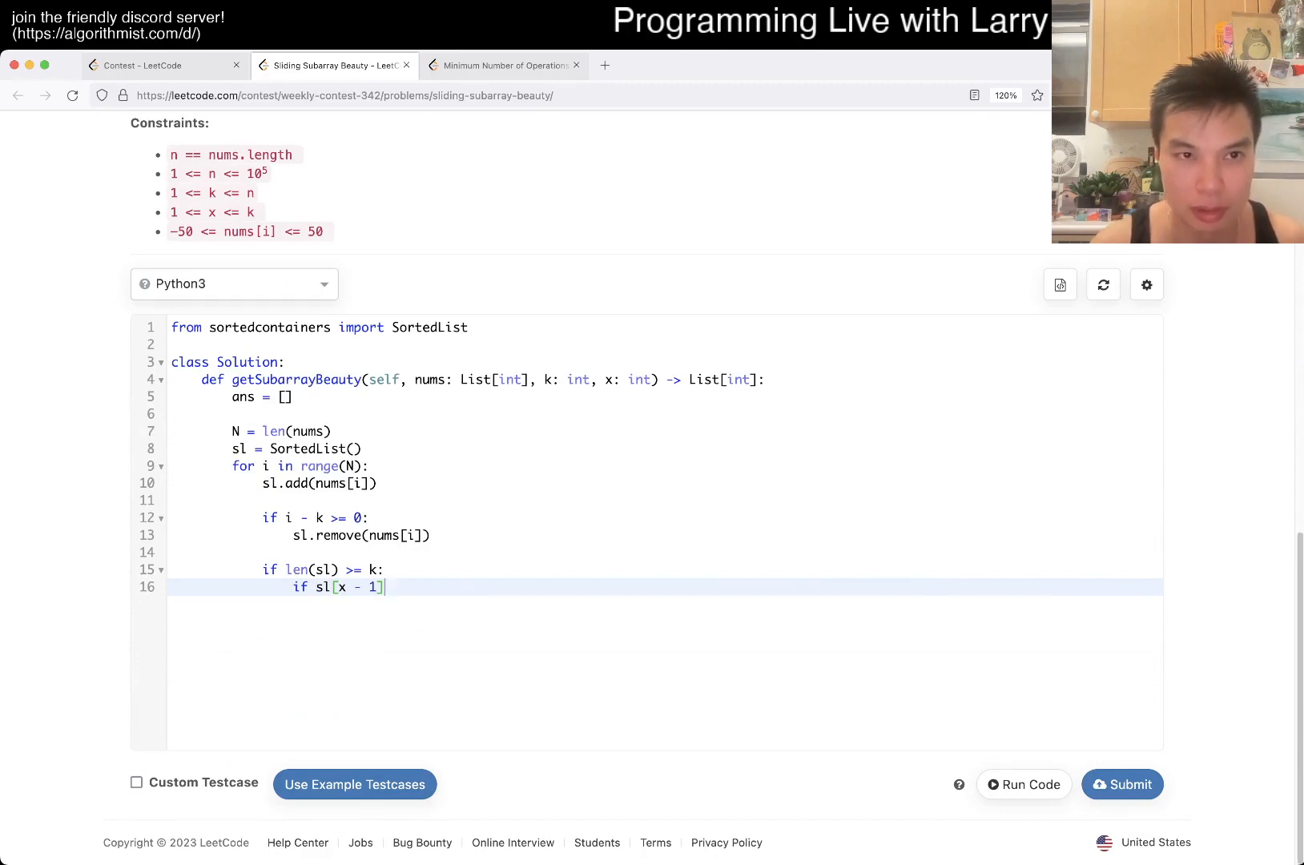
{"action": "type", "text": ">"}
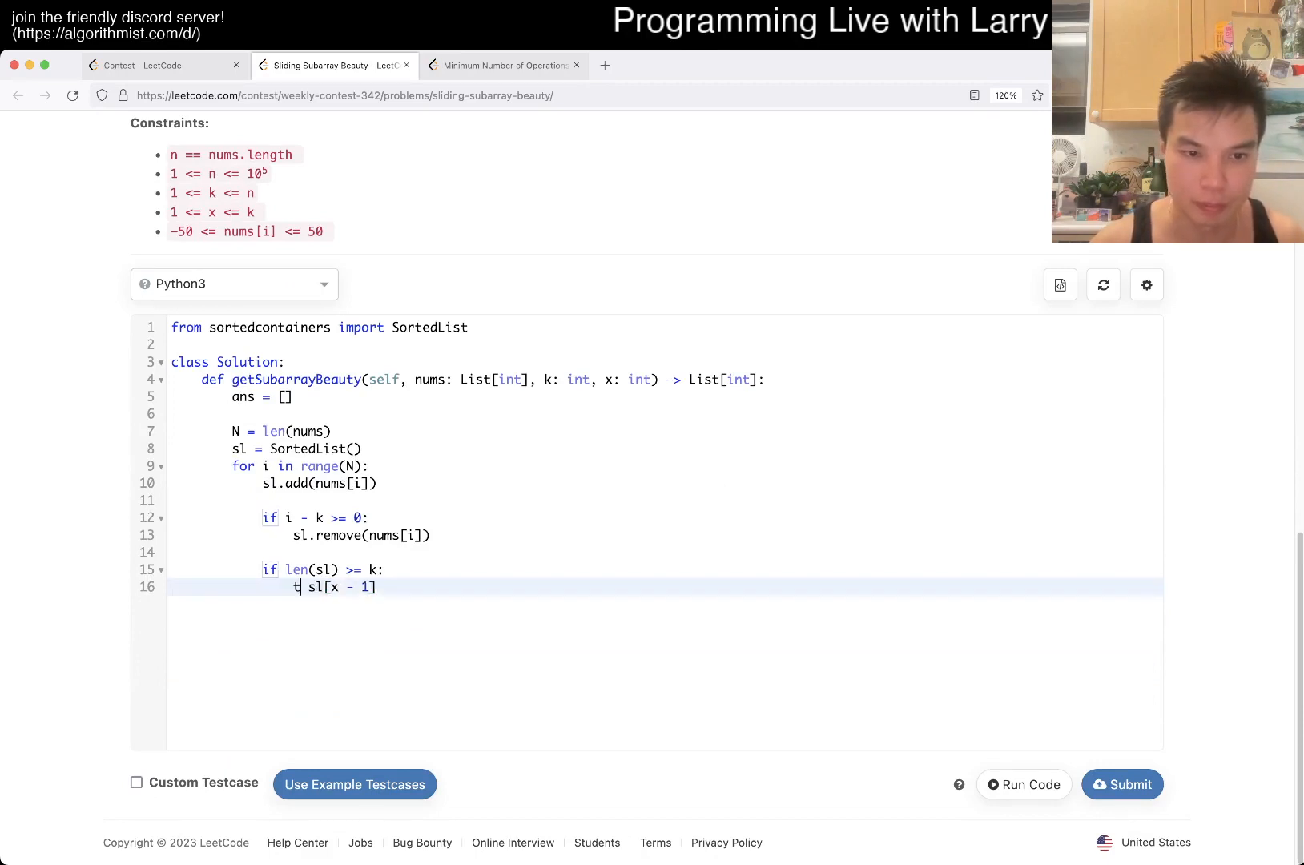
{"action": "type", "text": "= sl[x - 1]"}
{"action": "type", "text": "if t >= 0:"}
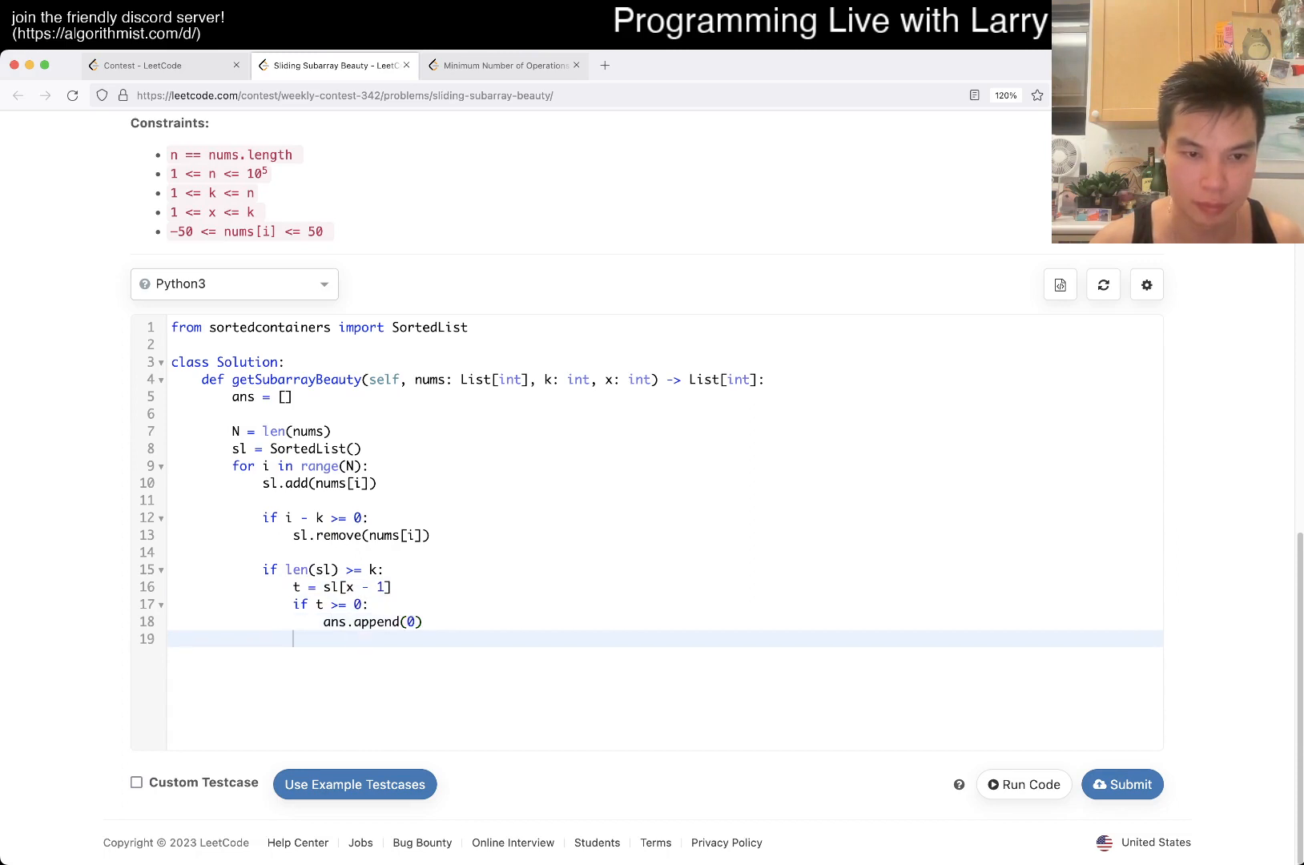
{"action": "type", "text": "else:"}
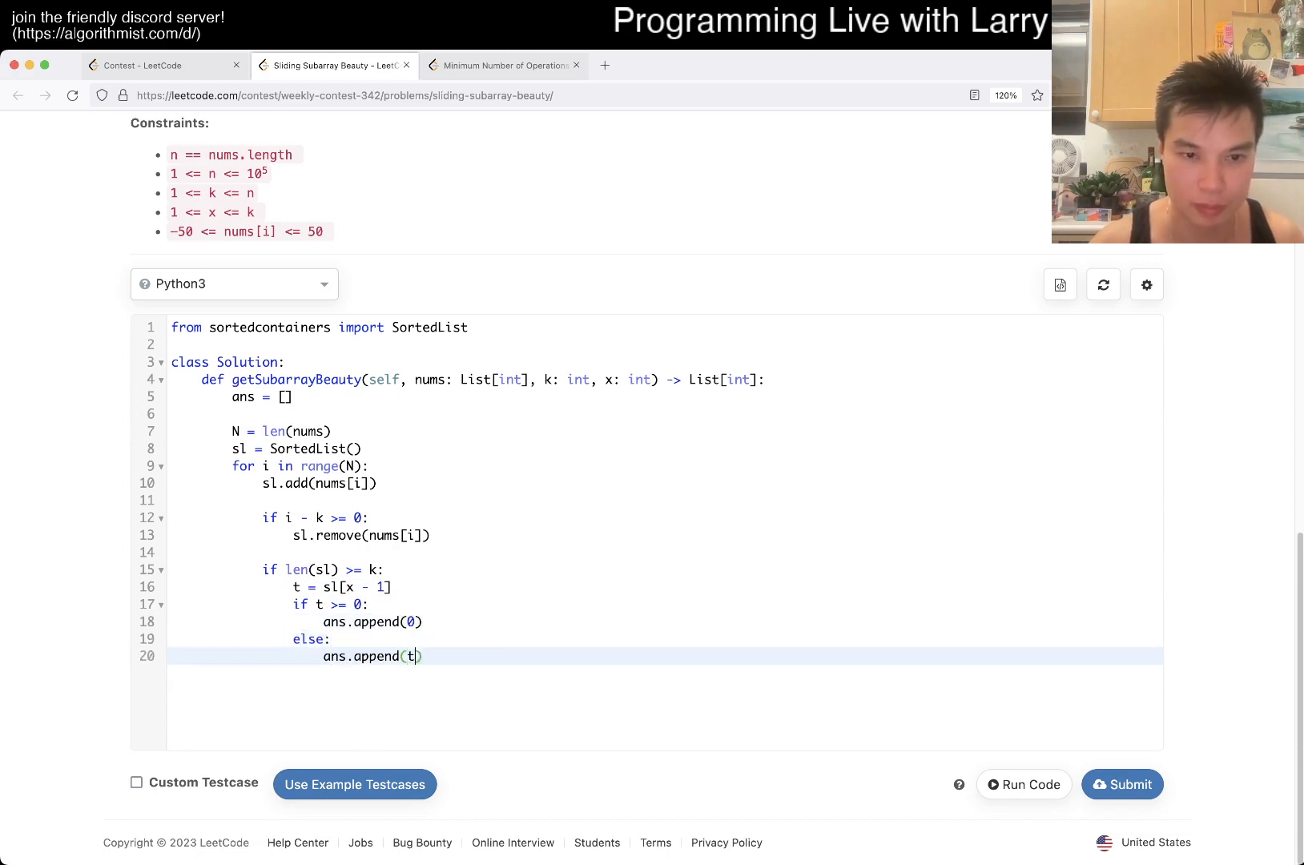
{"action": "type", "text": "return ans"}
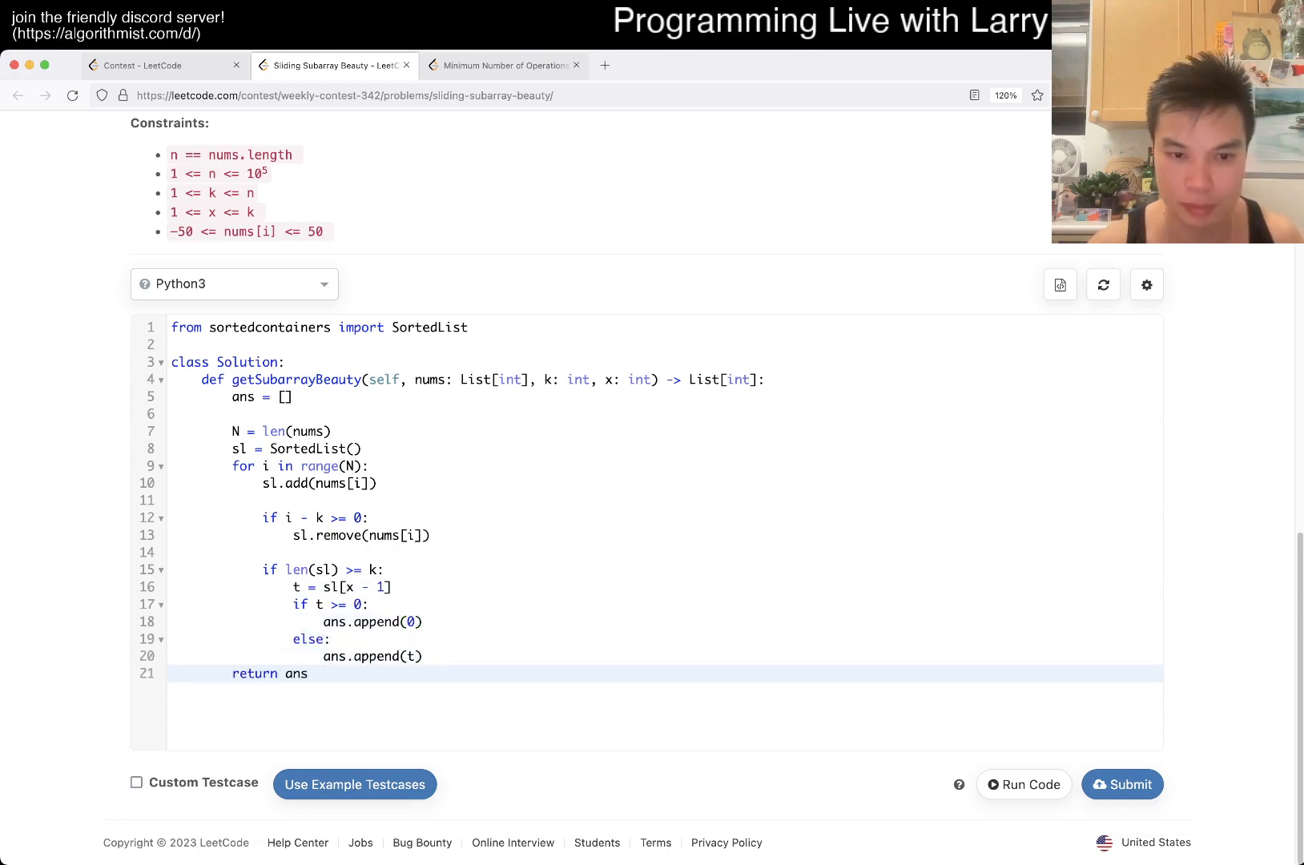
{"action": "scroll", "scroll_direction": "up", "scroll_amount": 3}
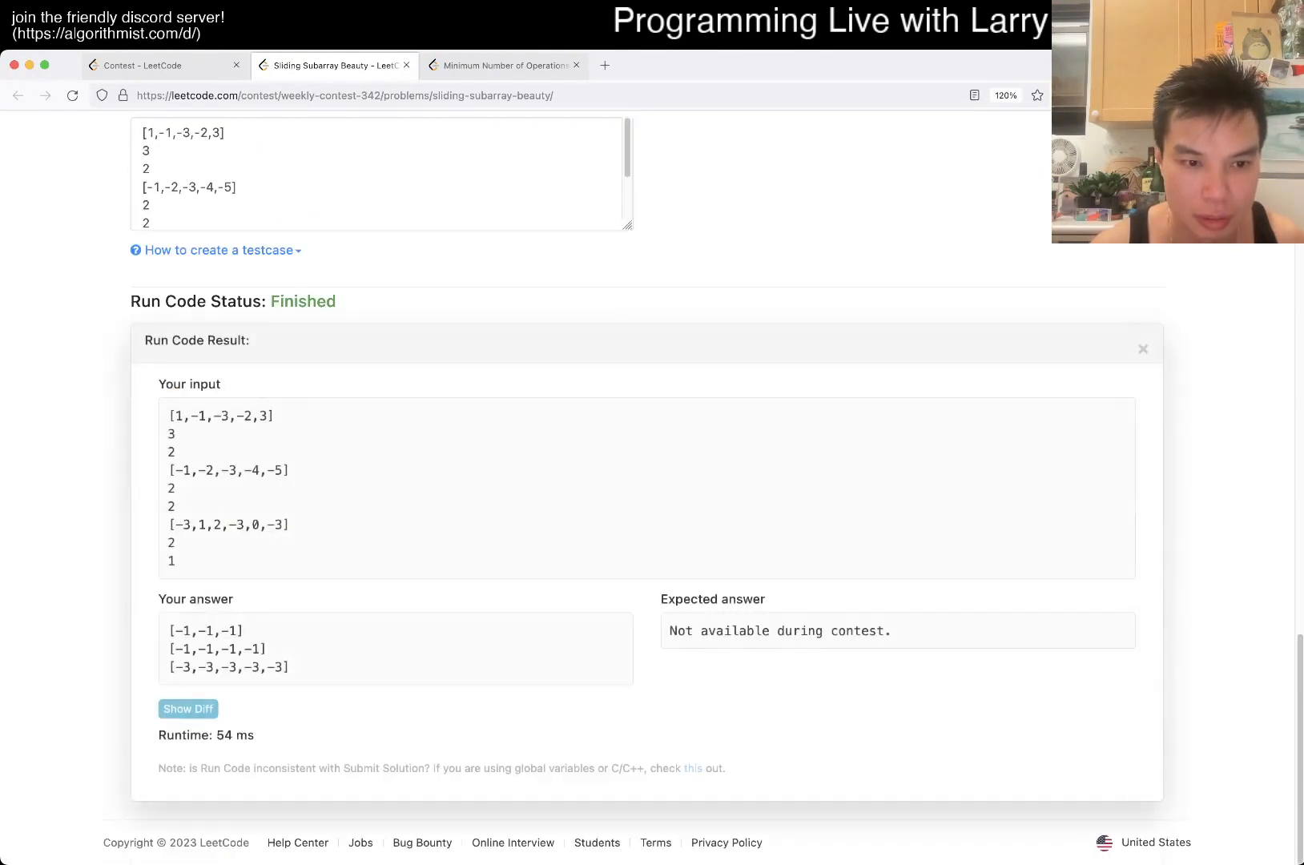
Step: Scroll from the Run Code Result back up to the code editor
{"action": "scroll", "scroll_direction": "up", "scroll_amount": 3}
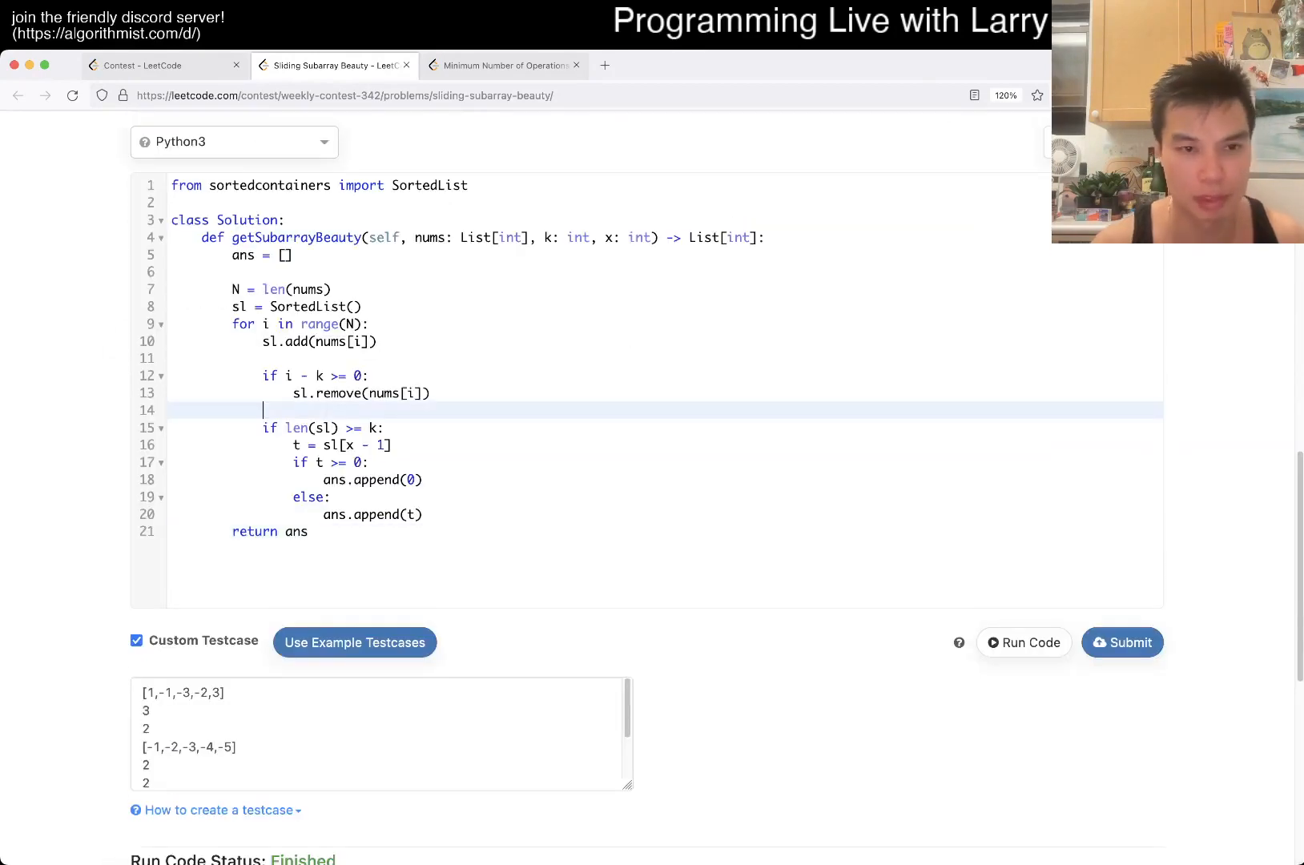
Step: Add a print(sl) debug line, rerun the examples, and inspect the stdout windows
{"action": "type", "text": "print(sl)"}
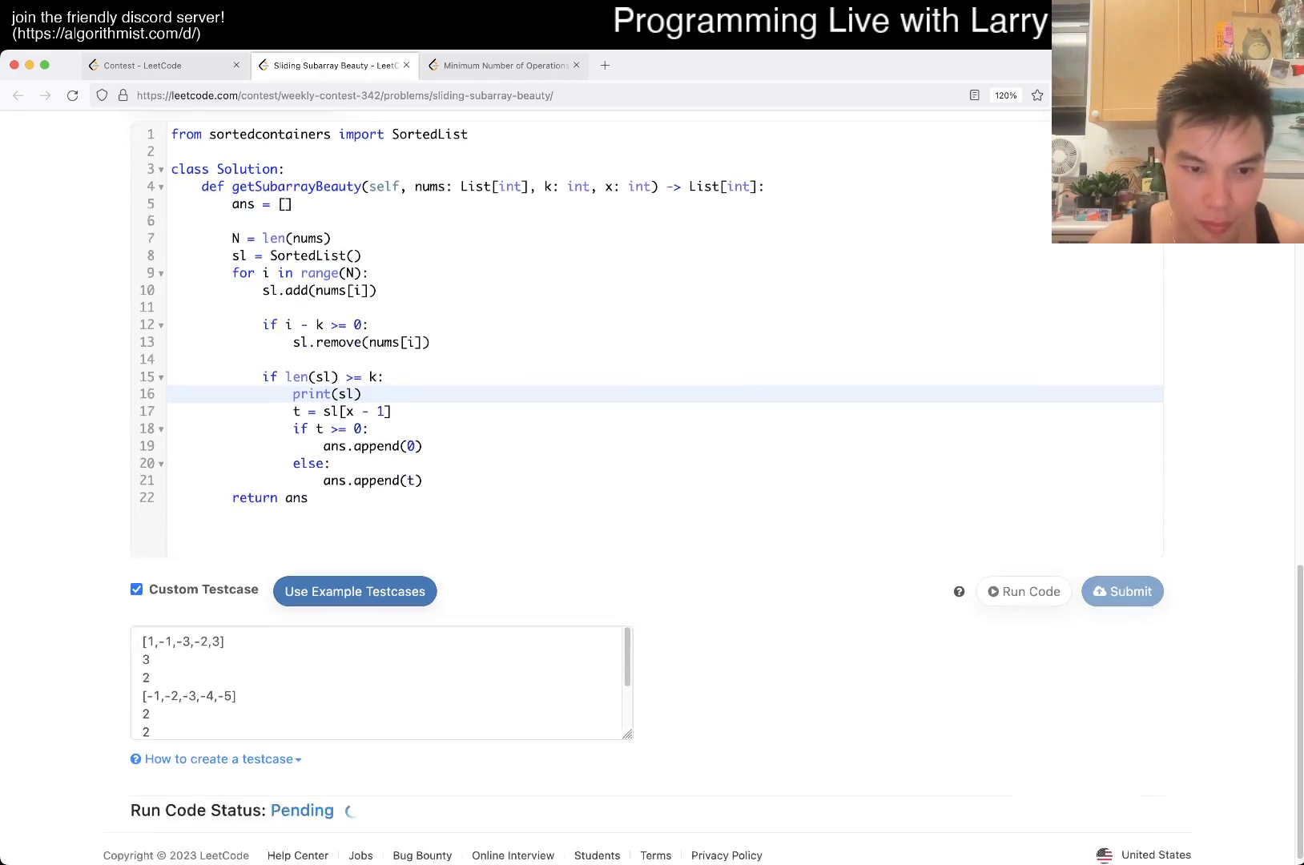
{"action": "left_click", "coordinate": [1022, 591]}
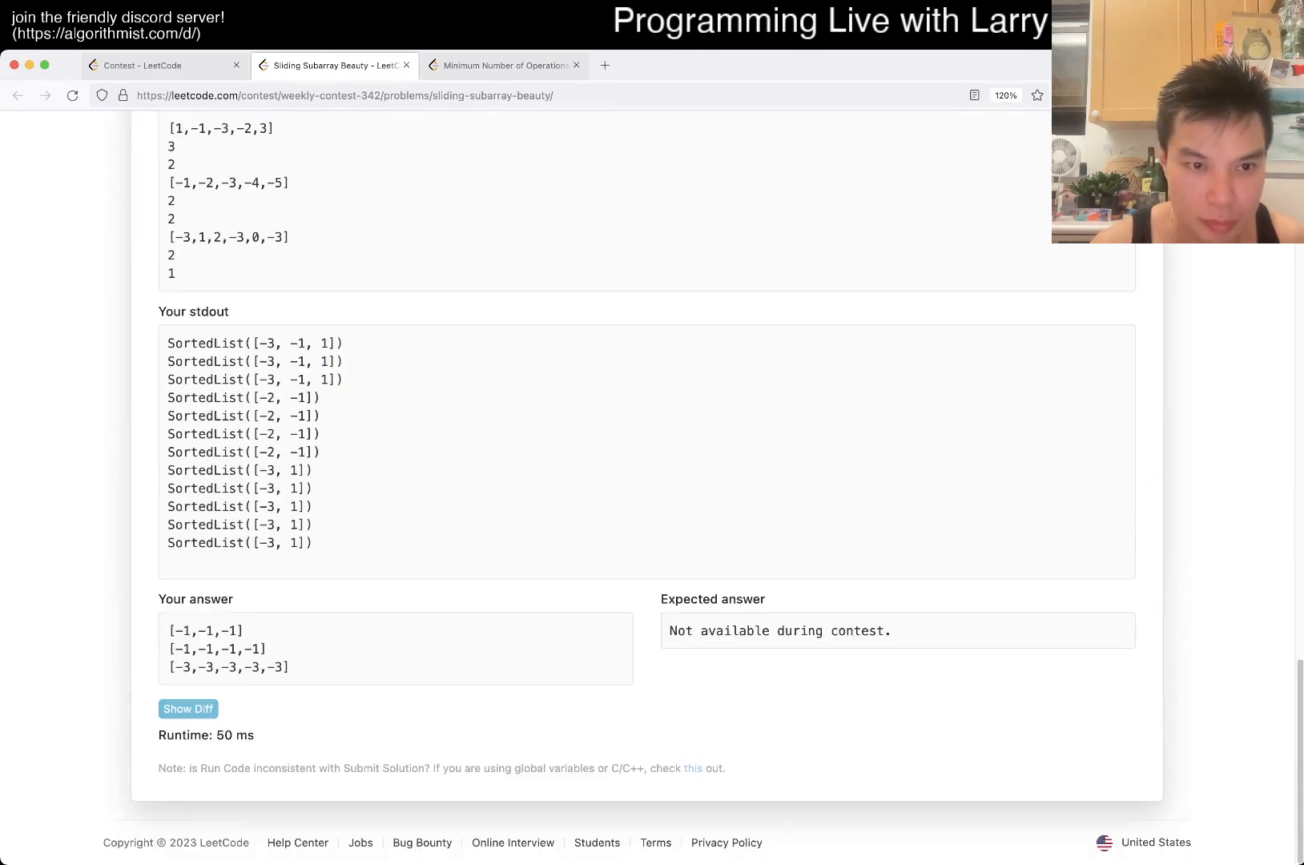
{"action": "scroll", "scroll_direction": "up", "scroll_amount": 3}
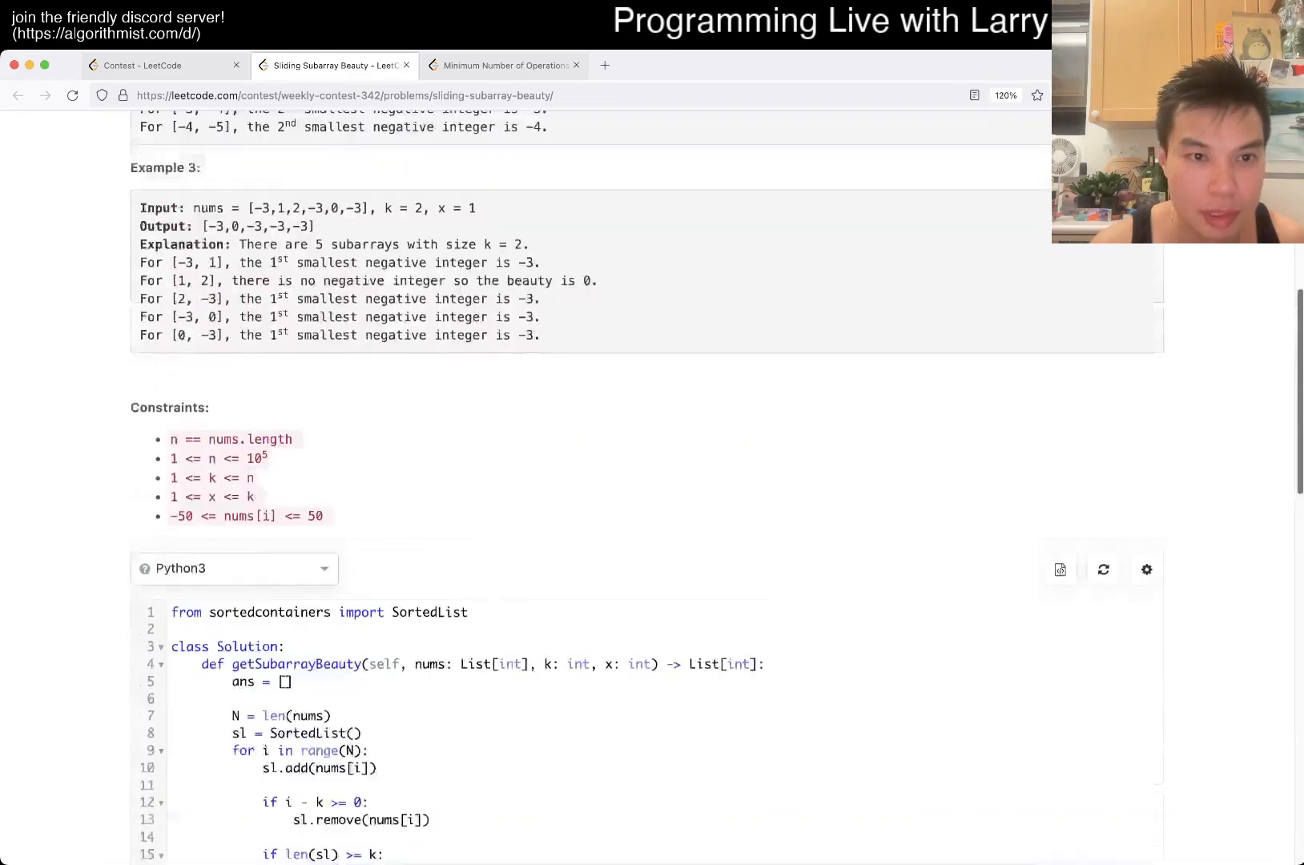
{"action": "scroll", "scroll_direction": "up", "scroll_amount": 3}
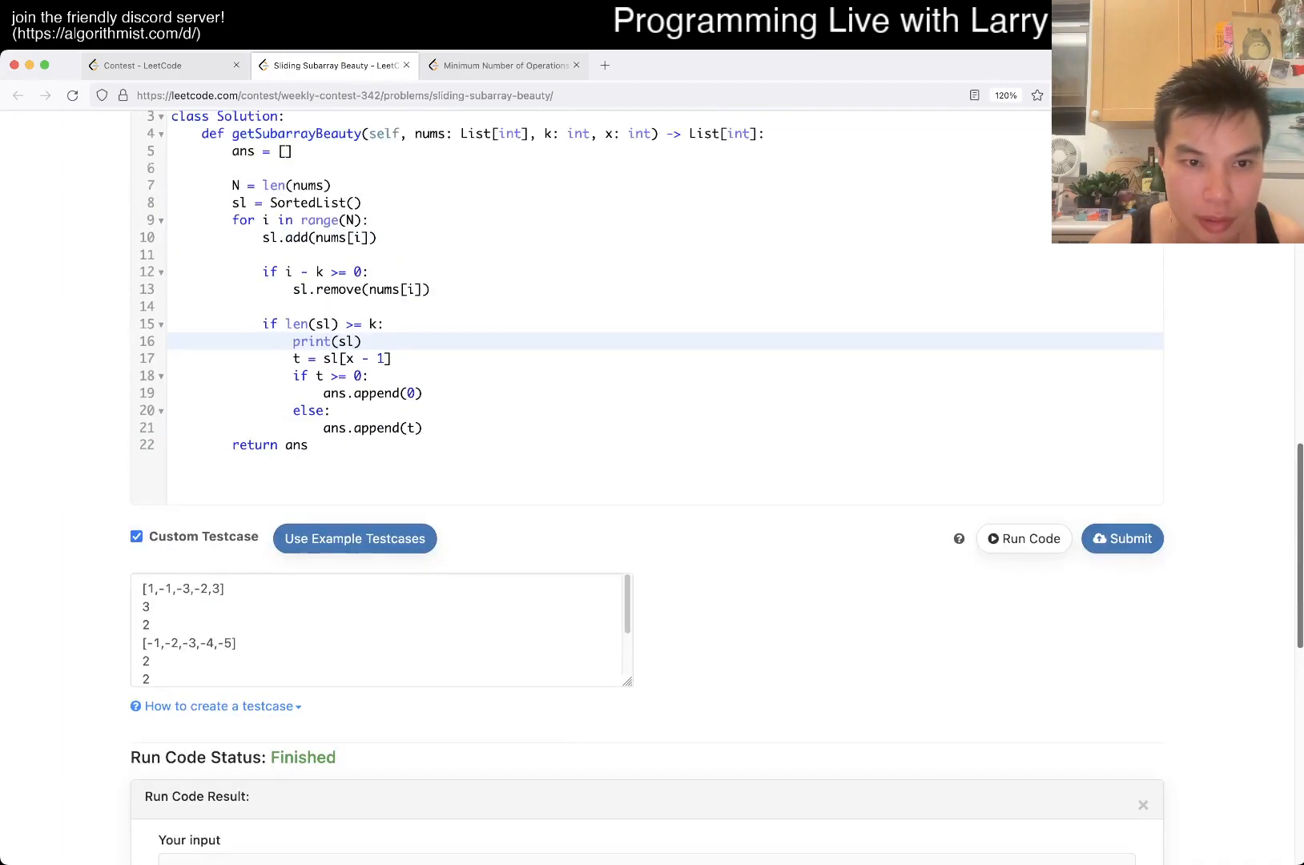
{"action": "scroll", "scroll_direction": "down", "scroll_amount": 3}
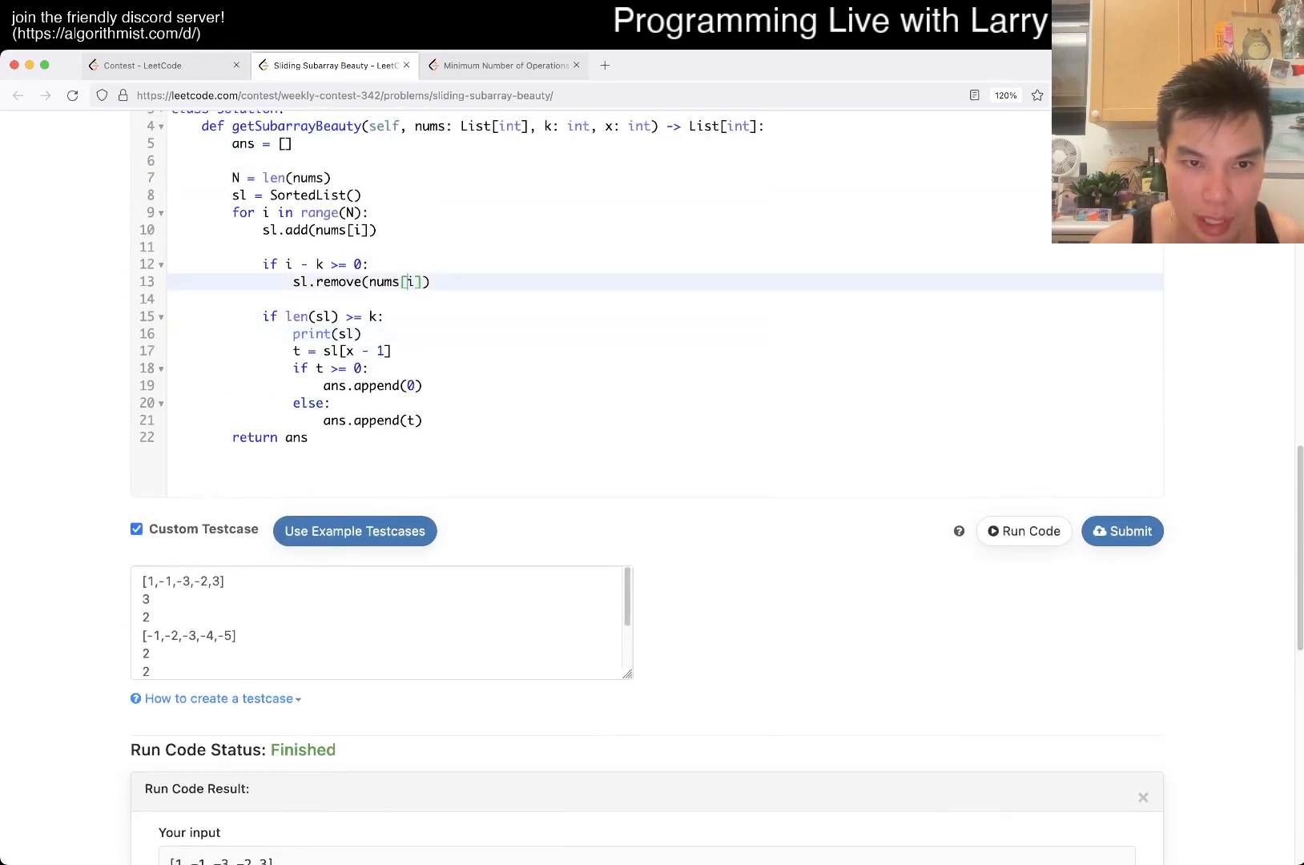
Step: Change the removal to sl.remove(nums[i - k]) and compare the rerun output with the examples
{"action": "type", "text": "- k"}
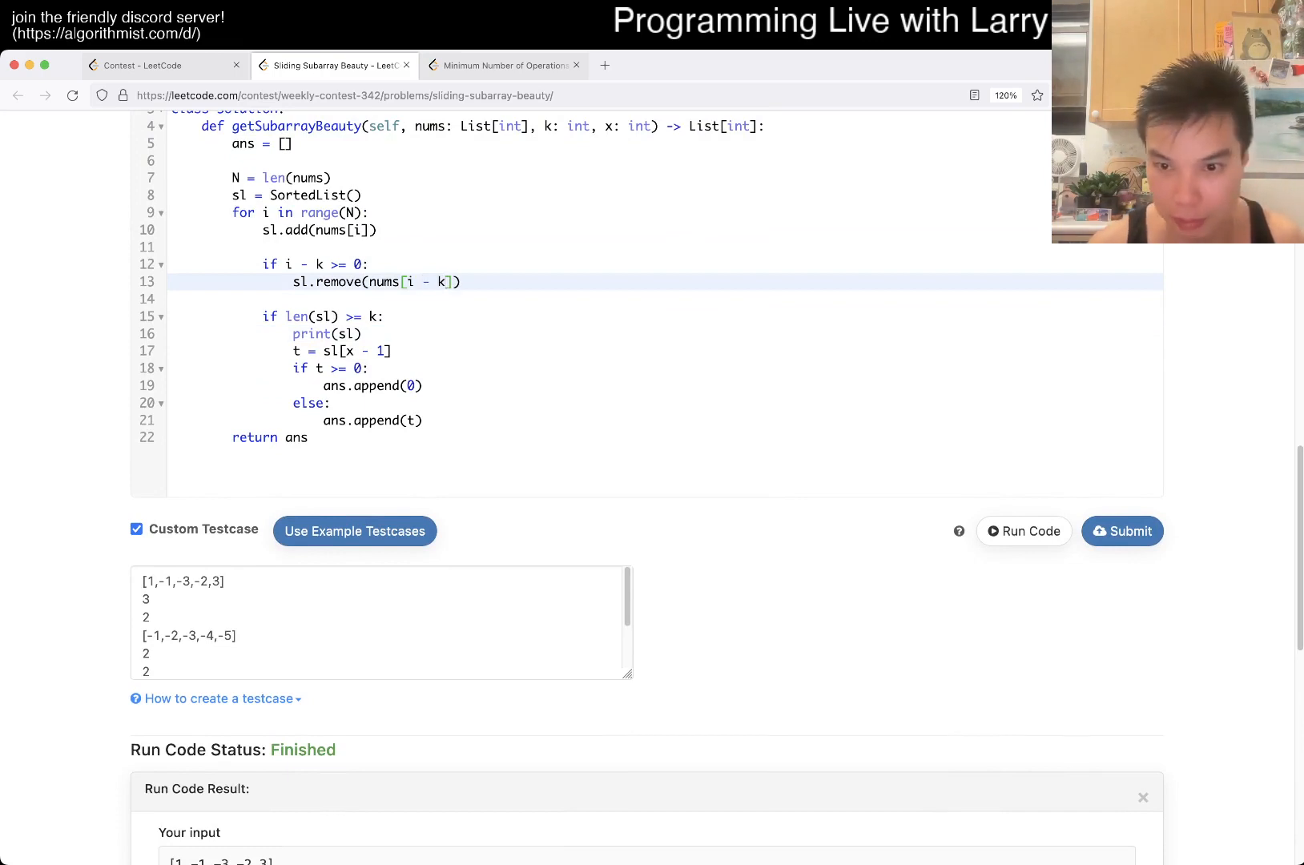
{"action": "scroll", "scroll_direction": "up", "scroll_amount": 3}
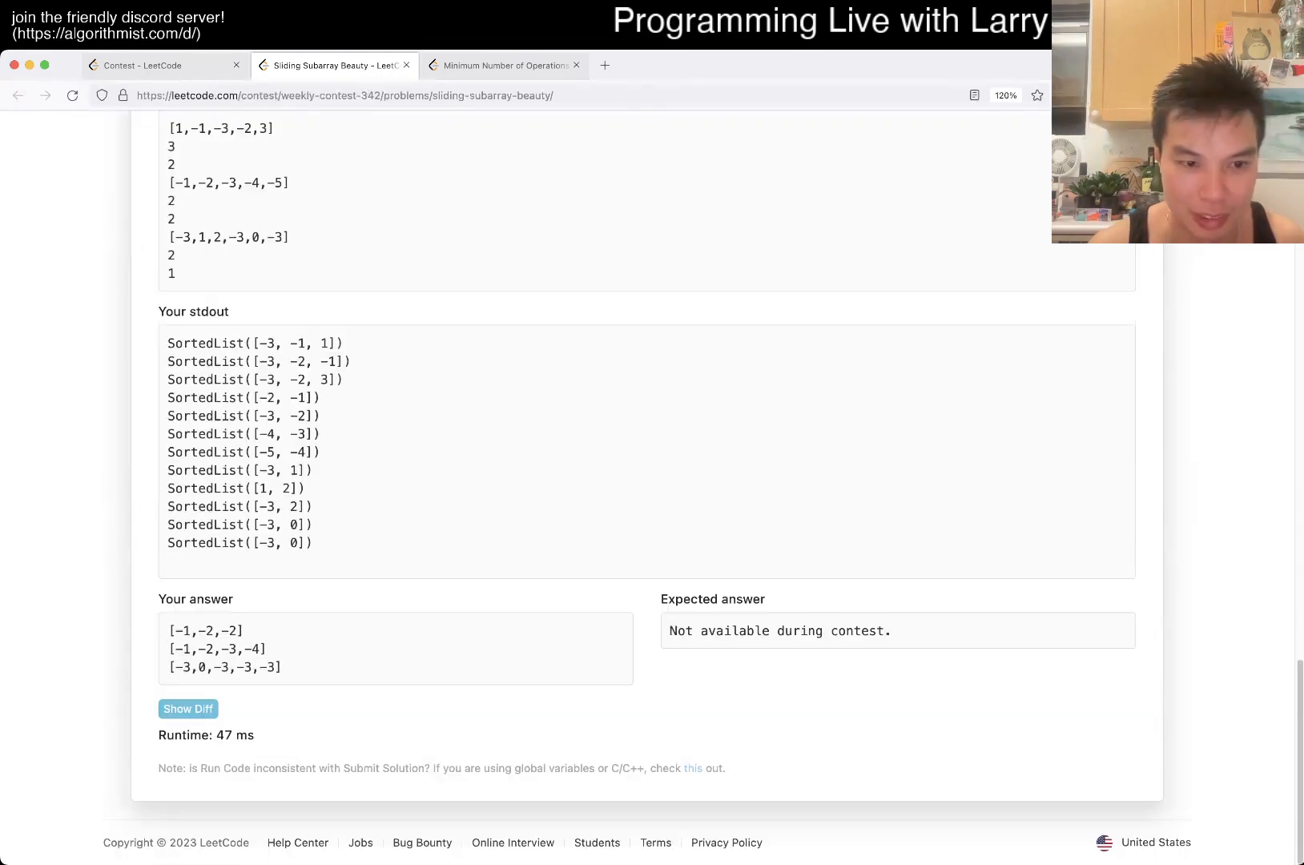
{"action": "scroll", "scroll_direction": "up", "scroll_amount": 3}
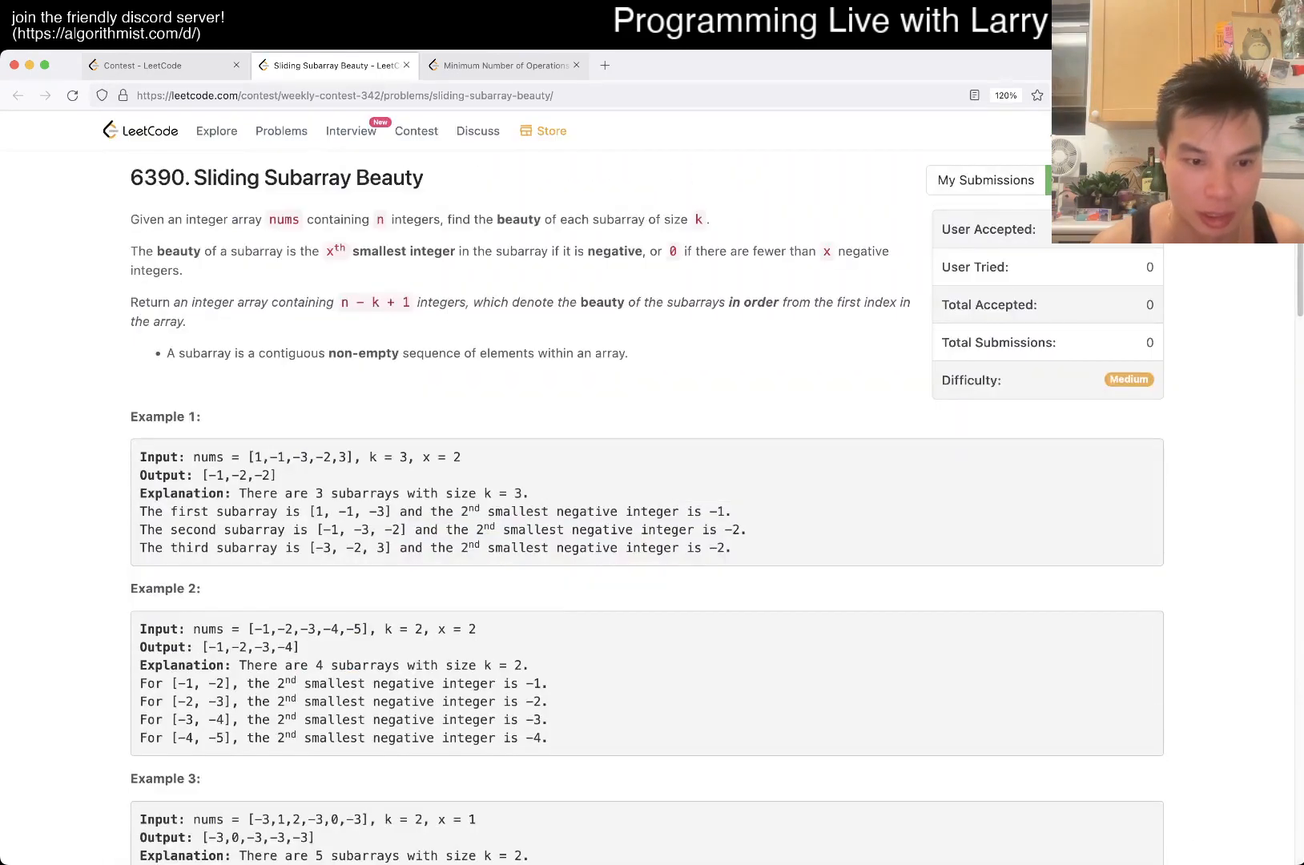
{"action": "scroll", "scroll_direction": "down", "scroll_amount": 3}
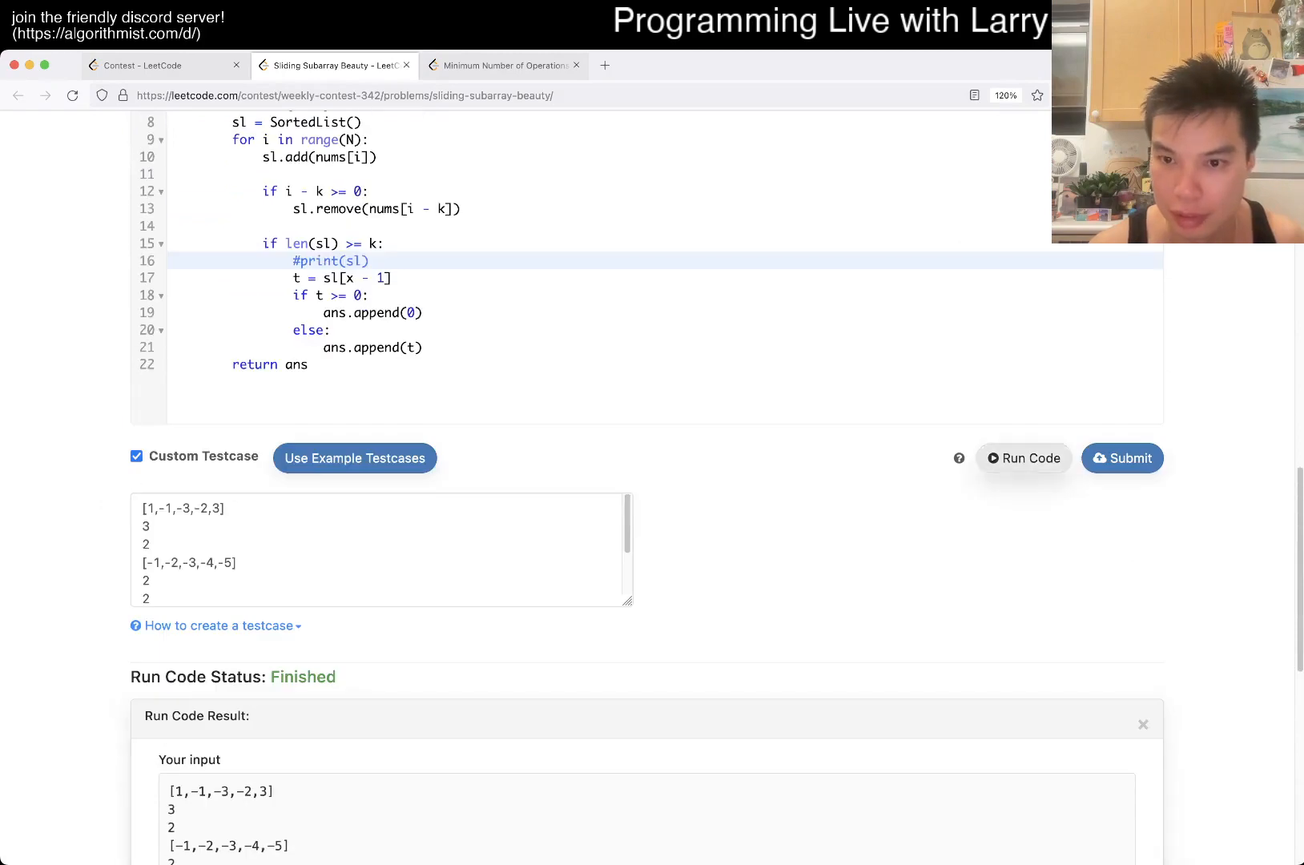
Step: Run Code again and check all three example answers against the expected outputs
{"action": "left_click", "coordinate": [1023, 458]}
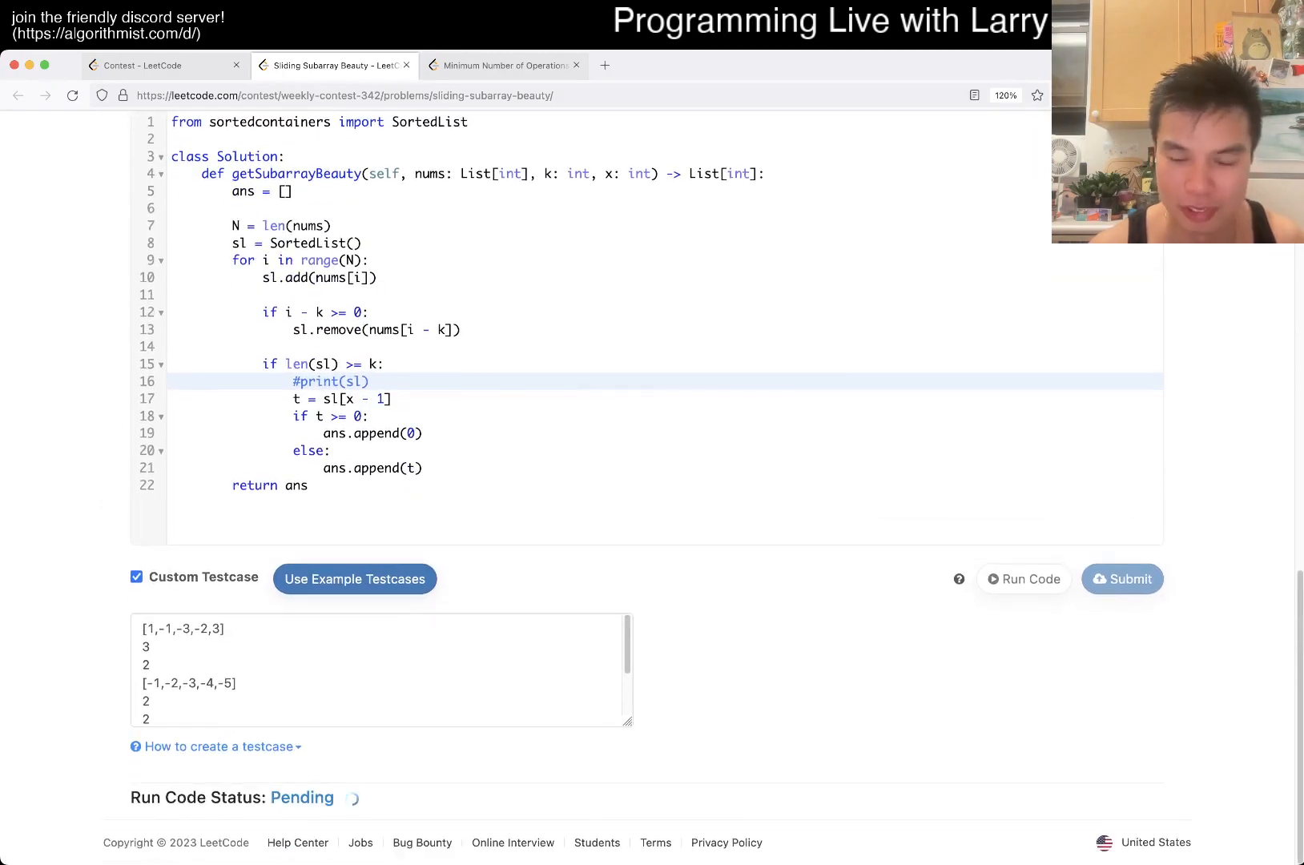
{"action": "left_click", "coordinate": [1024, 579]}
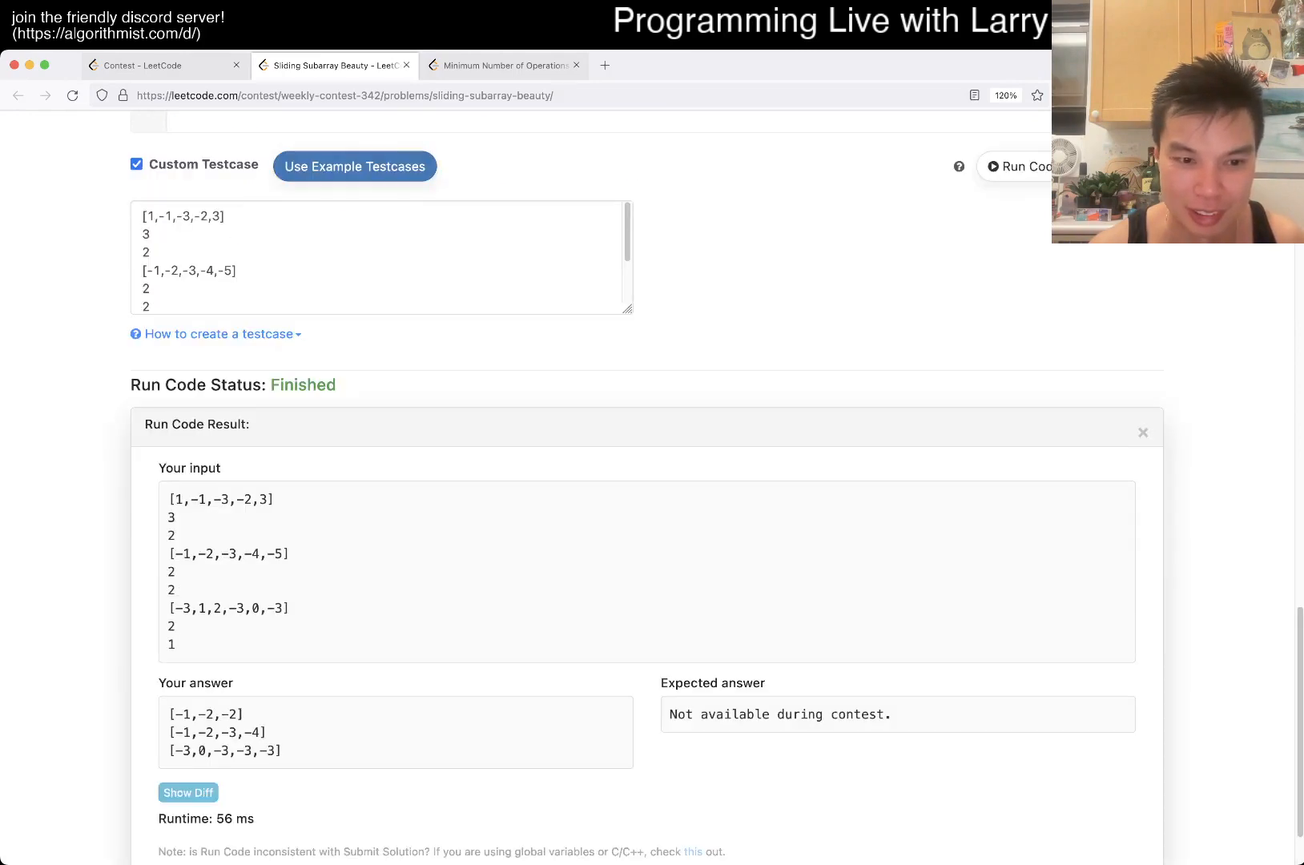
{"action": "scroll", "scroll_direction": "up", "scroll_amount": 3}
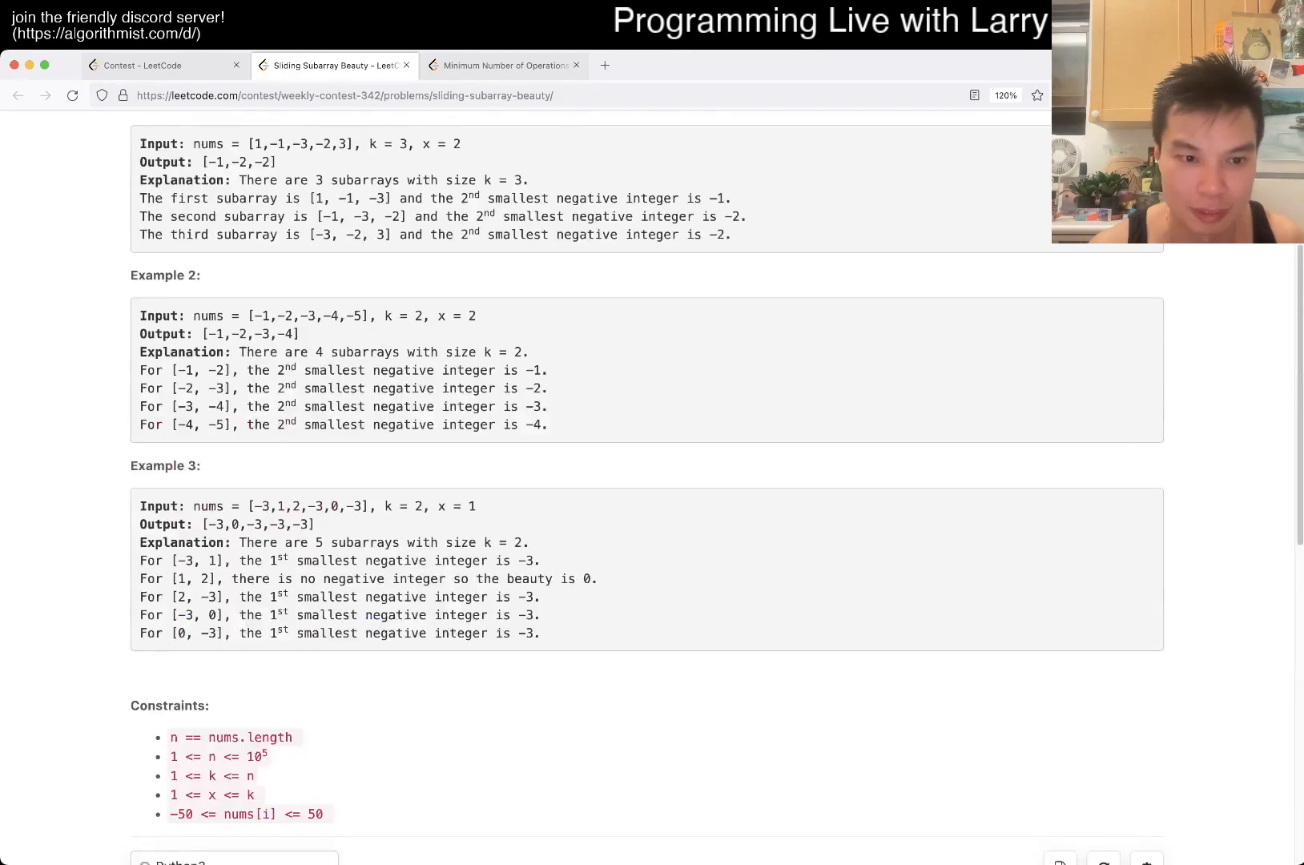
{"action": "scroll", "scroll_direction": "down", "scroll_amount": 3}
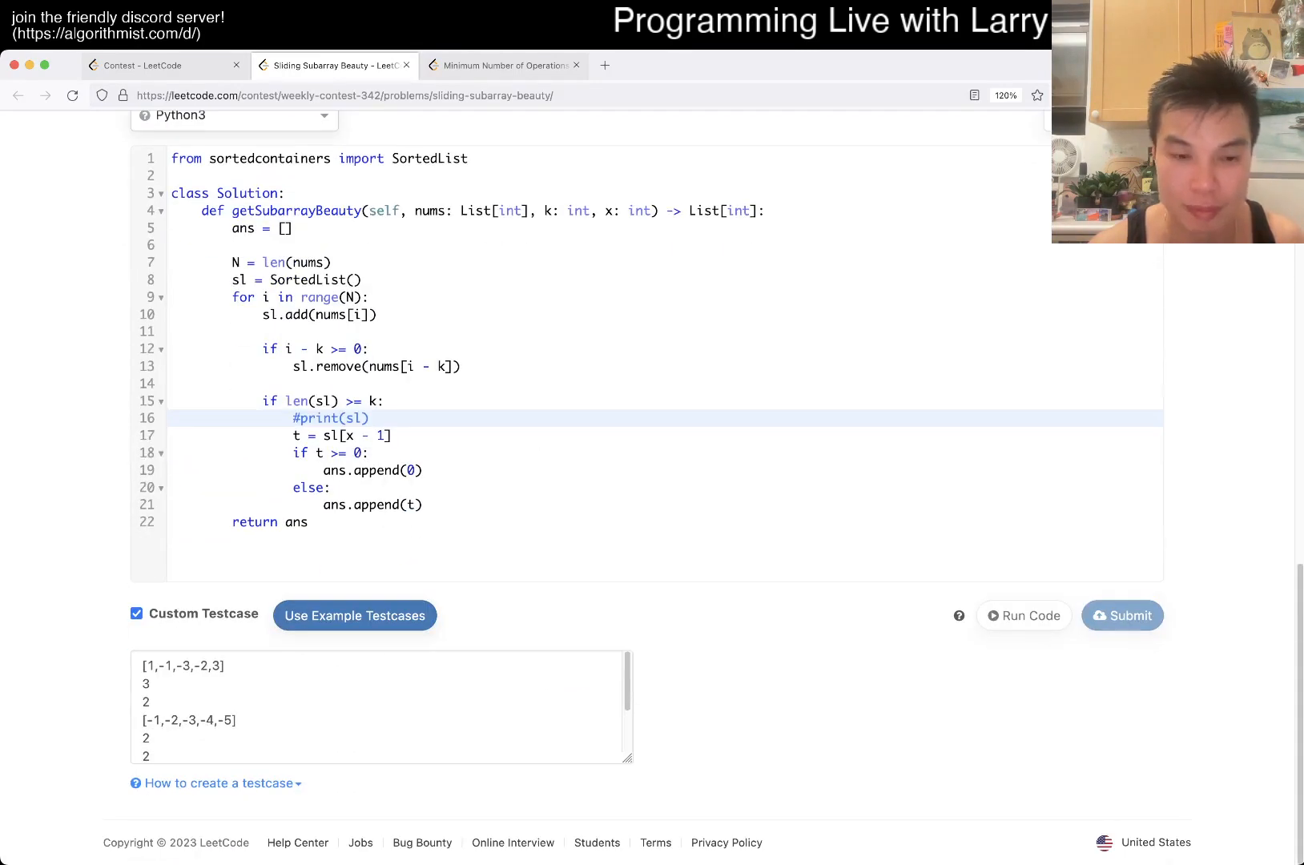
Step: Get the Sliding Subarray Beauty submission Accepted, then show Weekly Contest 342 ranking with four solved
{"action": "left_click", "coordinate": [1122, 615]}
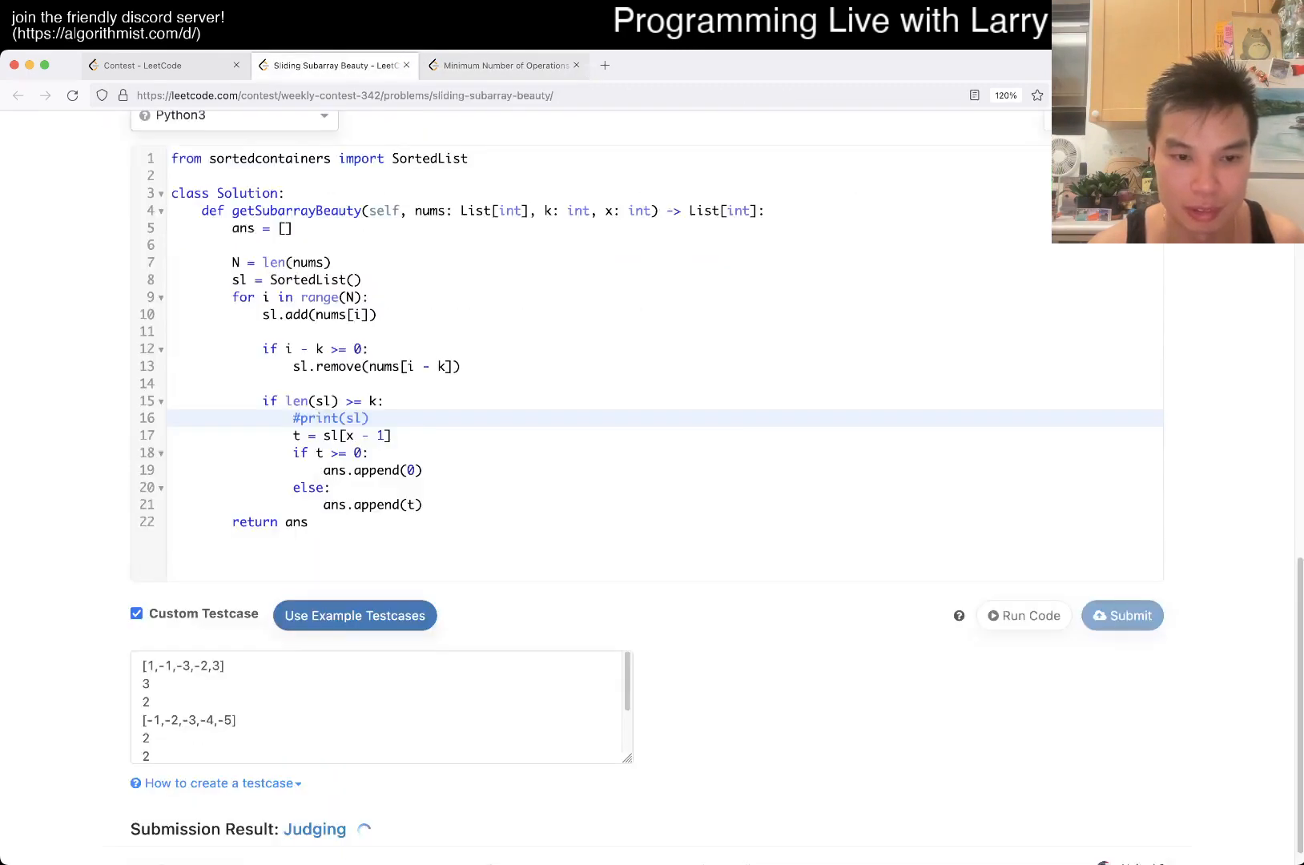
{"action": "left_click", "coordinate": [501, 66]}
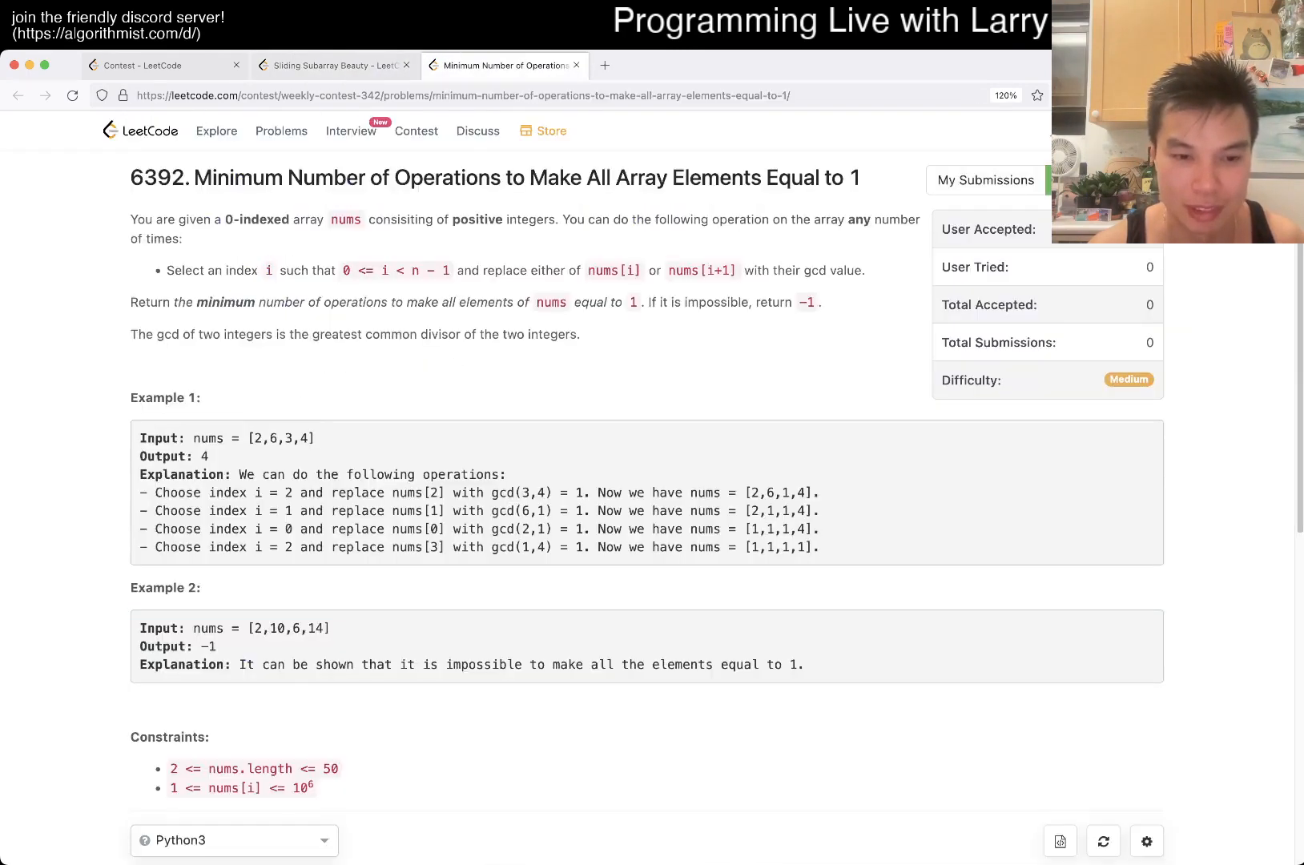
{"action": "left_click", "coordinate": [333, 65]}
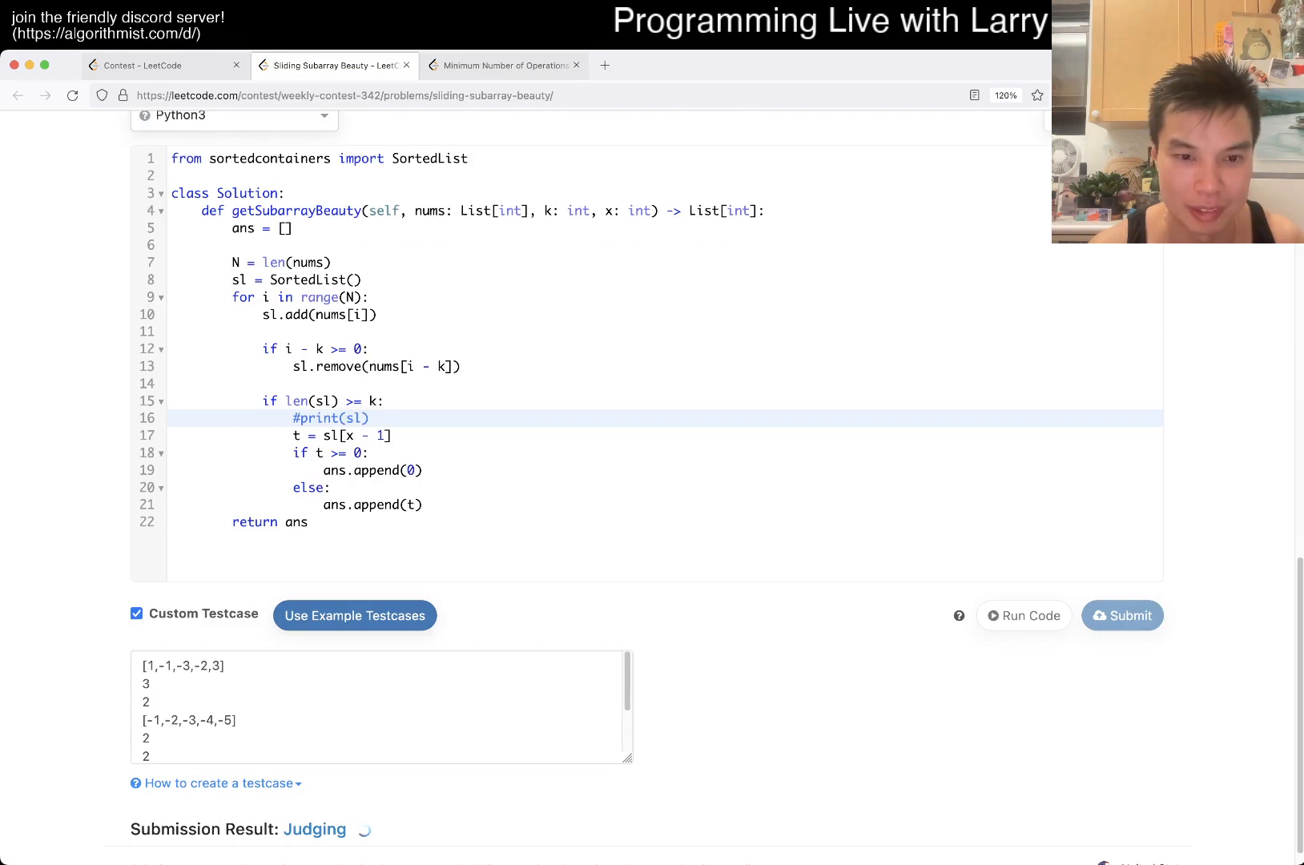
{"action": "scroll", "scroll_direction": "down", "scroll_amount": 3}
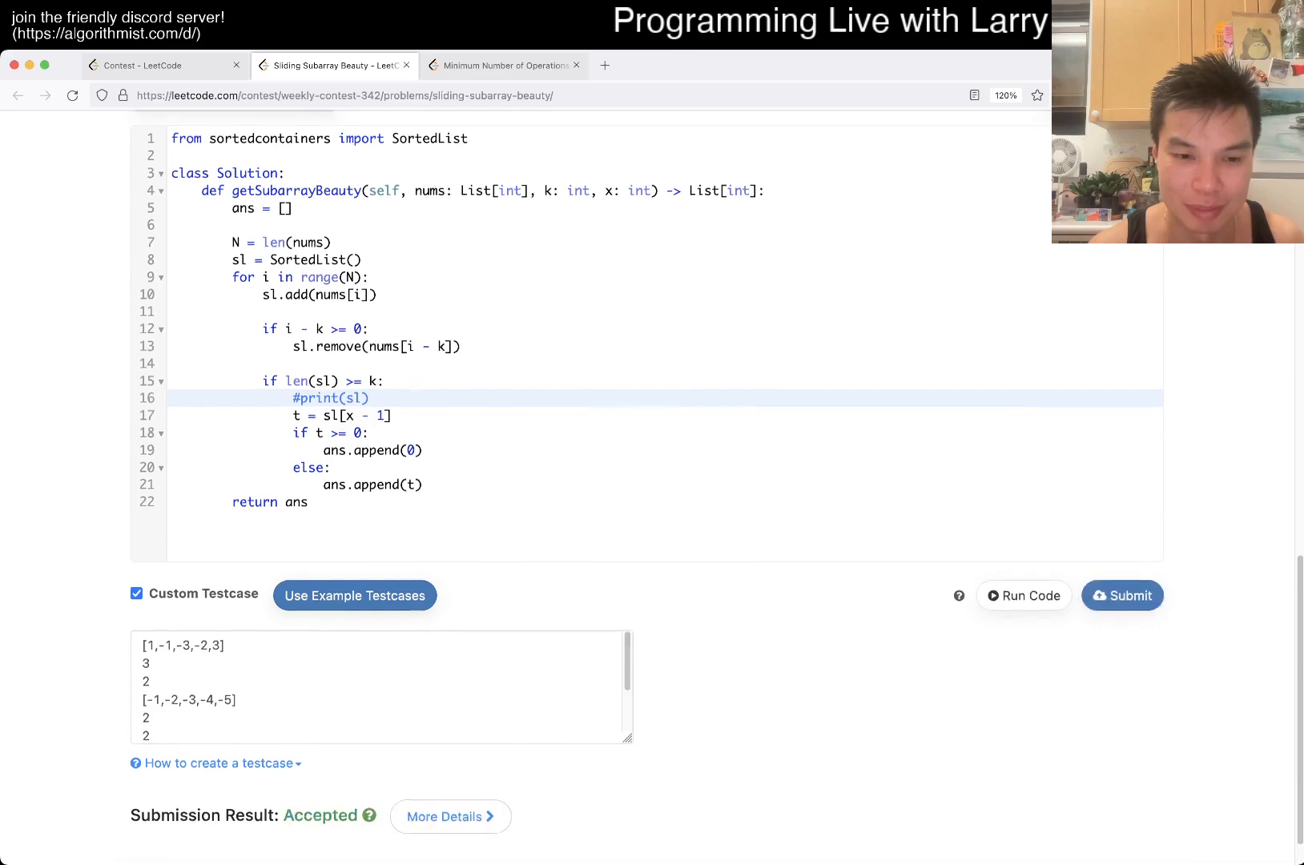
{"action": "left_click", "coordinate": [499, 65]}
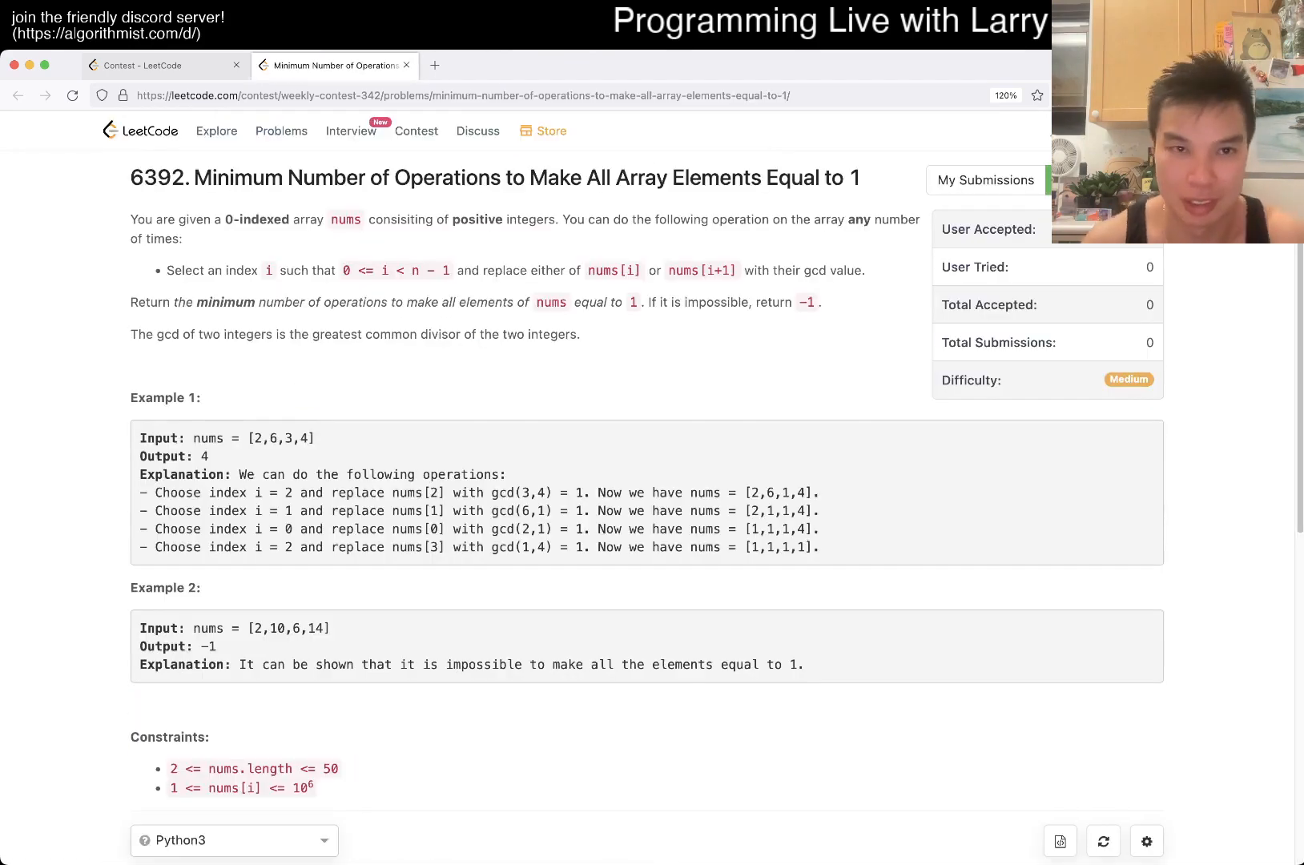
{"action": "left_click", "coordinate": [162, 65]}
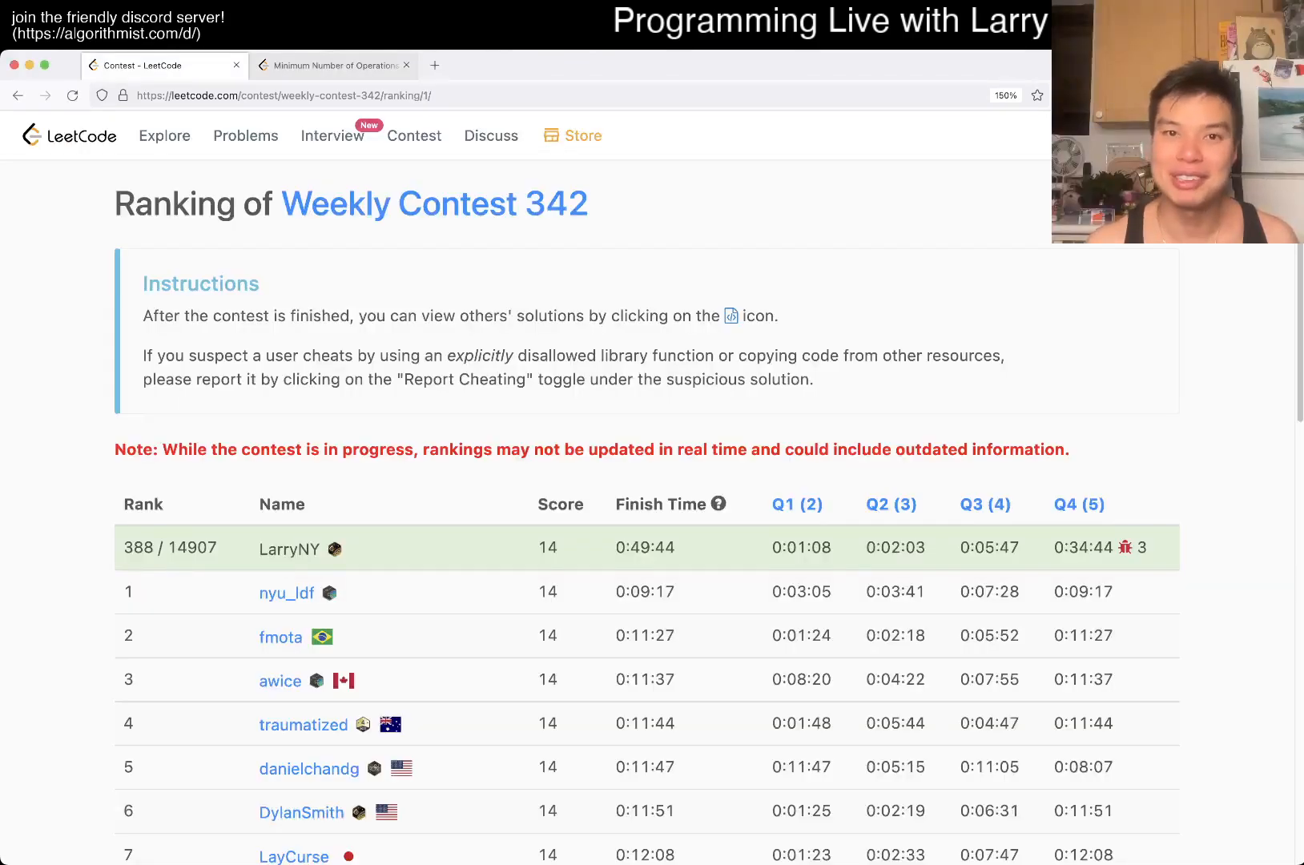